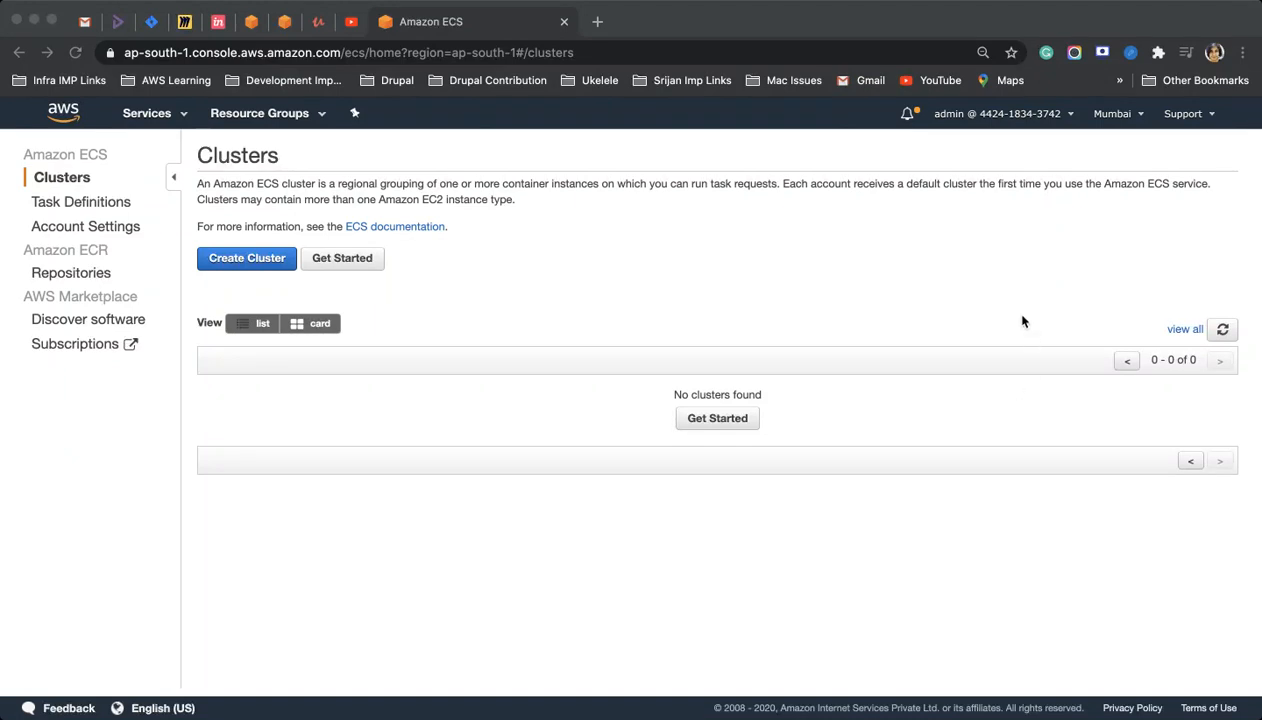
{"action": "mouse_move", "coordinate": [904, 304]}
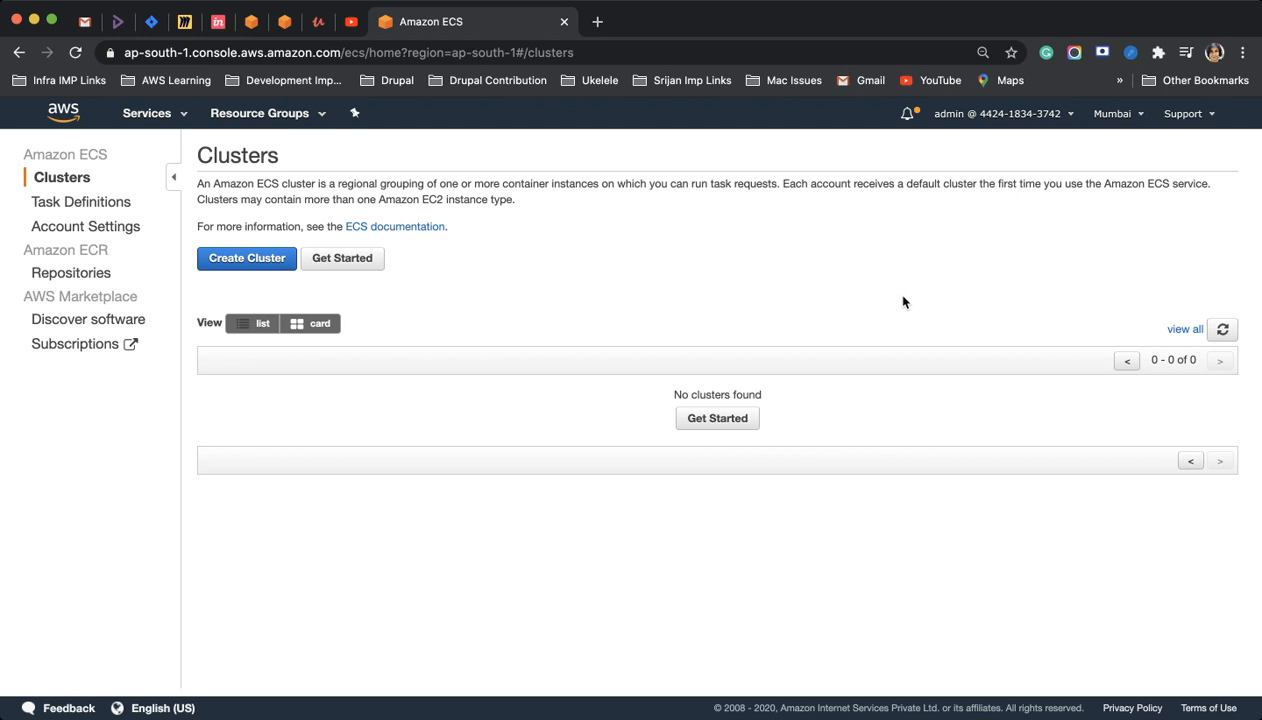
{"action": "mouse_move", "coordinate": [784, 284]}
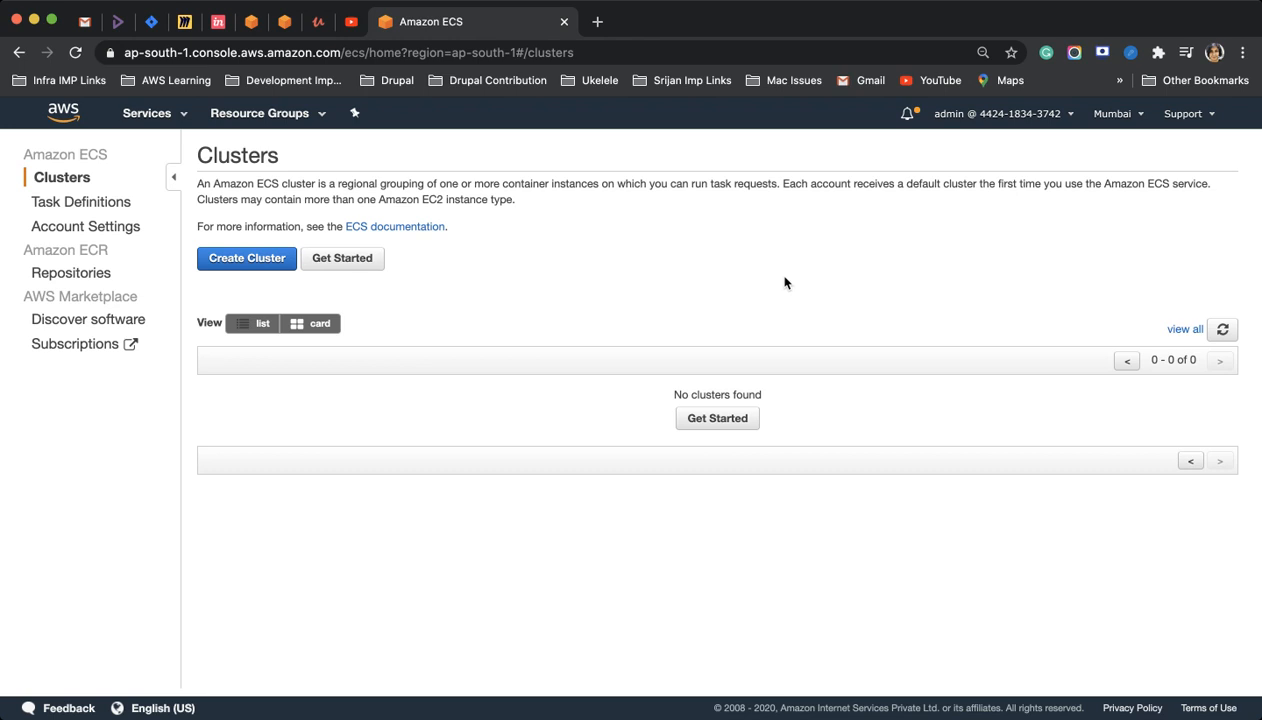
{"action": "mouse_move", "coordinate": [64, 202]}
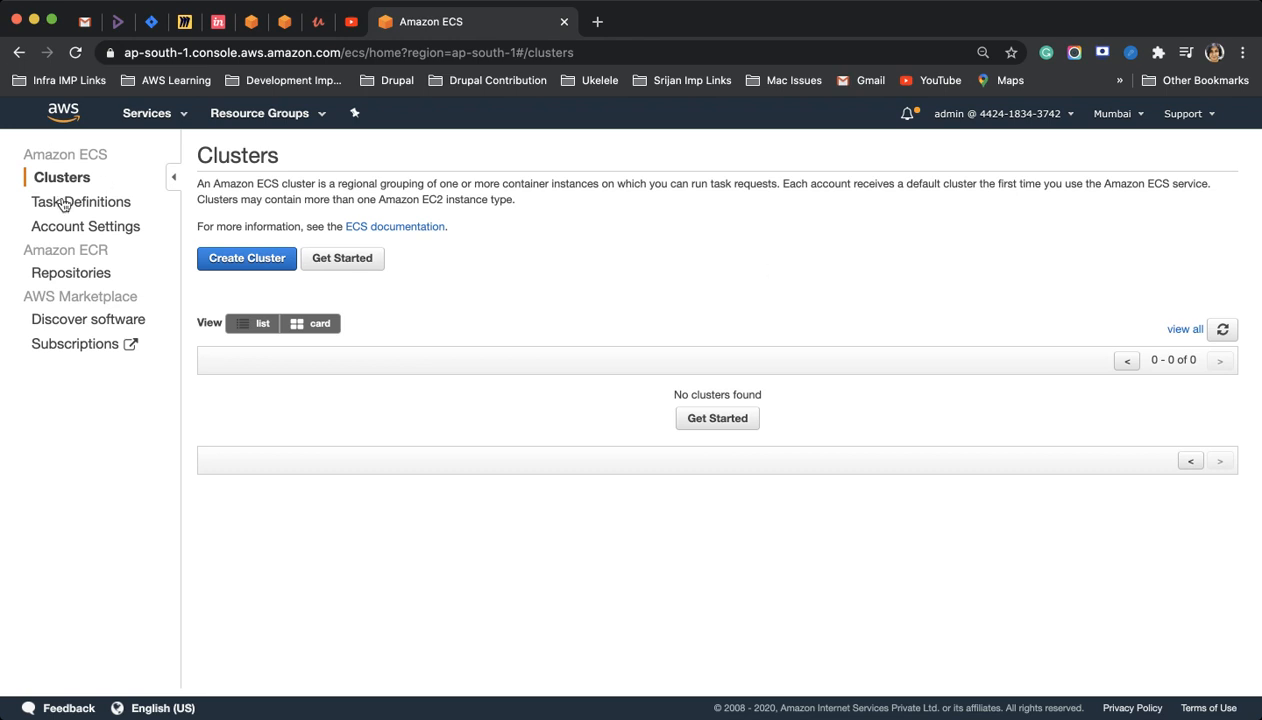
{"action": "mouse_move", "coordinate": [100, 190]}
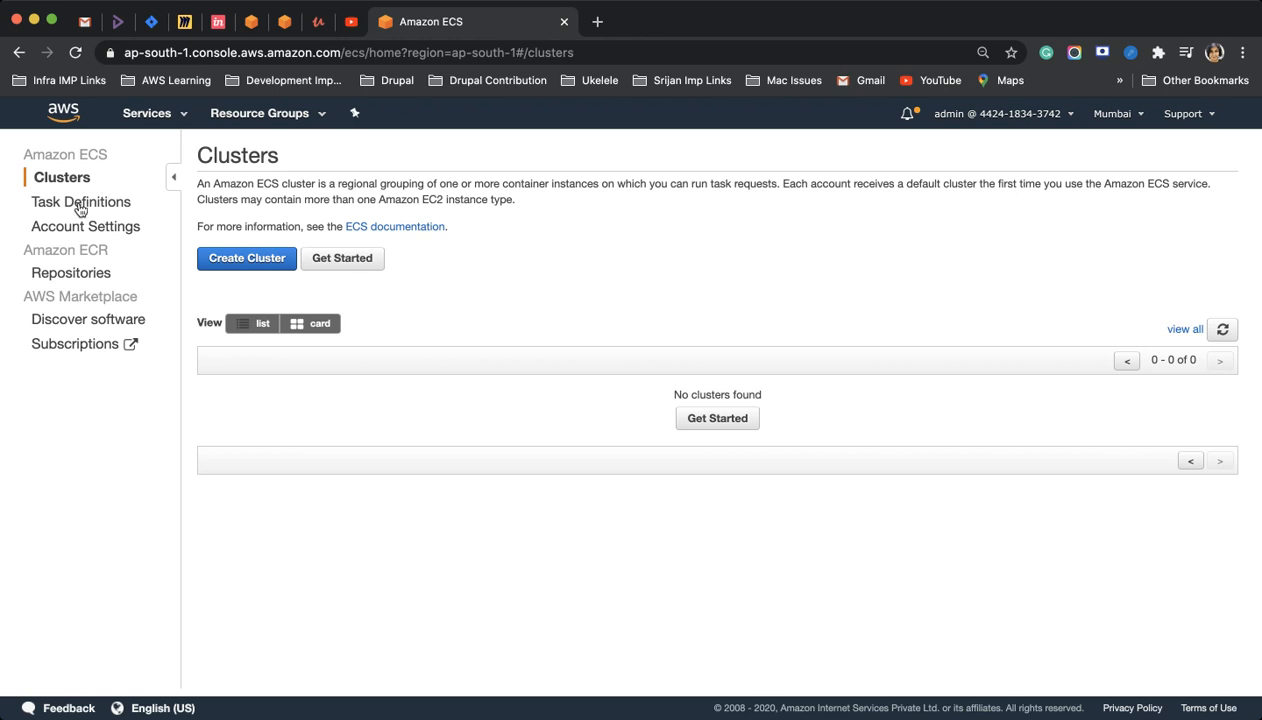
- Start a new cluster from the Networking only (Fargate) template
{"action": "left_click", "coordinate": [80, 200]}
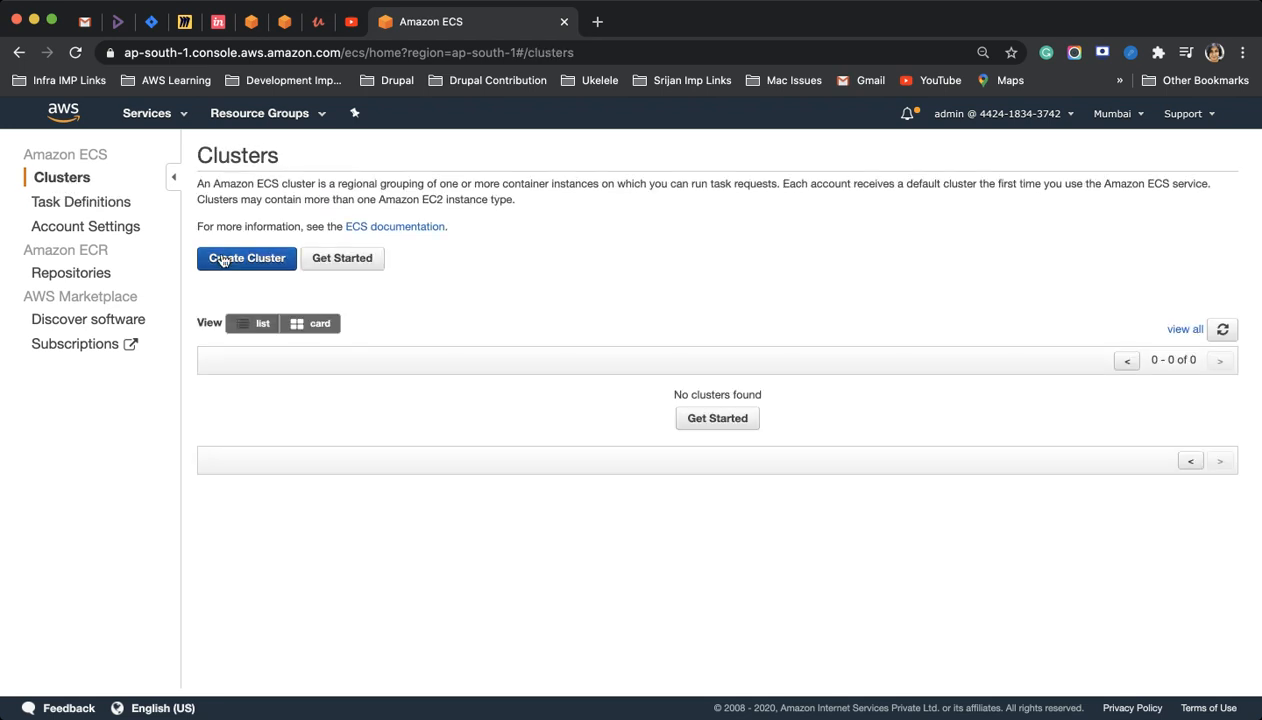
{"action": "left_click", "coordinate": [246, 258]}
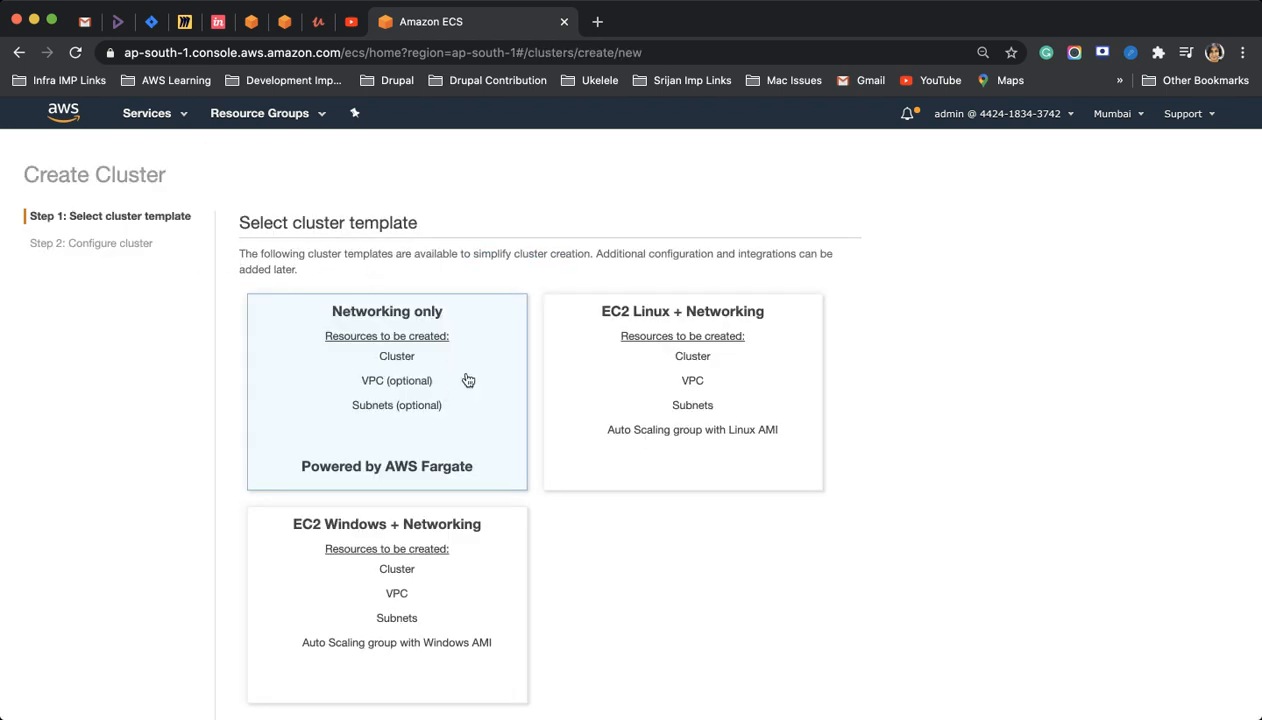
{"action": "scroll", "scroll_direction": "up", "scroll_amount": 3}
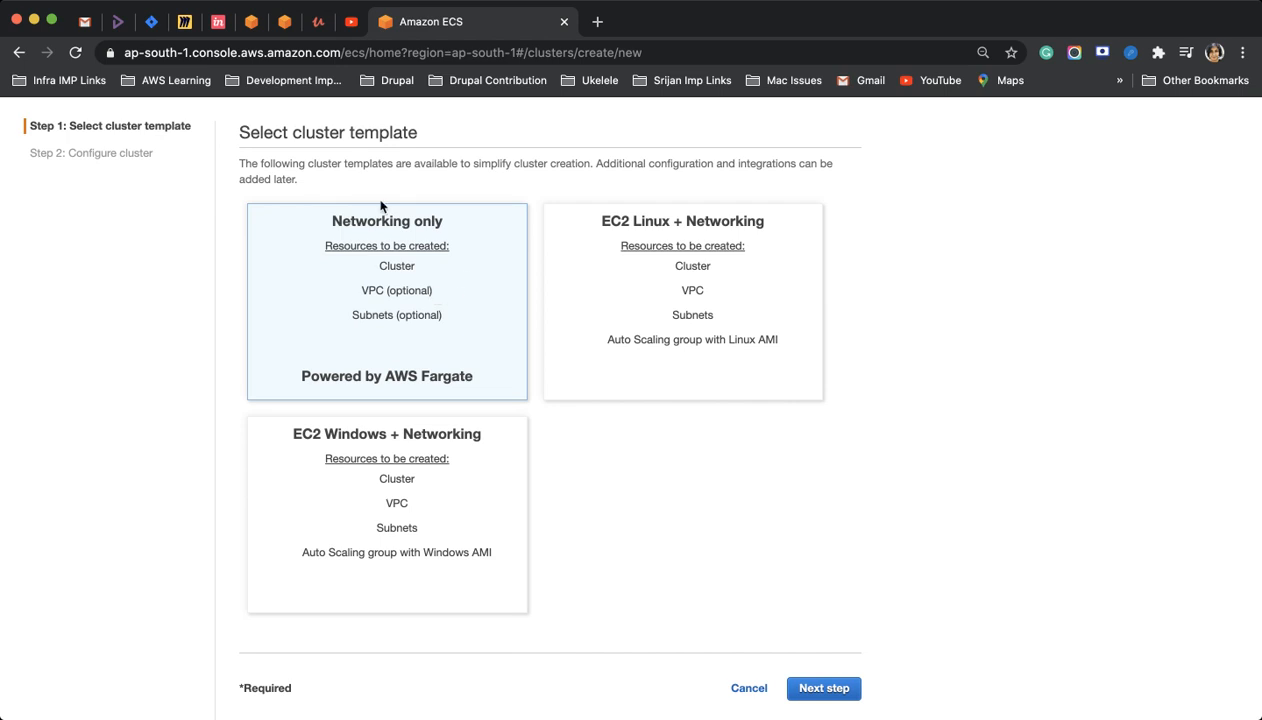
{"action": "mouse_move", "coordinate": [392, 296]}
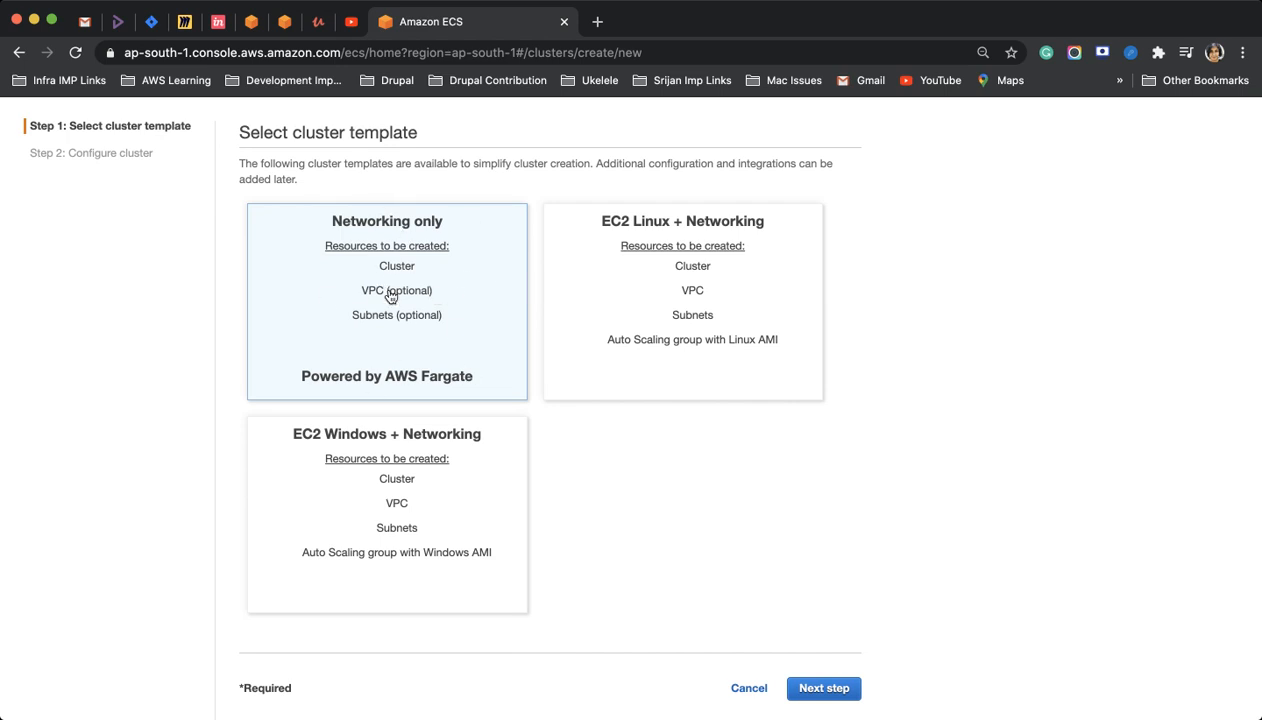
{"action": "mouse_move", "coordinate": [490, 234]}
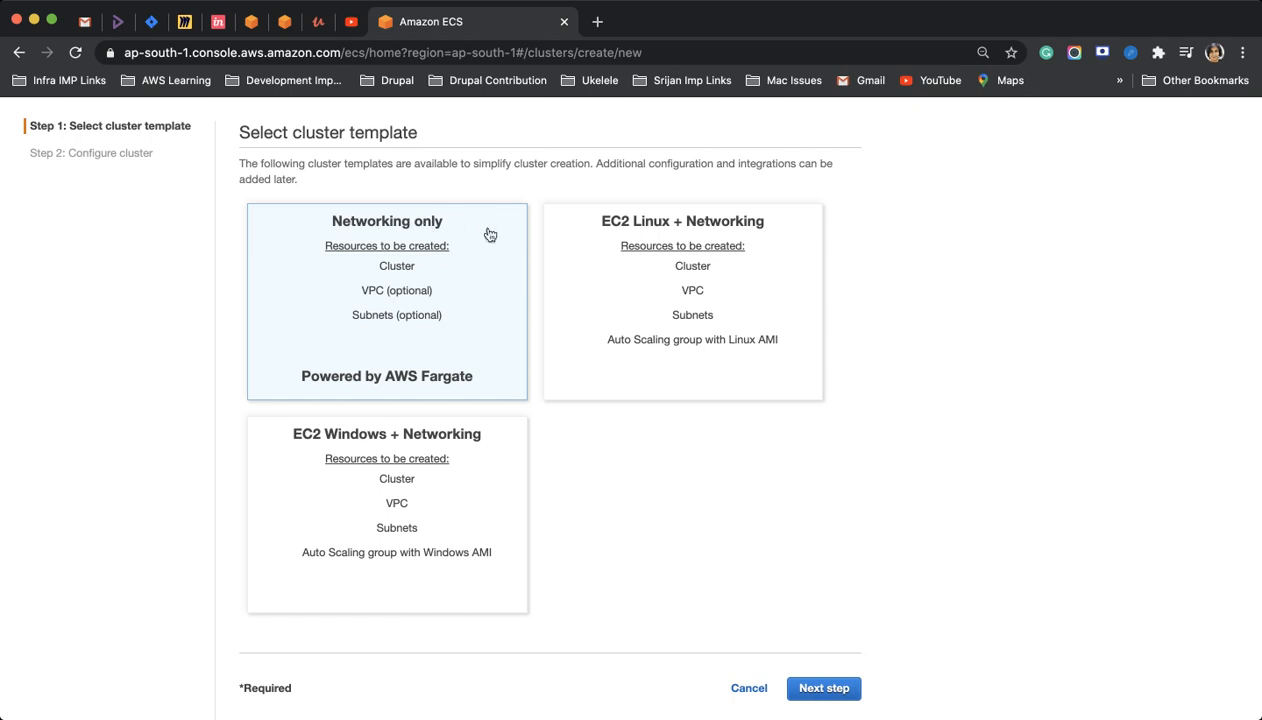
{"action": "mouse_move", "coordinate": [464, 464]}
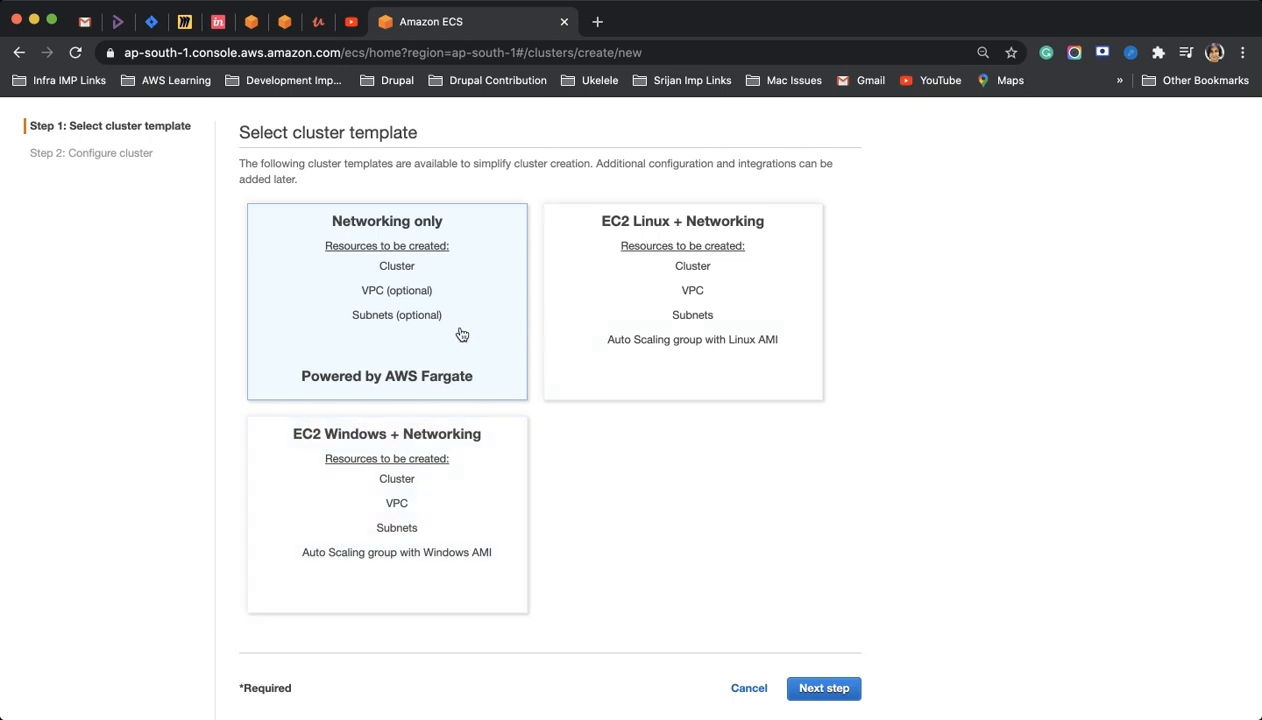
{"action": "left_click", "coordinate": [824, 688]}
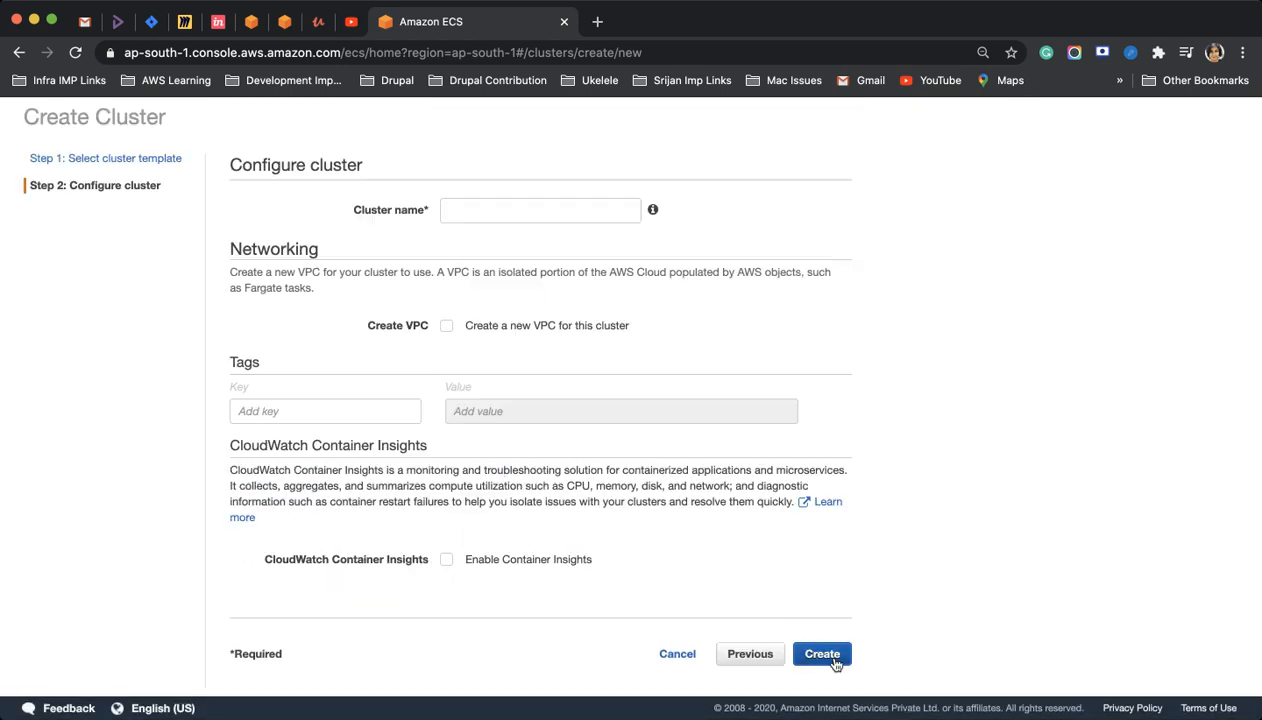
- Name the cluster ecs-fargate-demo and create it
{"action": "left_click", "coordinate": [540, 210]}
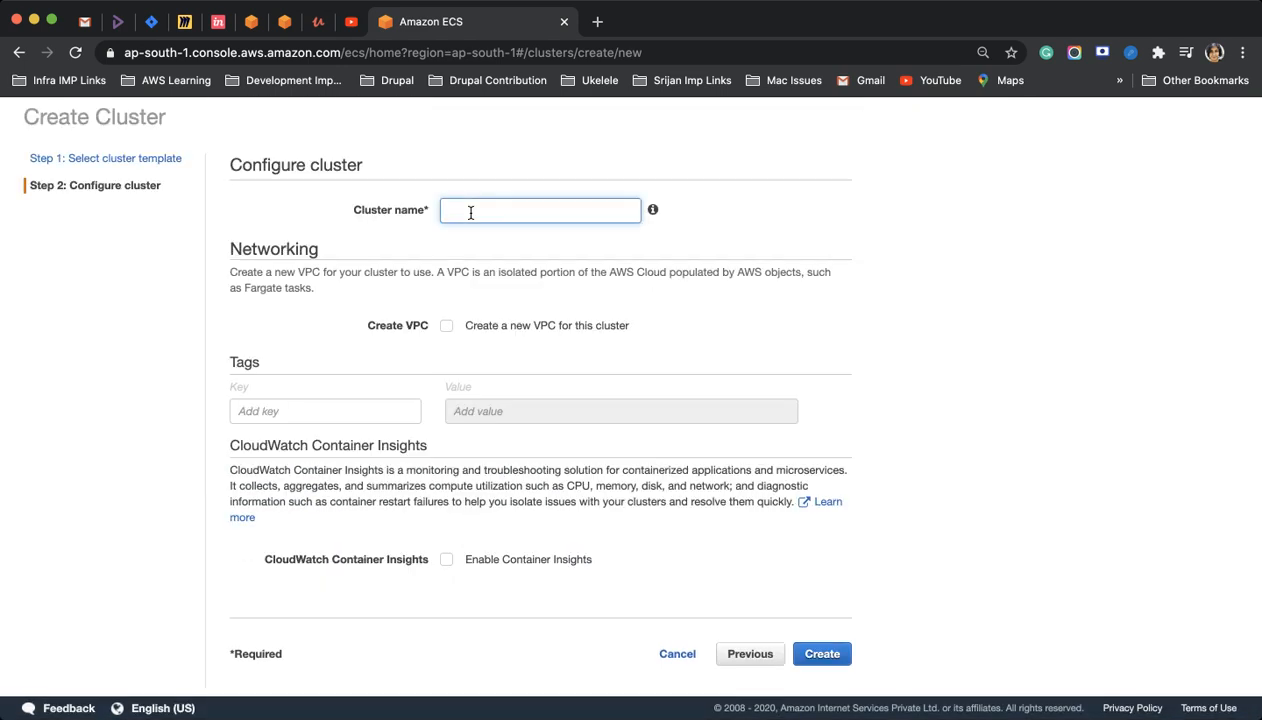
{"action": "type", "text": "ecs-far"}
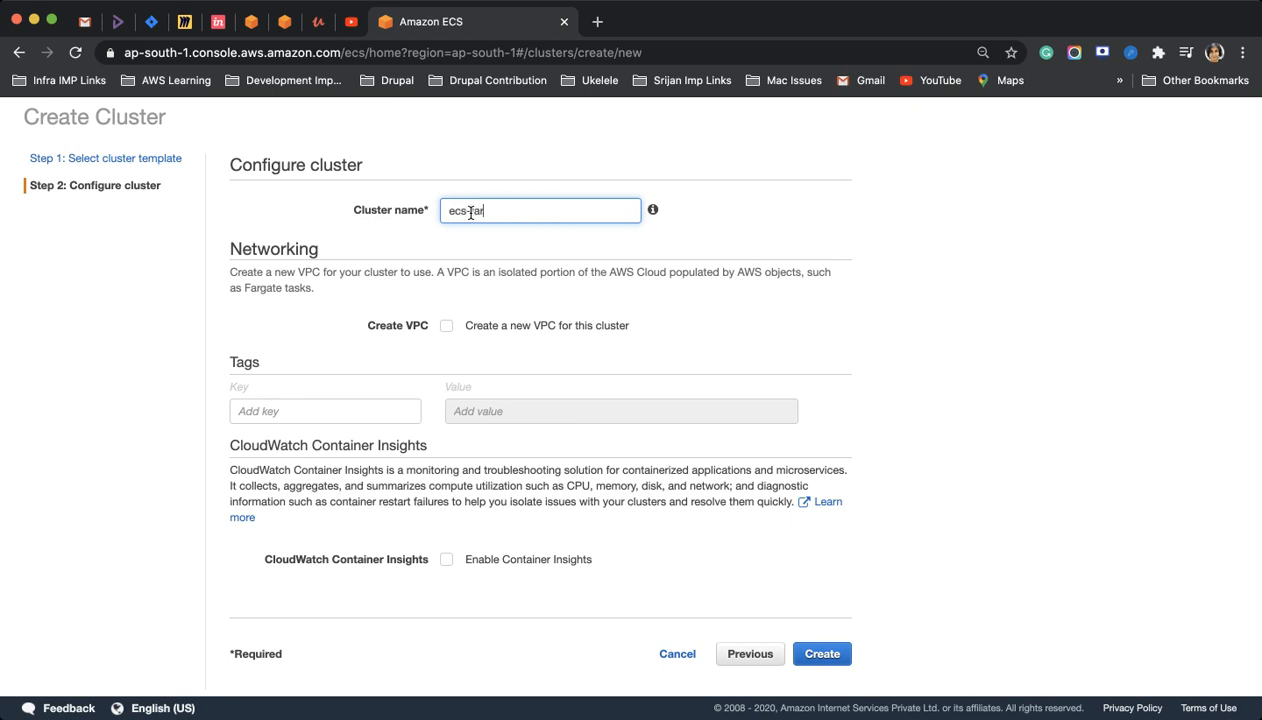
{"action": "type", "text": "argate-c"}
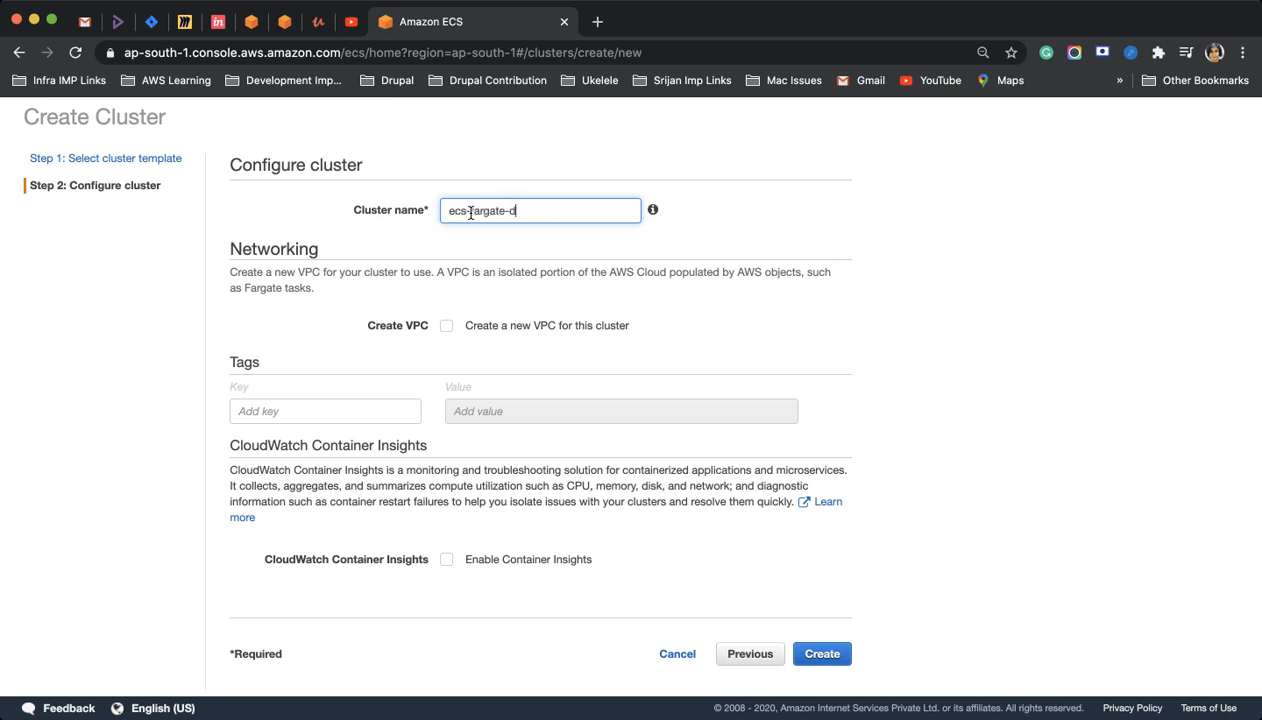
{"action": "type", "text": "emo"}
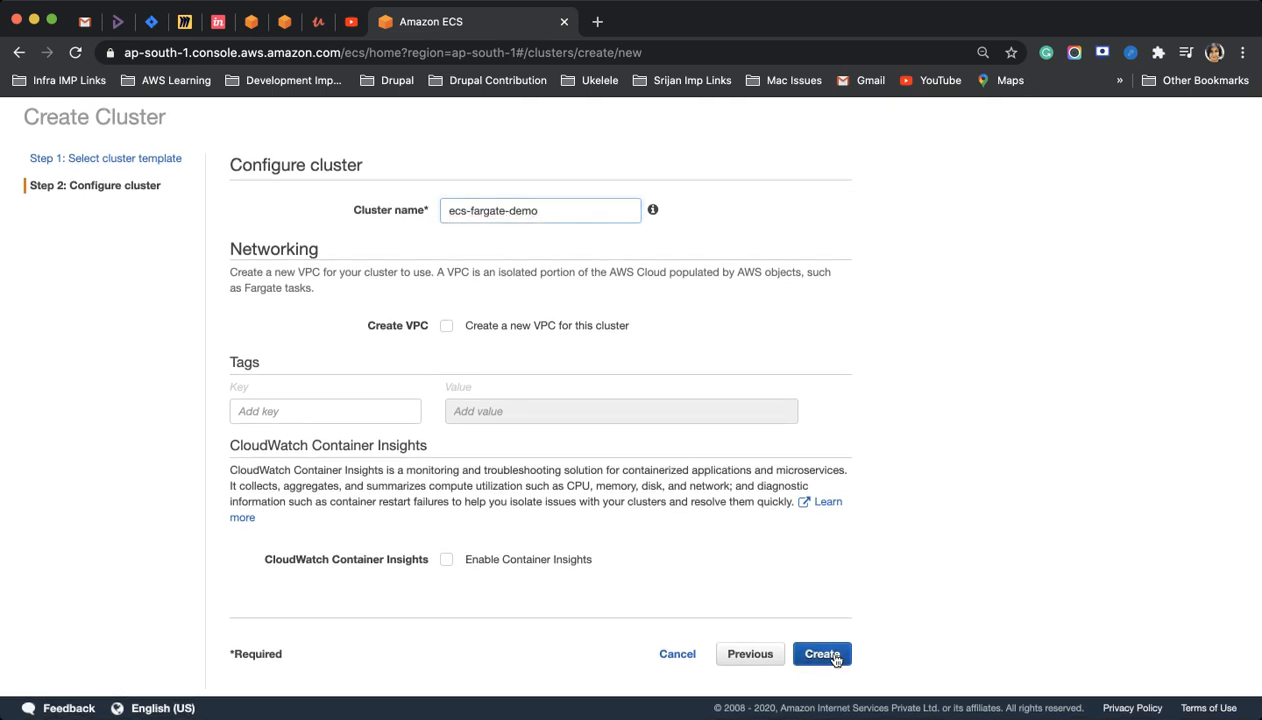
{"action": "left_click", "coordinate": [822, 652]}
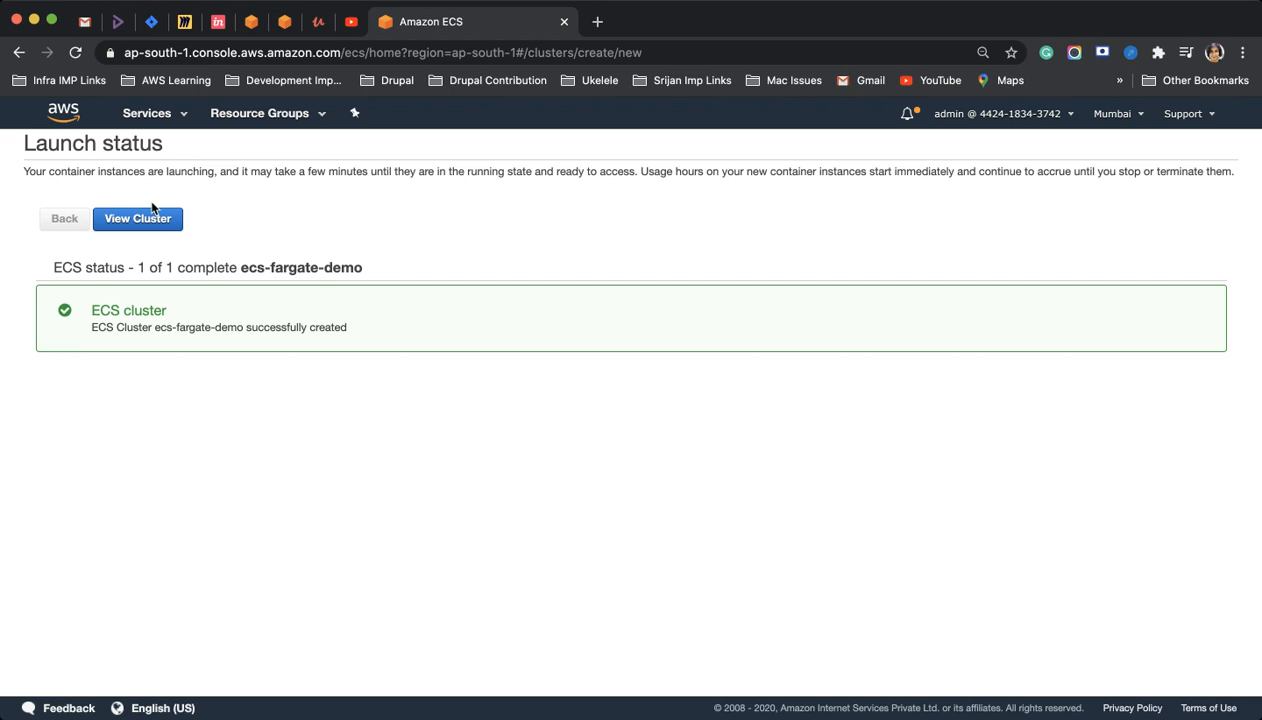
- Begin a service in ecs-fargate-demo, check the task definition families, then return to the clusters list
{"action": "left_click", "coordinate": [136, 218]}
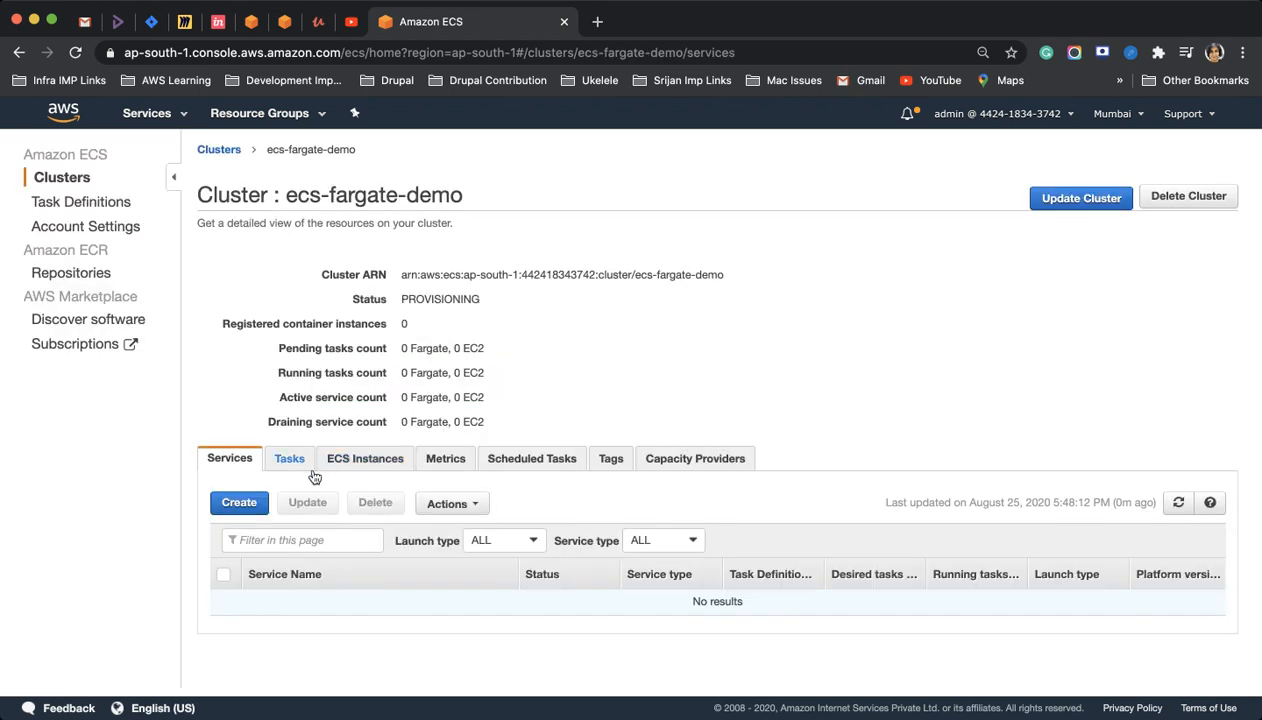
{"action": "left_click", "coordinate": [238, 502]}
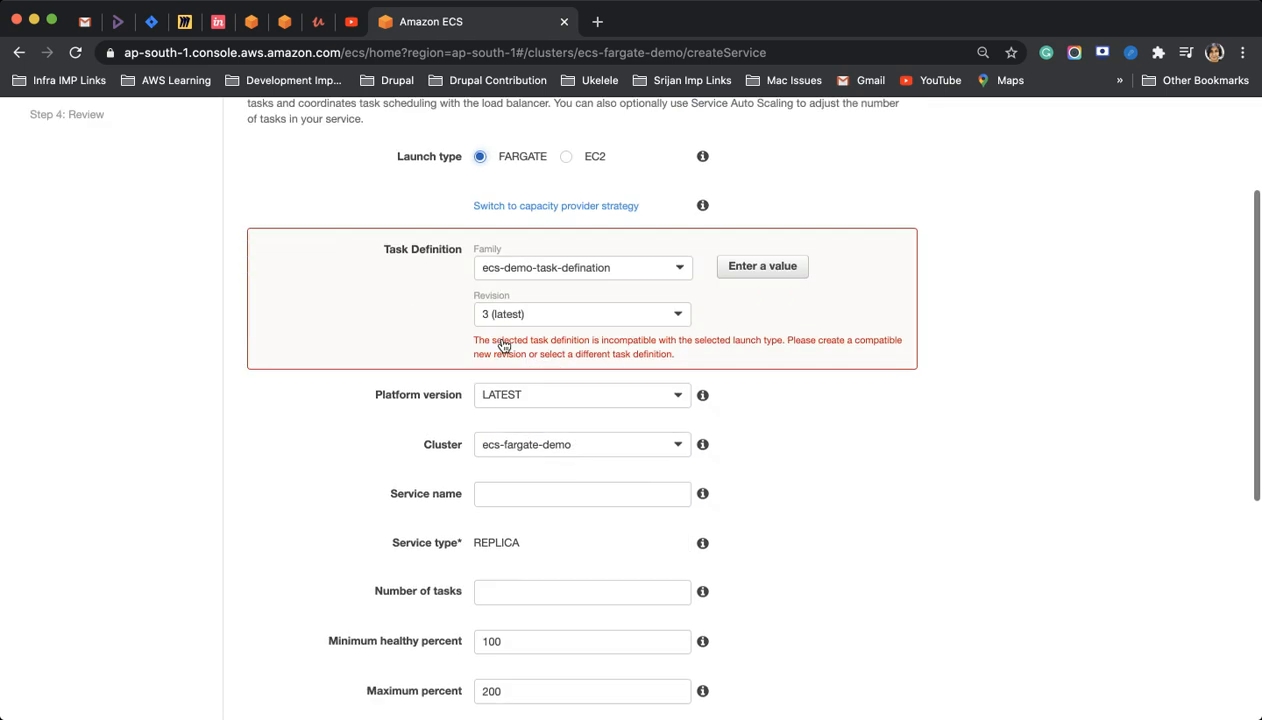
{"action": "left_click", "coordinate": [582, 268]}
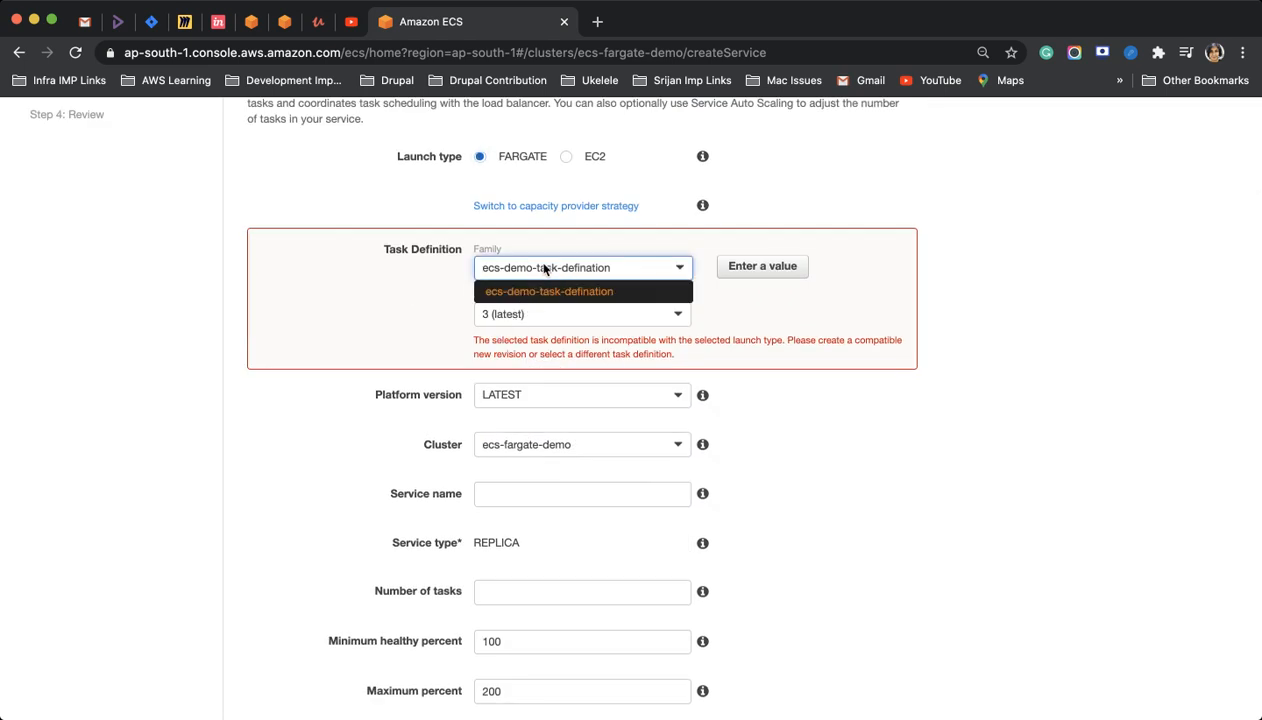
{"action": "scroll", "scroll_direction": "up", "scroll_amount": 3}
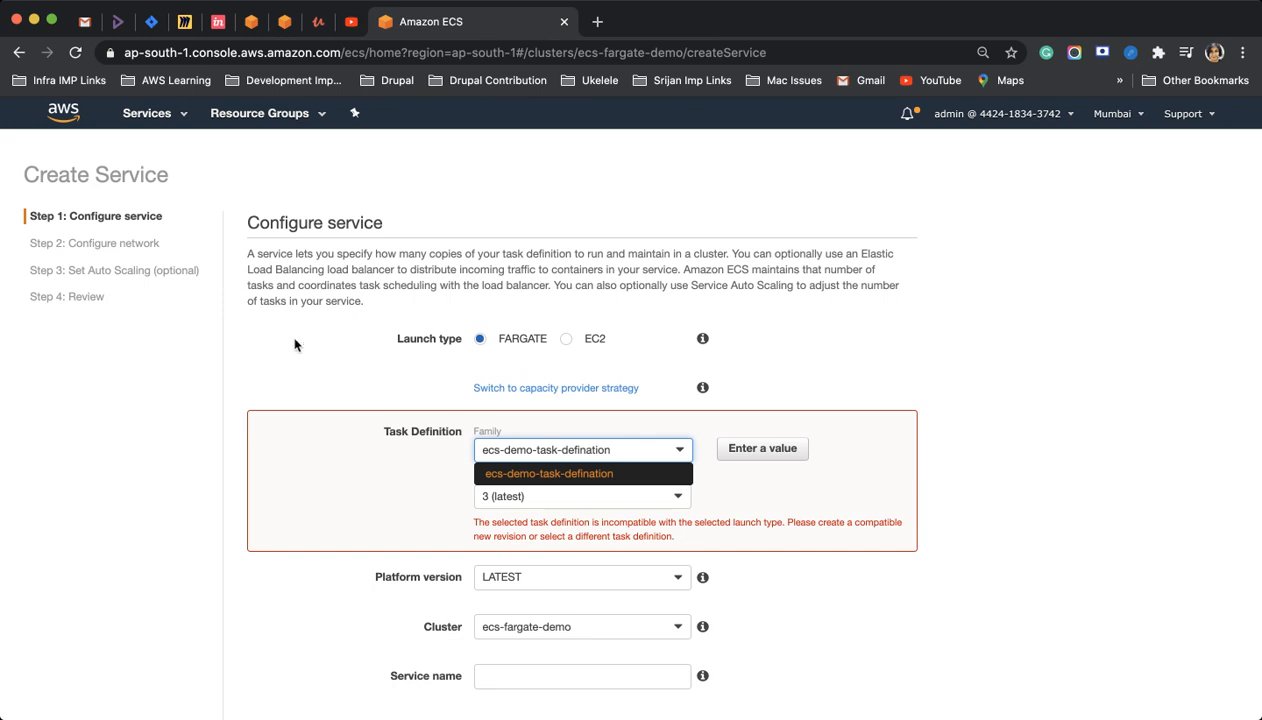
{"action": "mouse_move", "coordinate": [568, 460]}
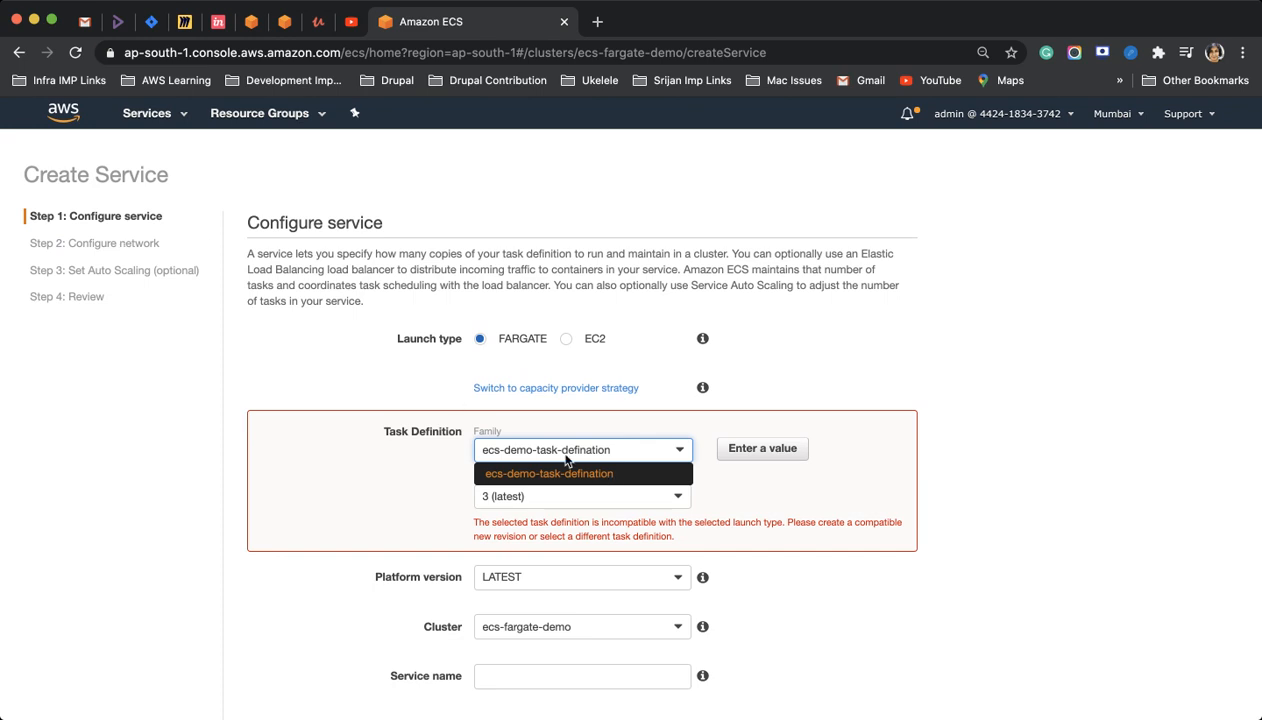
{"action": "left_click", "coordinate": [146, 112]}
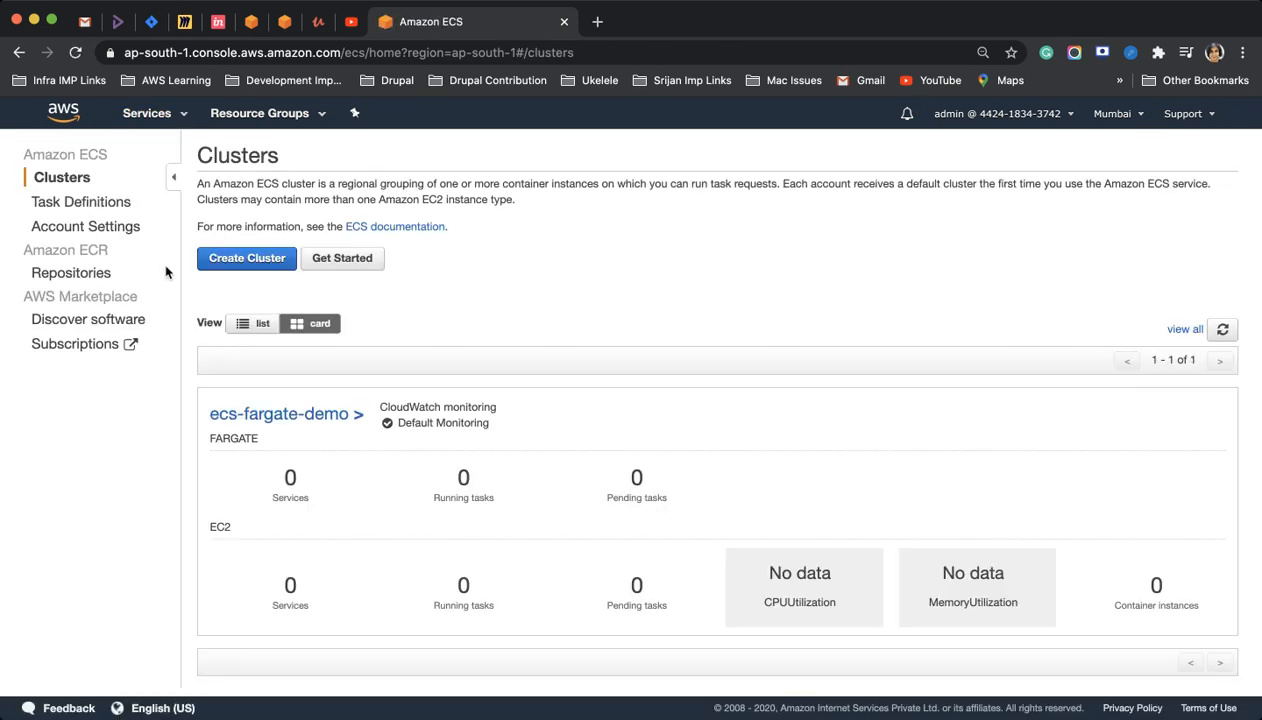
{"action": "mouse_move", "coordinate": [80, 200]}
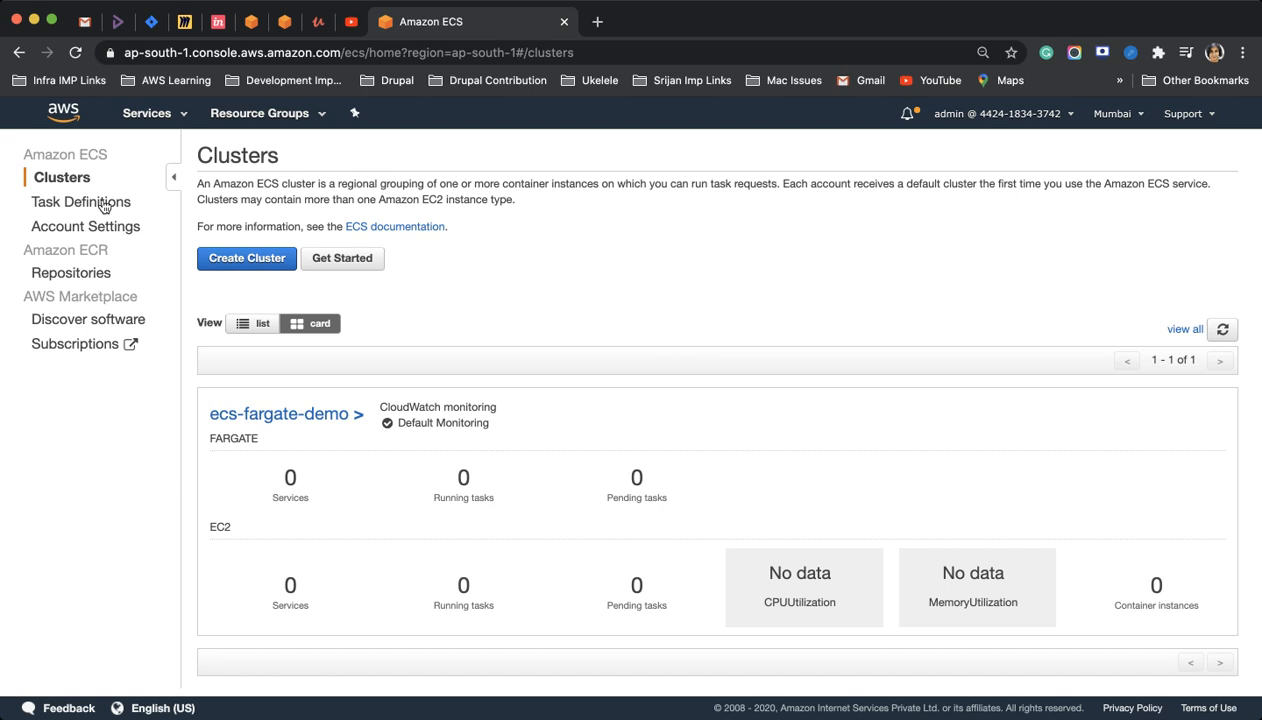
{"action": "mouse_move", "coordinate": [212, 392]}
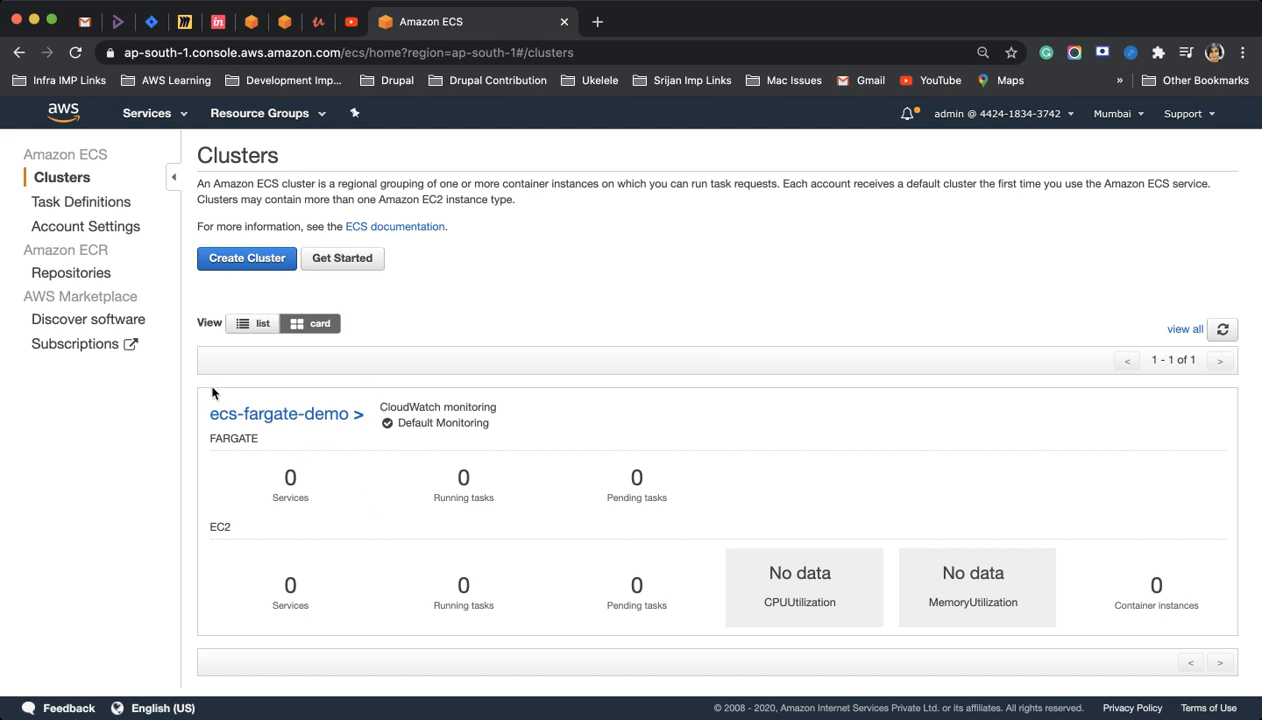
- Start a new Fargate task definition named farget-task-defination
{"action": "left_click", "coordinate": [88, 200]}
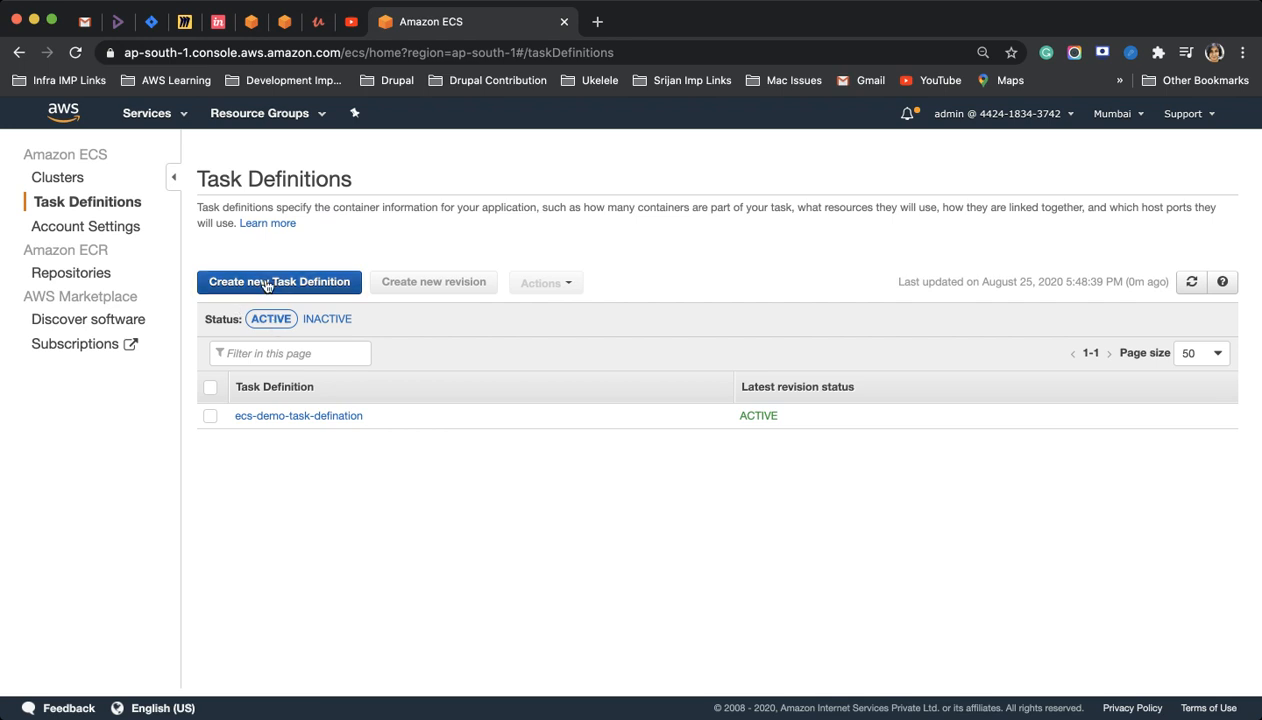
{"action": "left_click", "coordinate": [280, 280]}
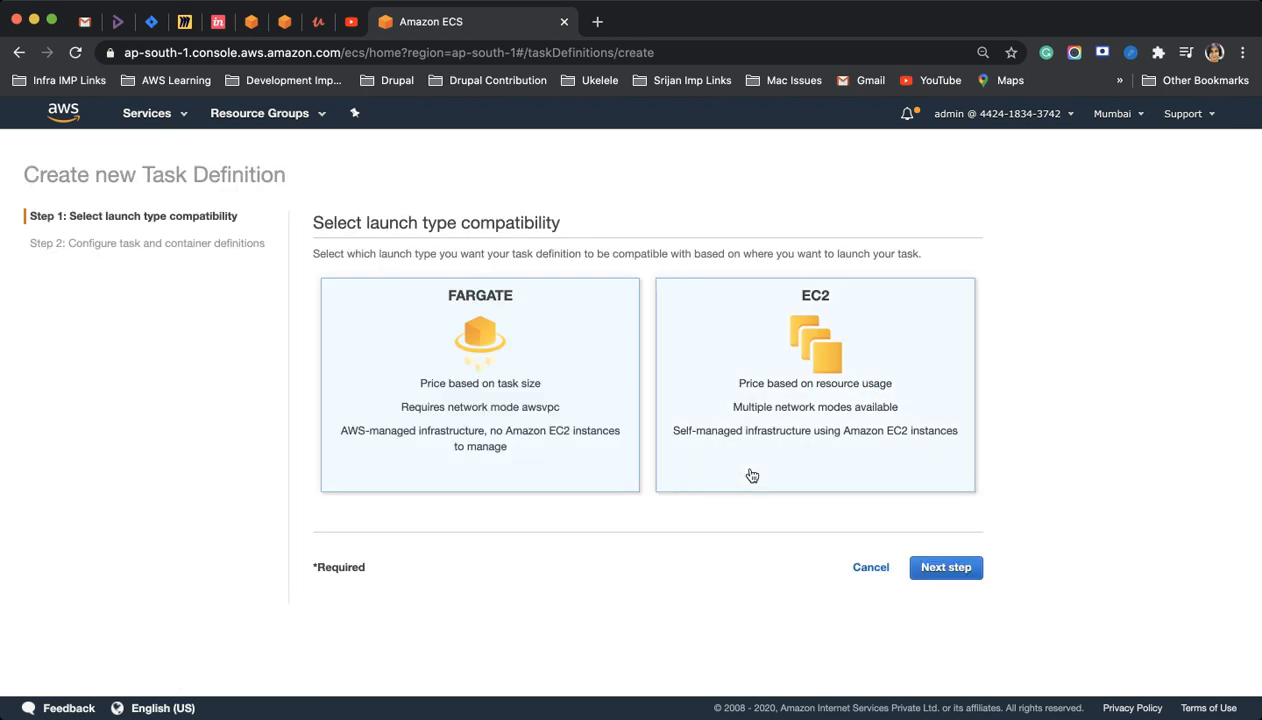
{"action": "left_click", "coordinate": [480, 384]}
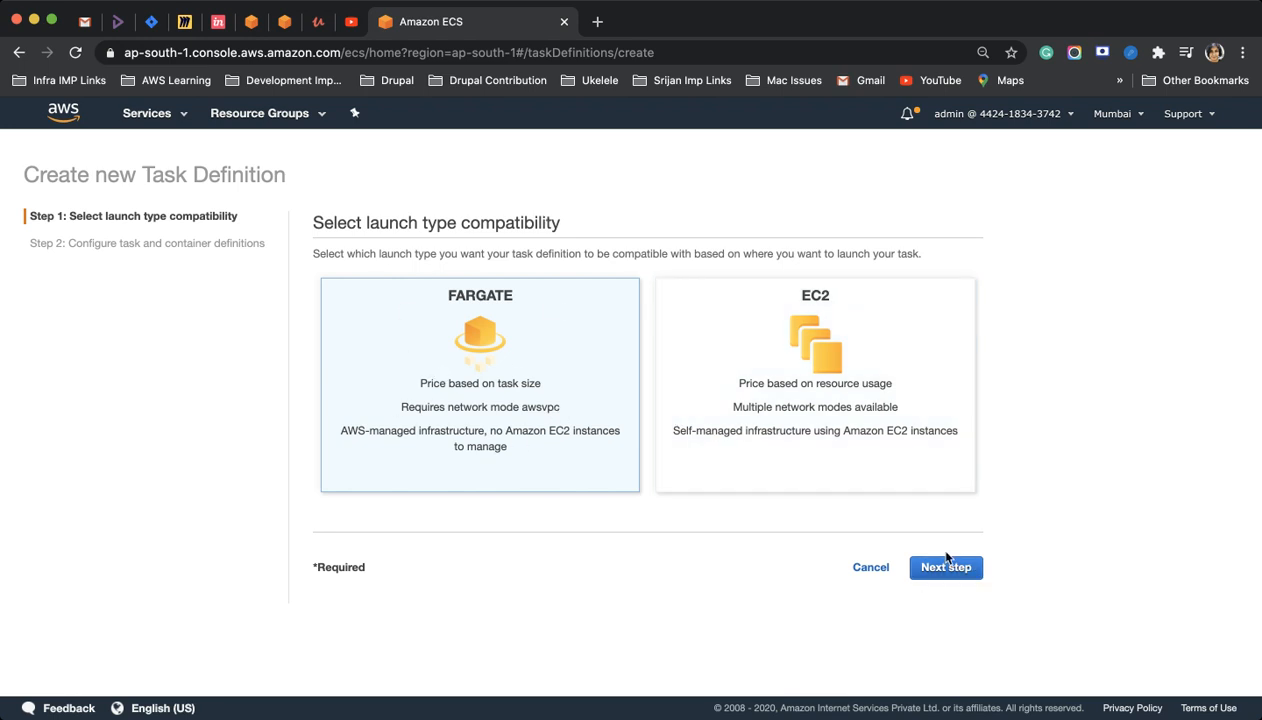
{"action": "left_click", "coordinate": [944, 568]}
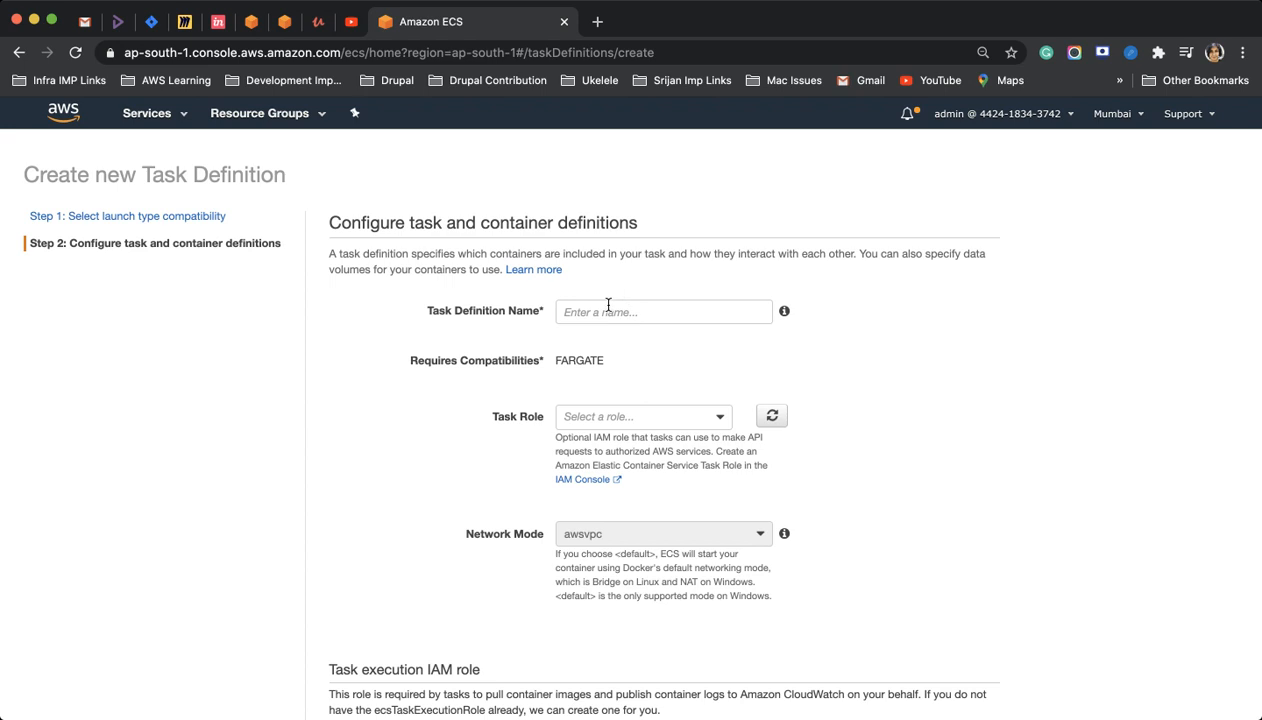
{"action": "type", "text": "farget-task-defination"}
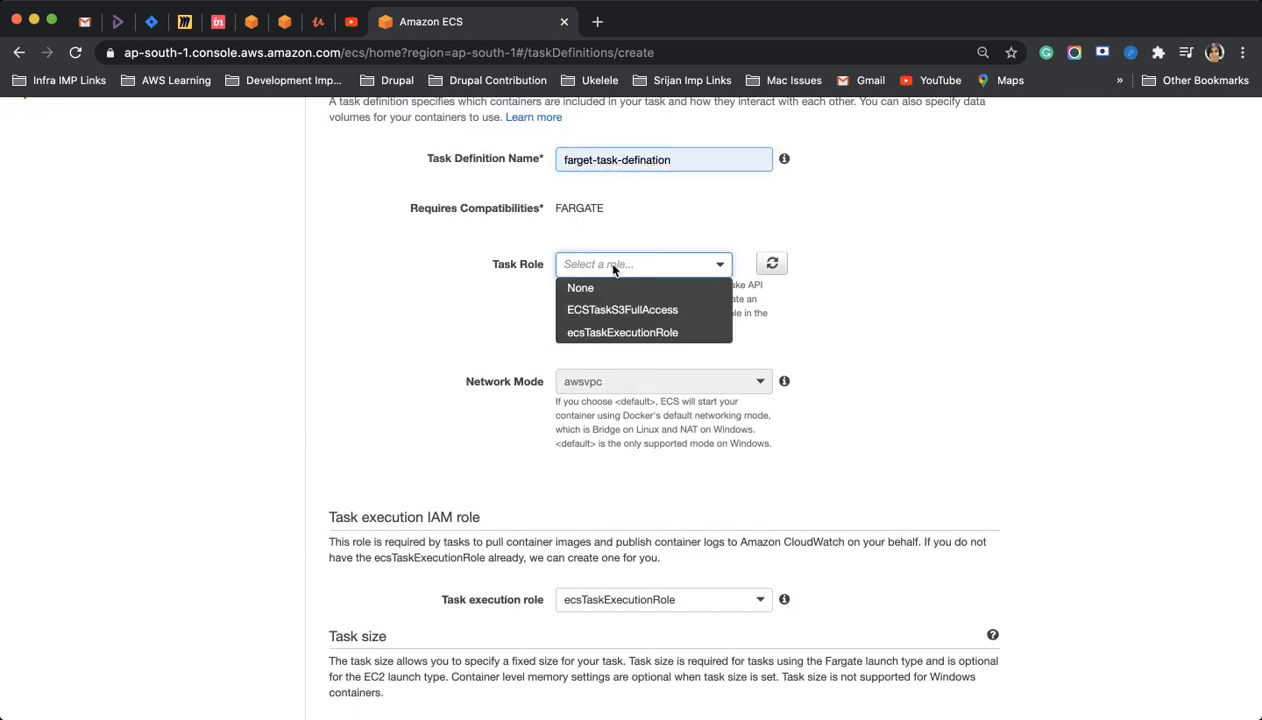
{"action": "mouse_move", "coordinate": [622, 332]}
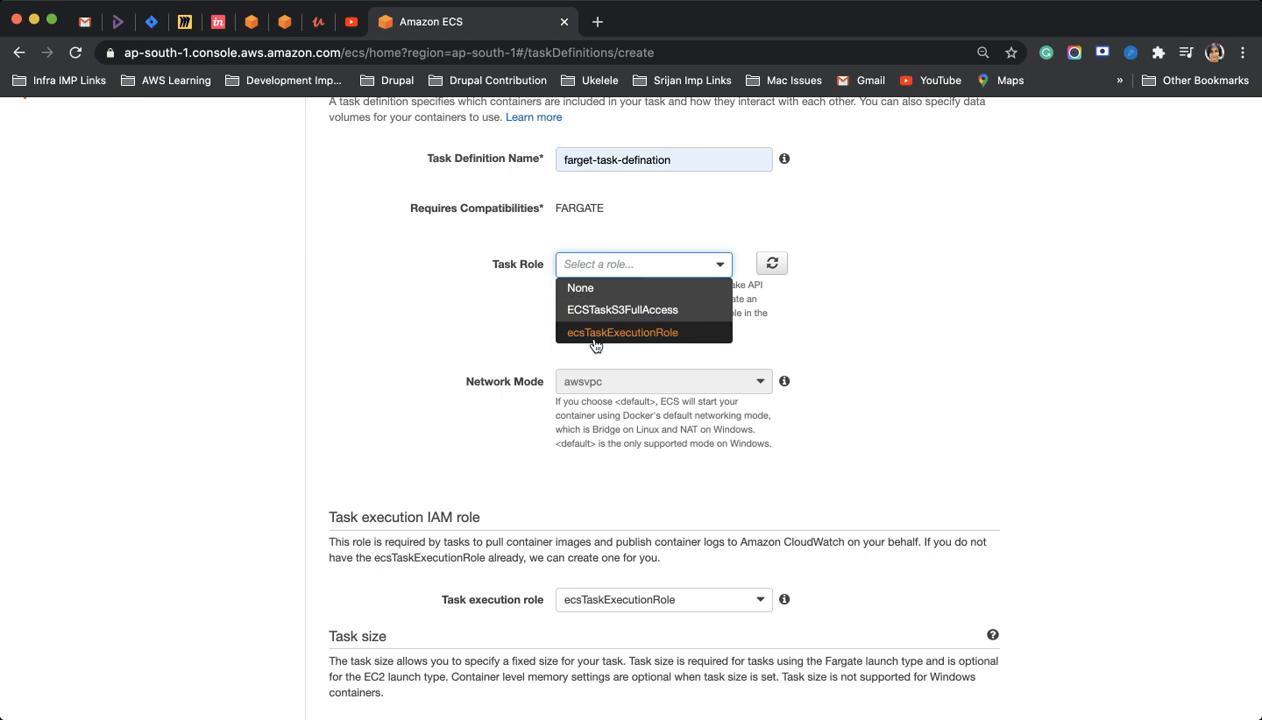
- Assign ecsTaskExecutionRole as task role with 1GB memory and 0.25 vCPU
{"action": "left_click", "coordinate": [622, 332]}
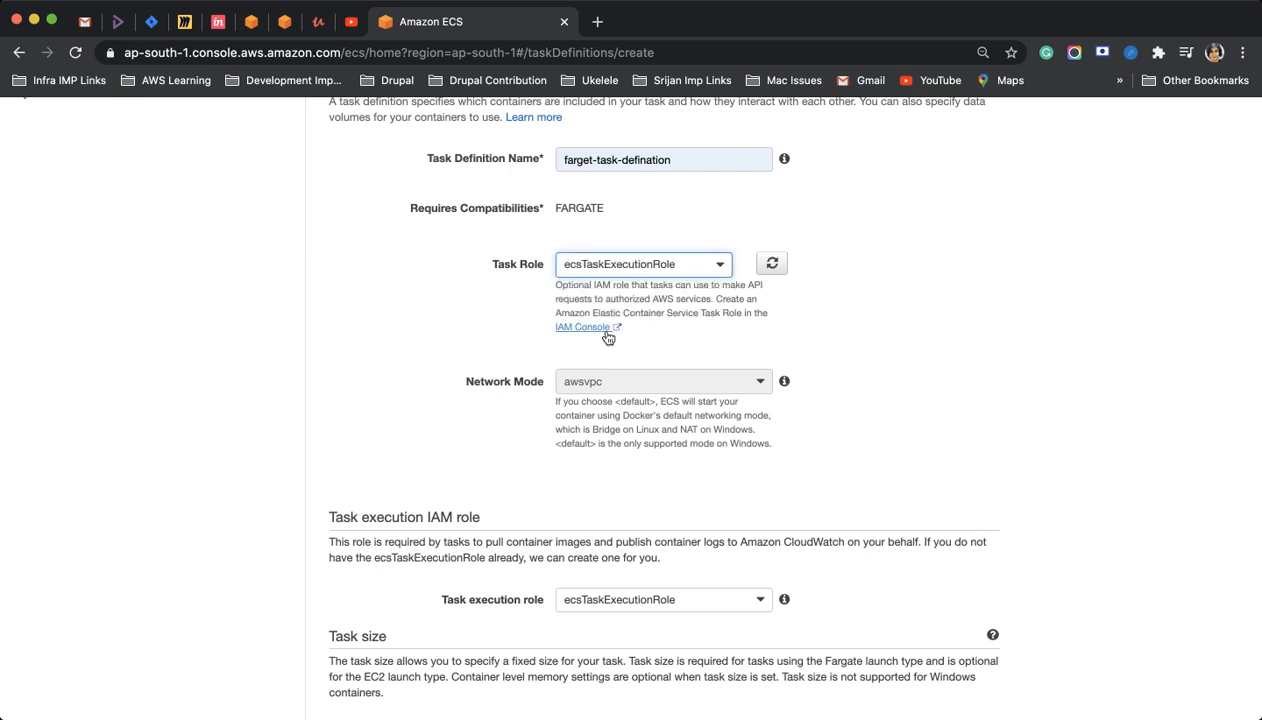
{"action": "scroll", "scroll_direction": "down", "scroll_amount": 3}
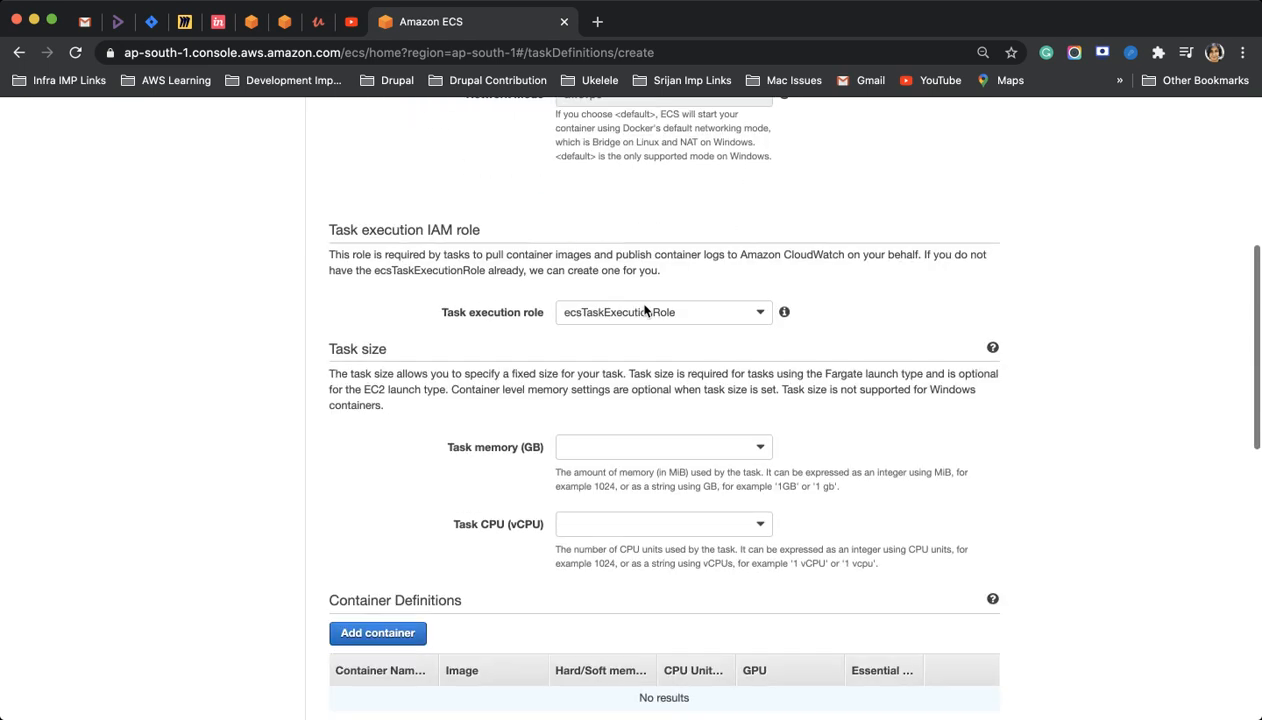
{"action": "left_click", "coordinate": [662, 448]}
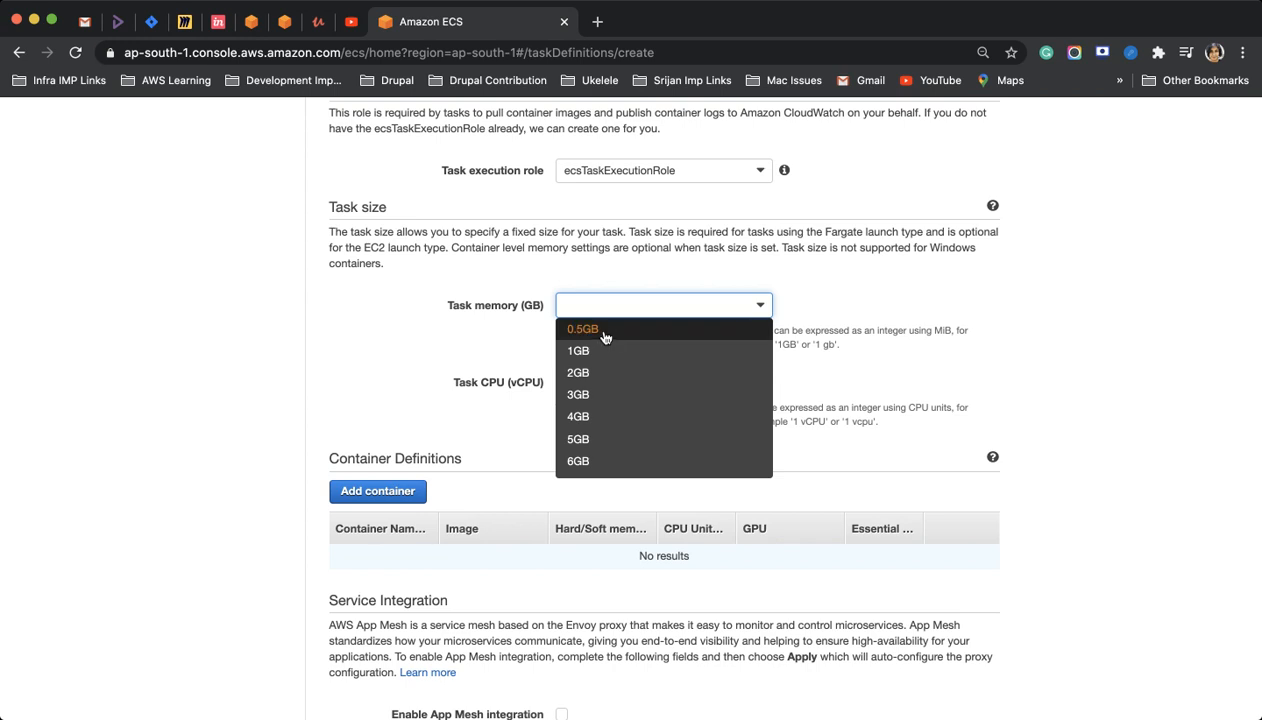
{"action": "left_click", "coordinate": [578, 350]}
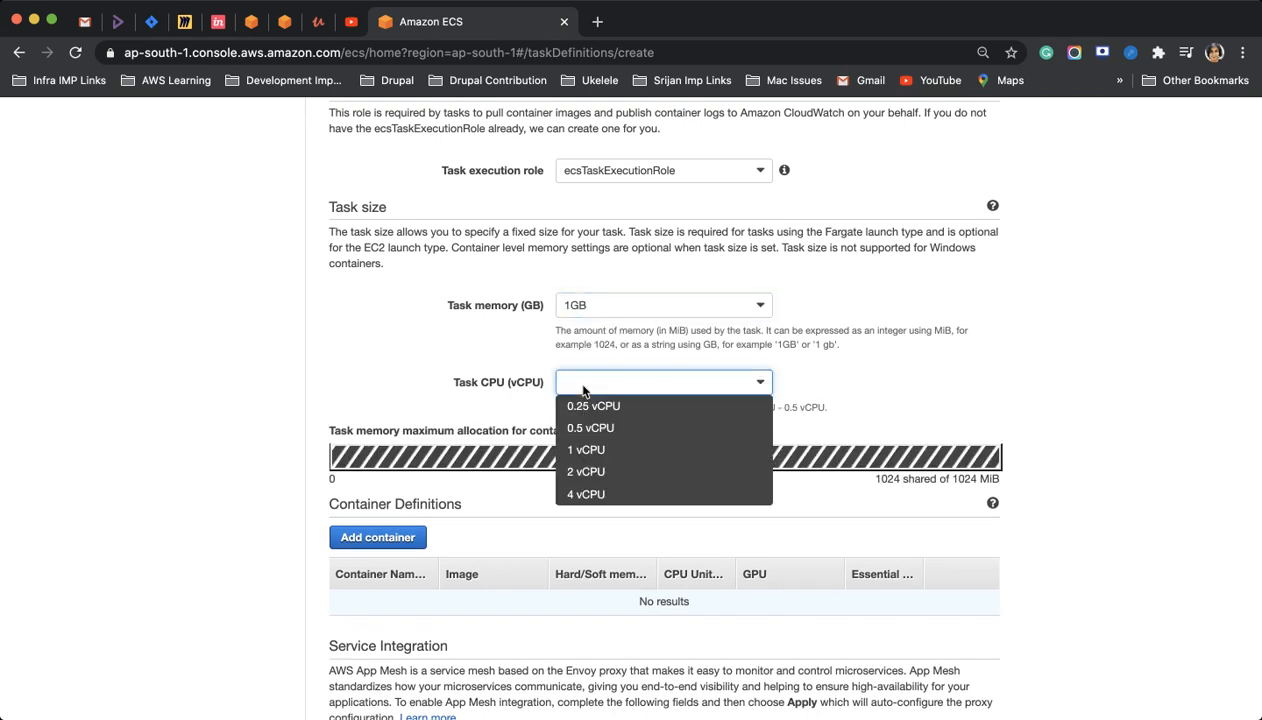
{"action": "left_click", "coordinate": [592, 404]}
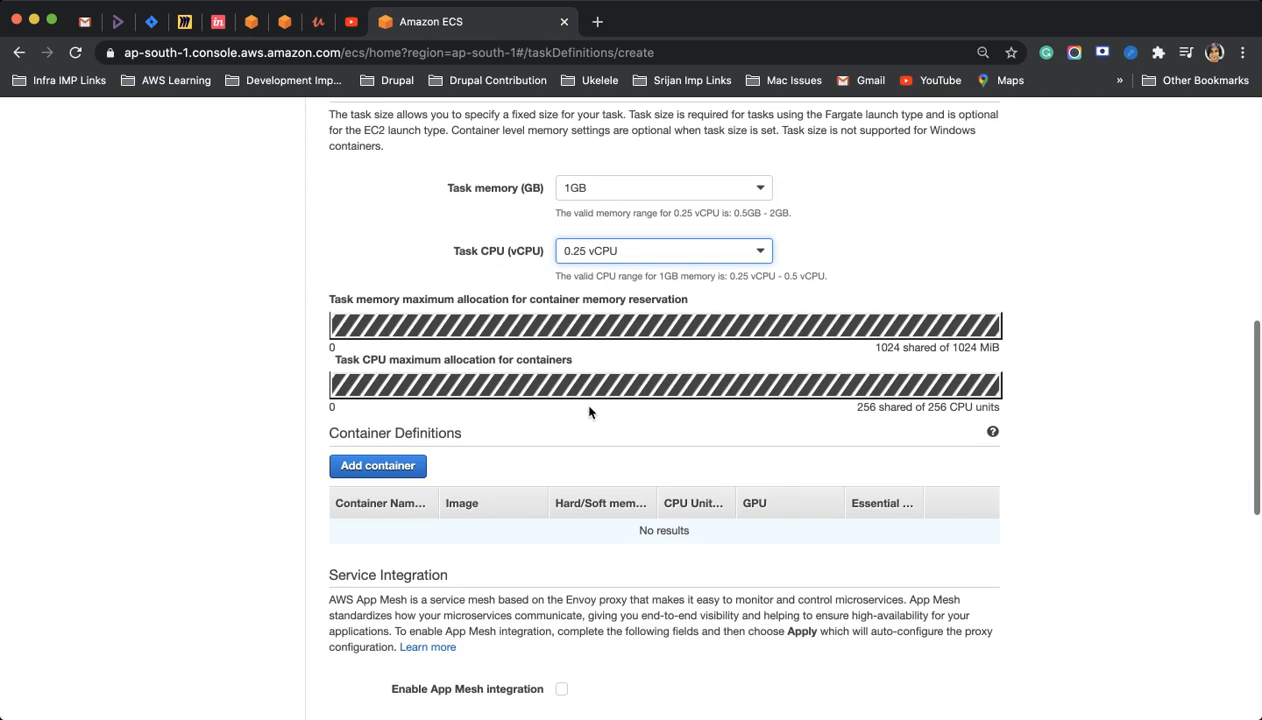
- Add a container and set its image to the ecr-demo repository URI from ECR
{"action": "left_click", "coordinate": [376, 464]}
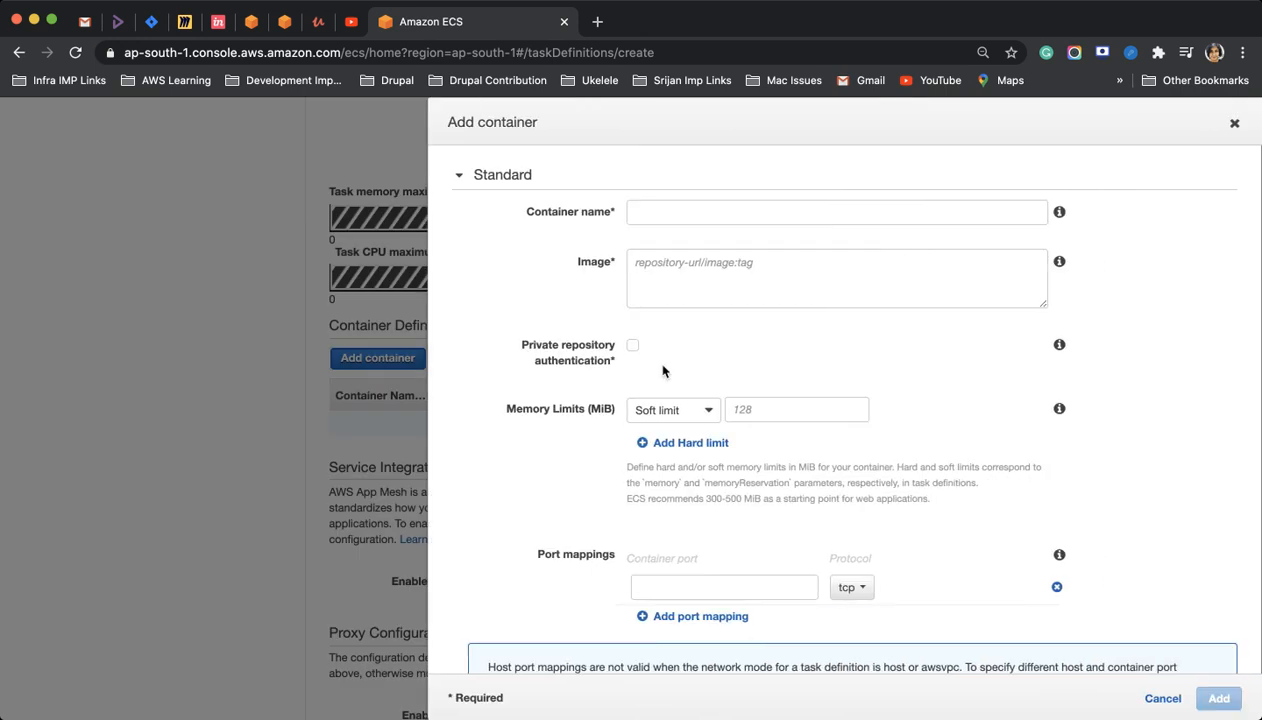
{"action": "type", "text": "13.233.165.184"}
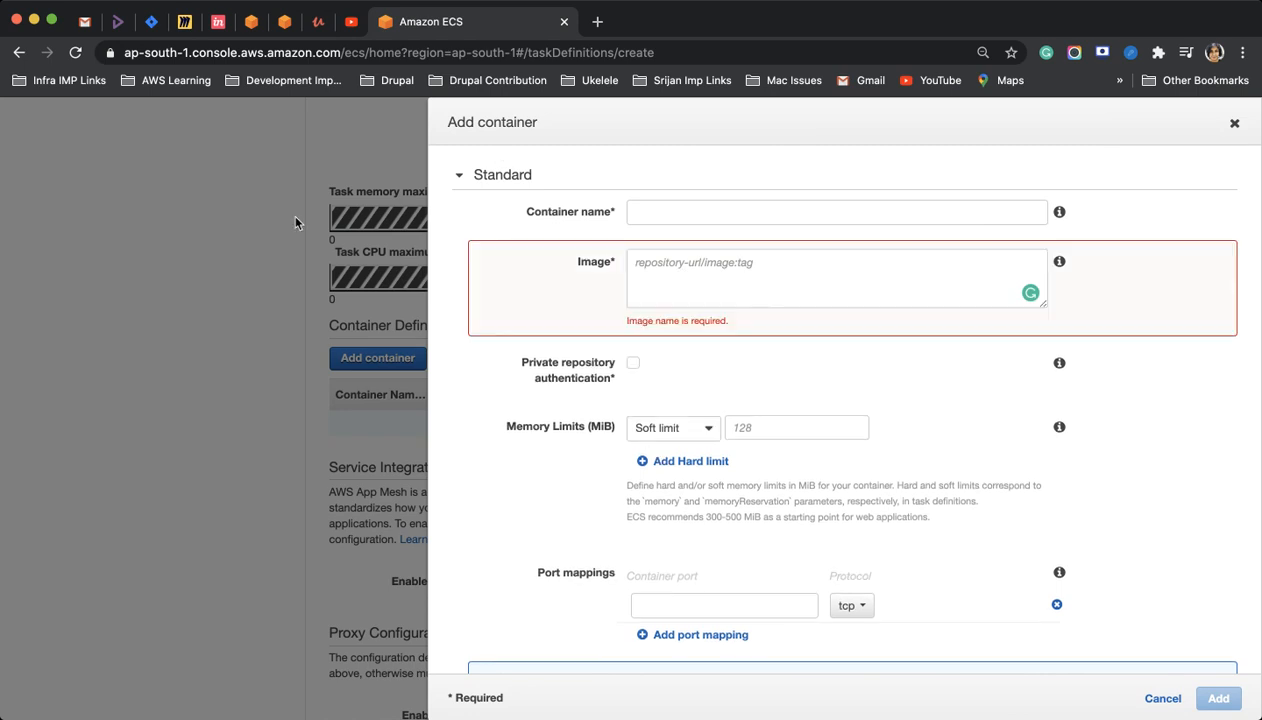
{"action": "mouse_move", "coordinate": [1162, 698]}
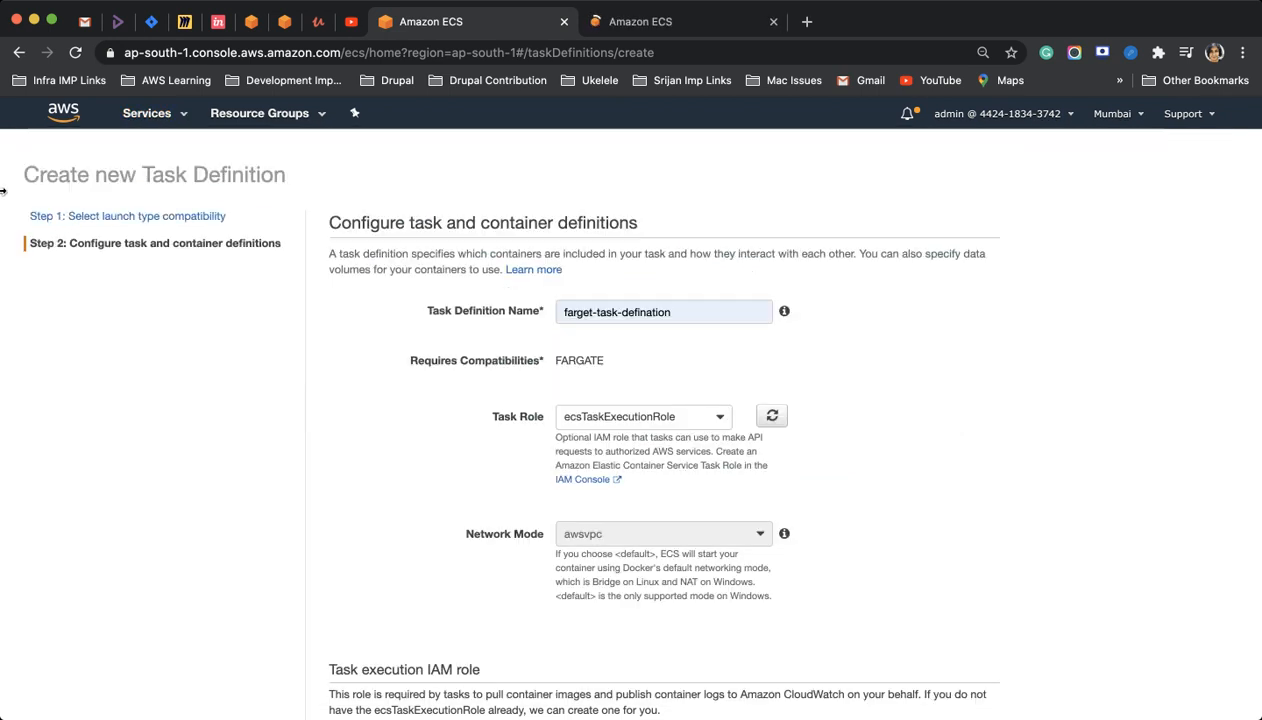
{"action": "scroll", "scroll_direction": "down", "scroll_amount": 3}
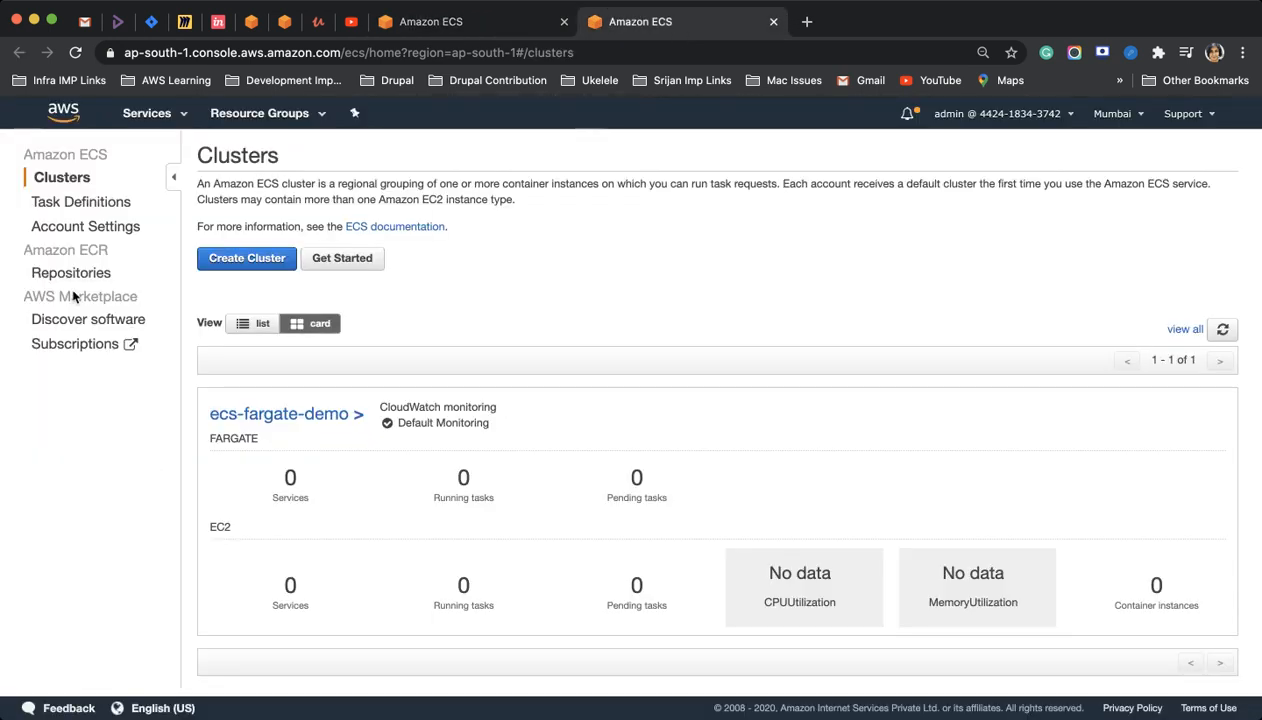
{"action": "left_click", "coordinate": [70, 272]}
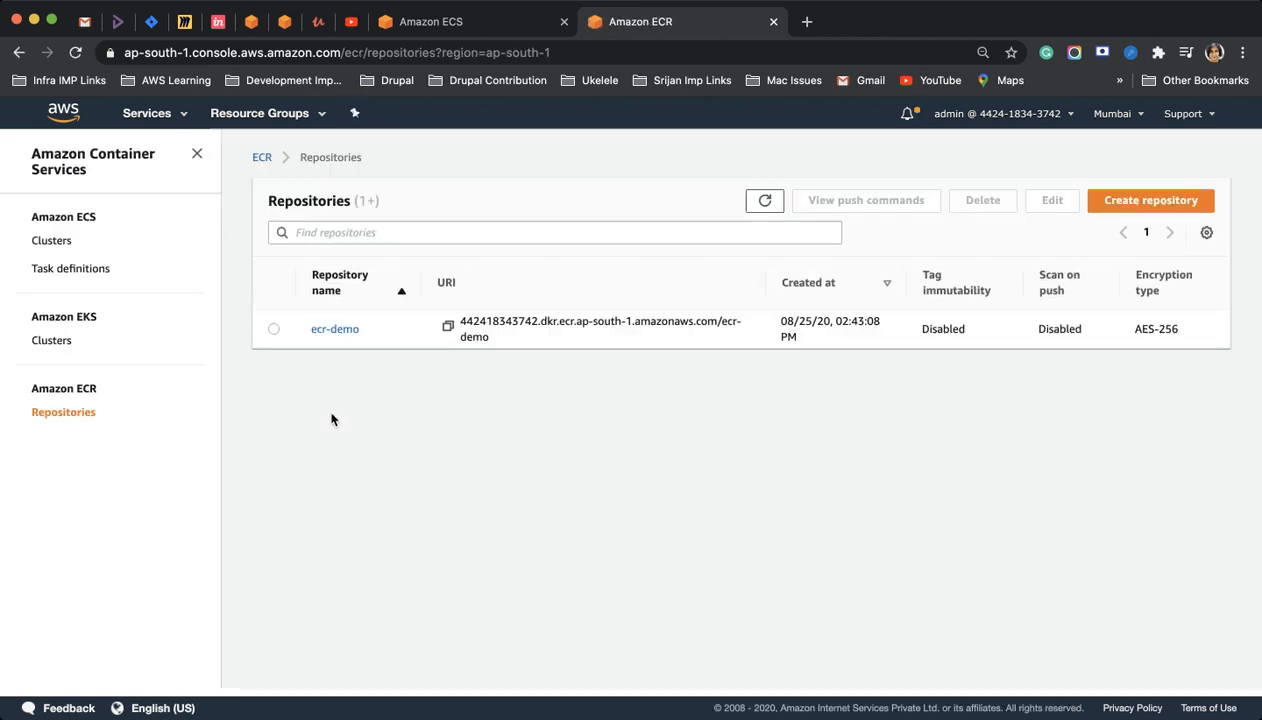
{"action": "mouse_move", "coordinate": [444, 330]}
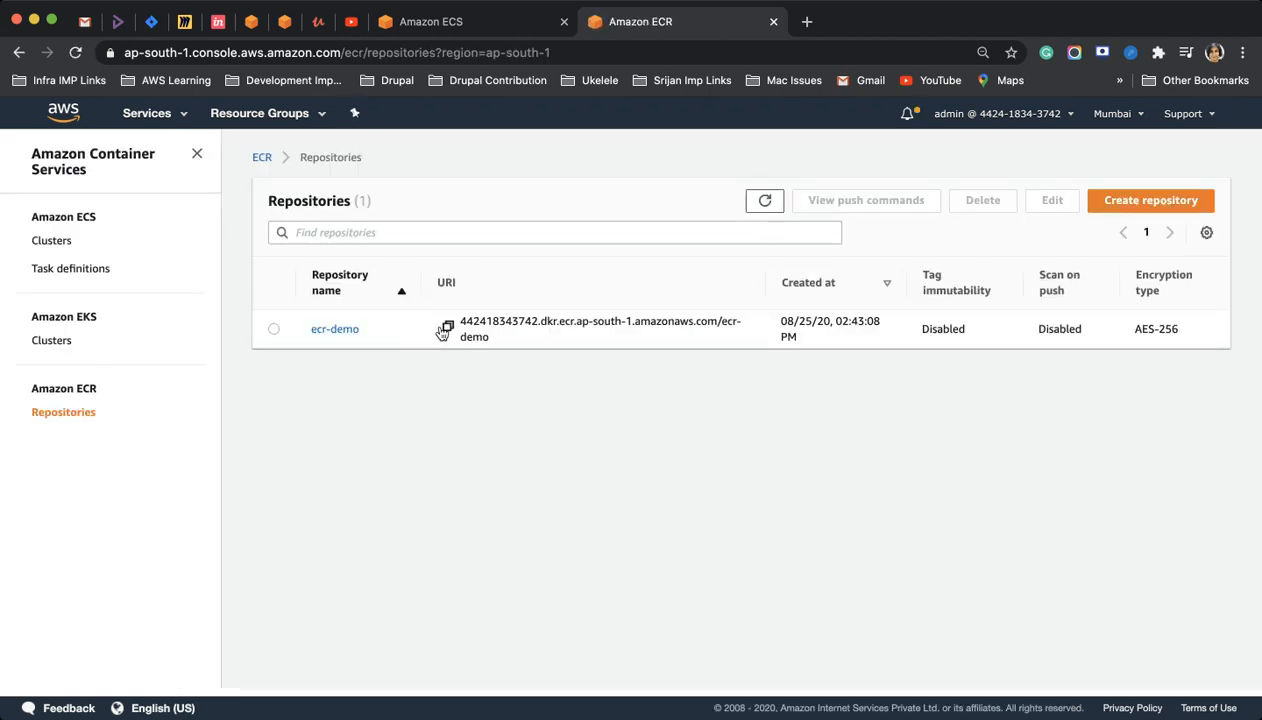
{"action": "mouse_move", "coordinate": [796, 218]}
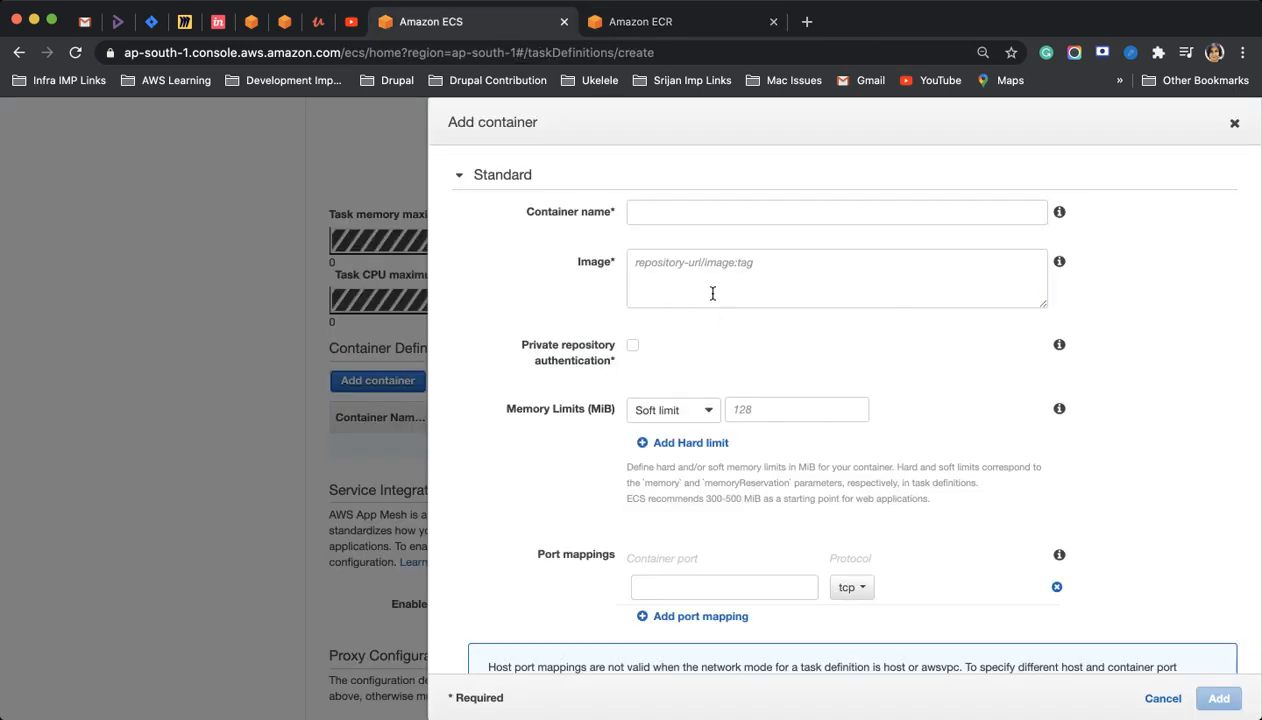
{"action": "type", "text": "442418343742.dkr.ecr.ap-south-1.amazonaws.com/ecr-demo"}
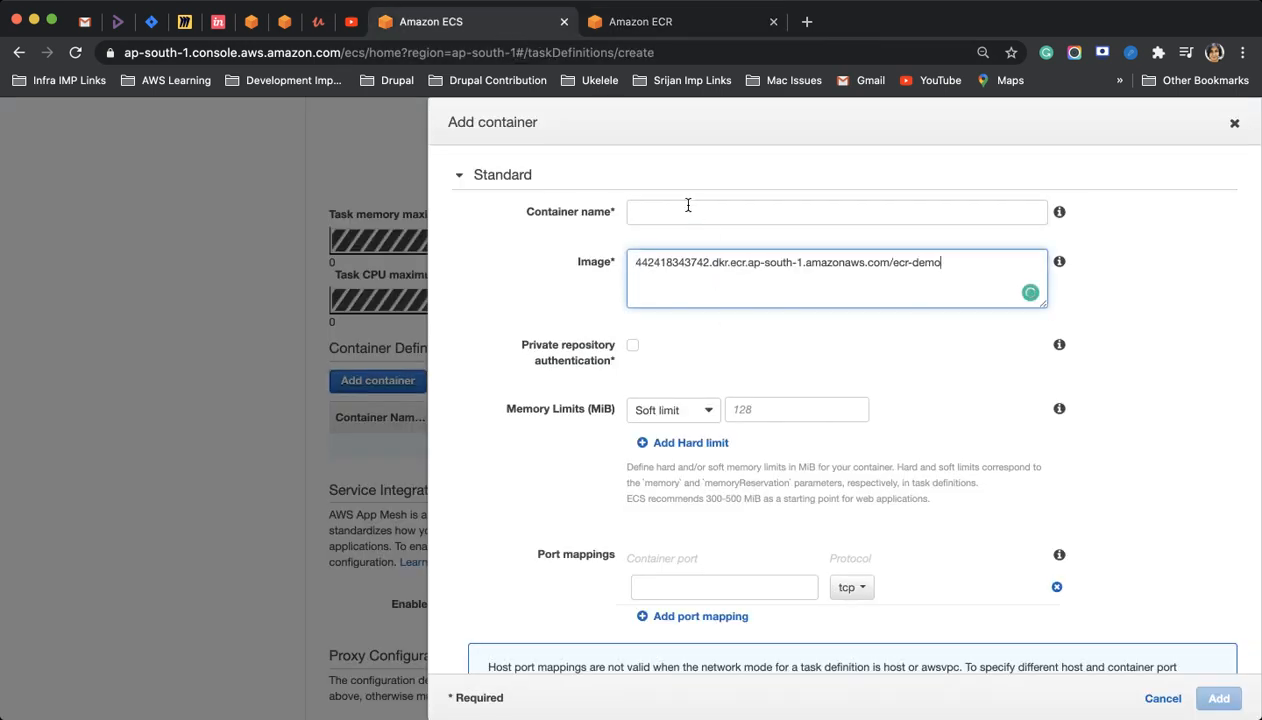
- Name the container demo-container-fargate
{"action": "left_click", "coordinate": [836, 212]}
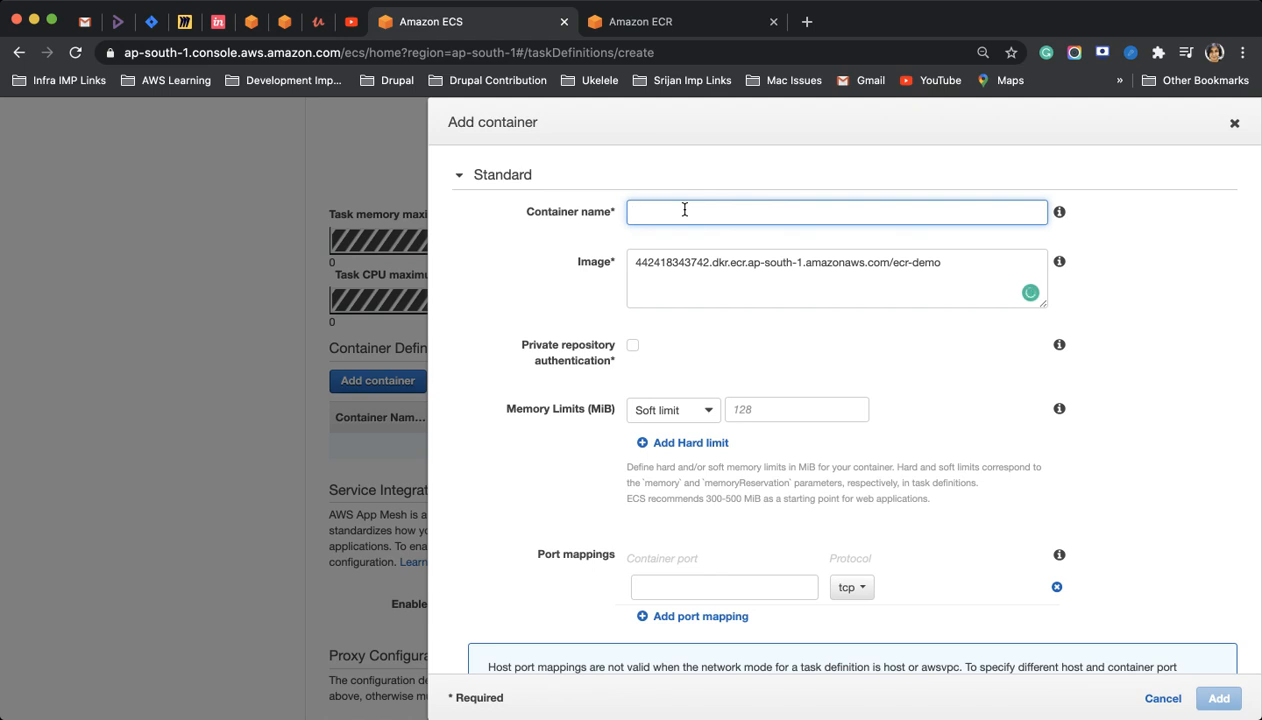
{"action": "type", "text": "e"}
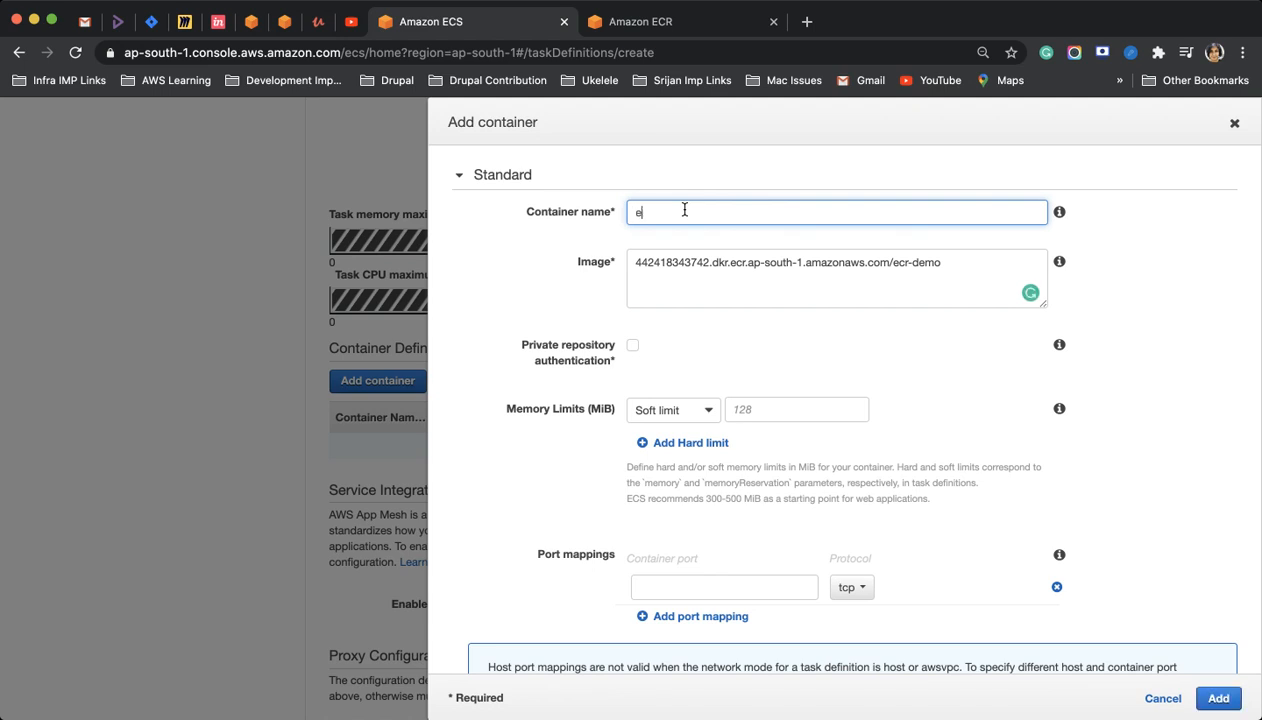
{"action": "type", "text": "demo-t"}
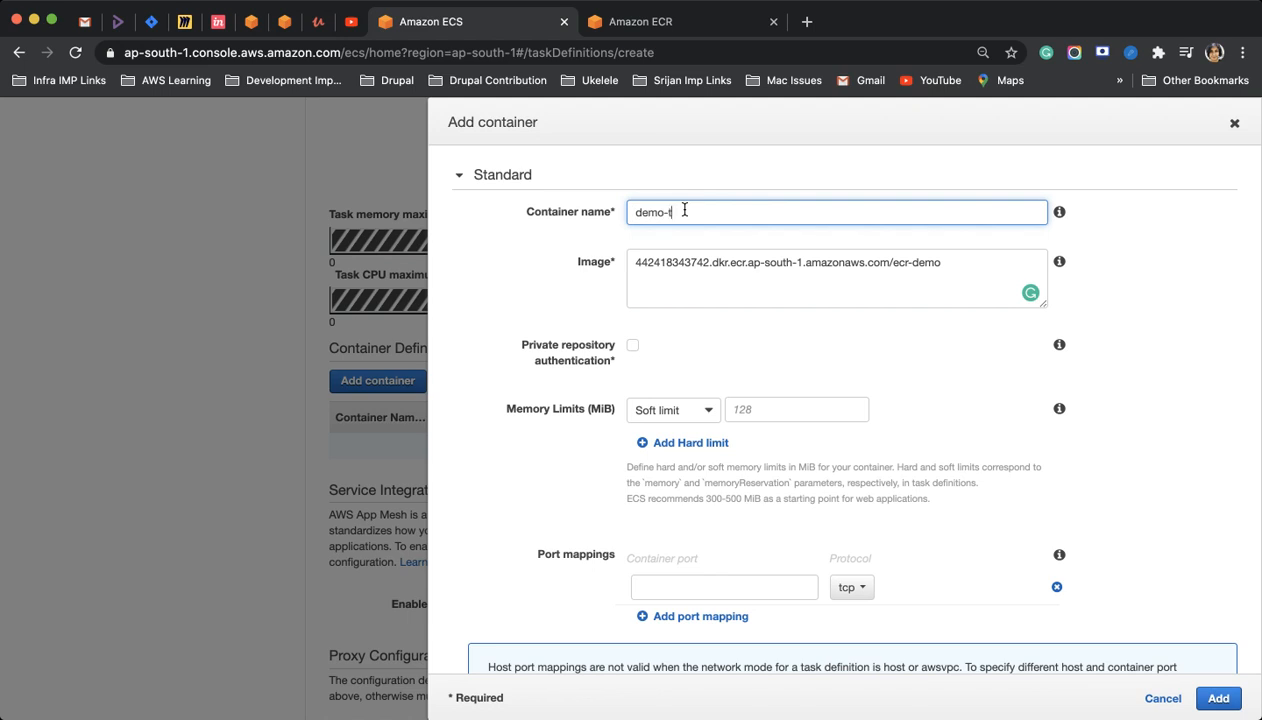
{"action": "type", "text": "contai"}
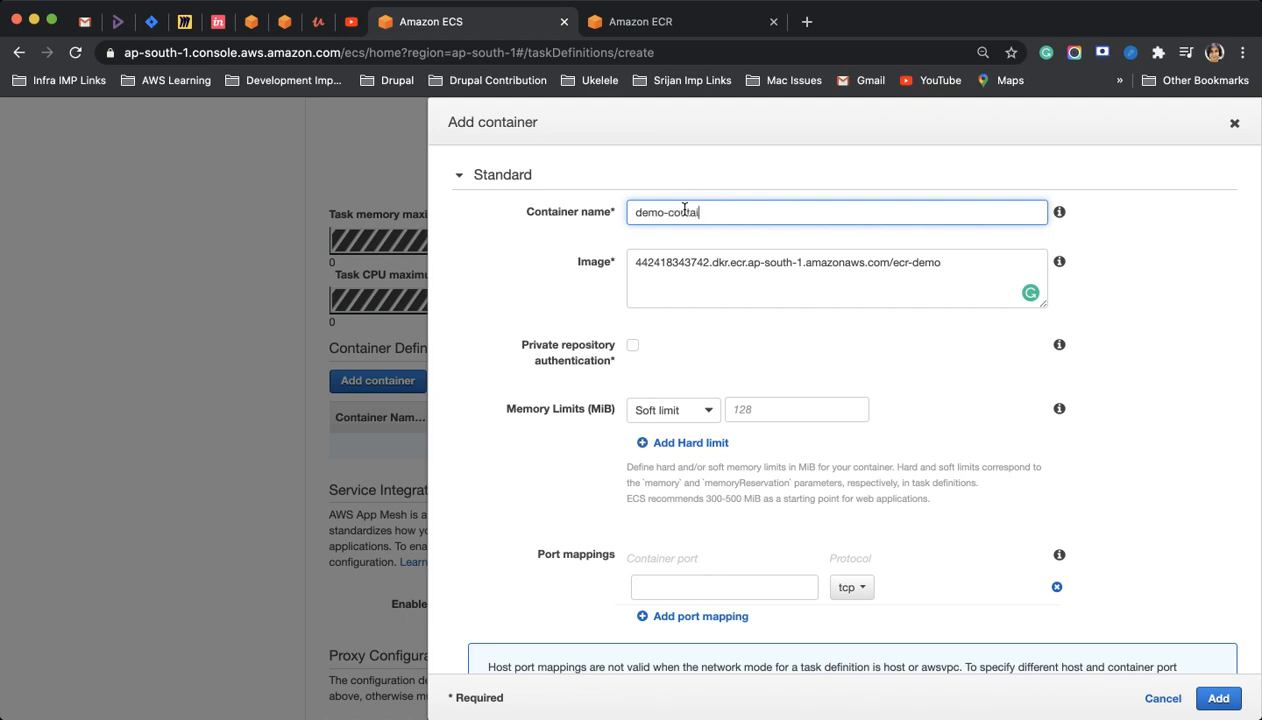
{"action": "type", "text": "iner"}
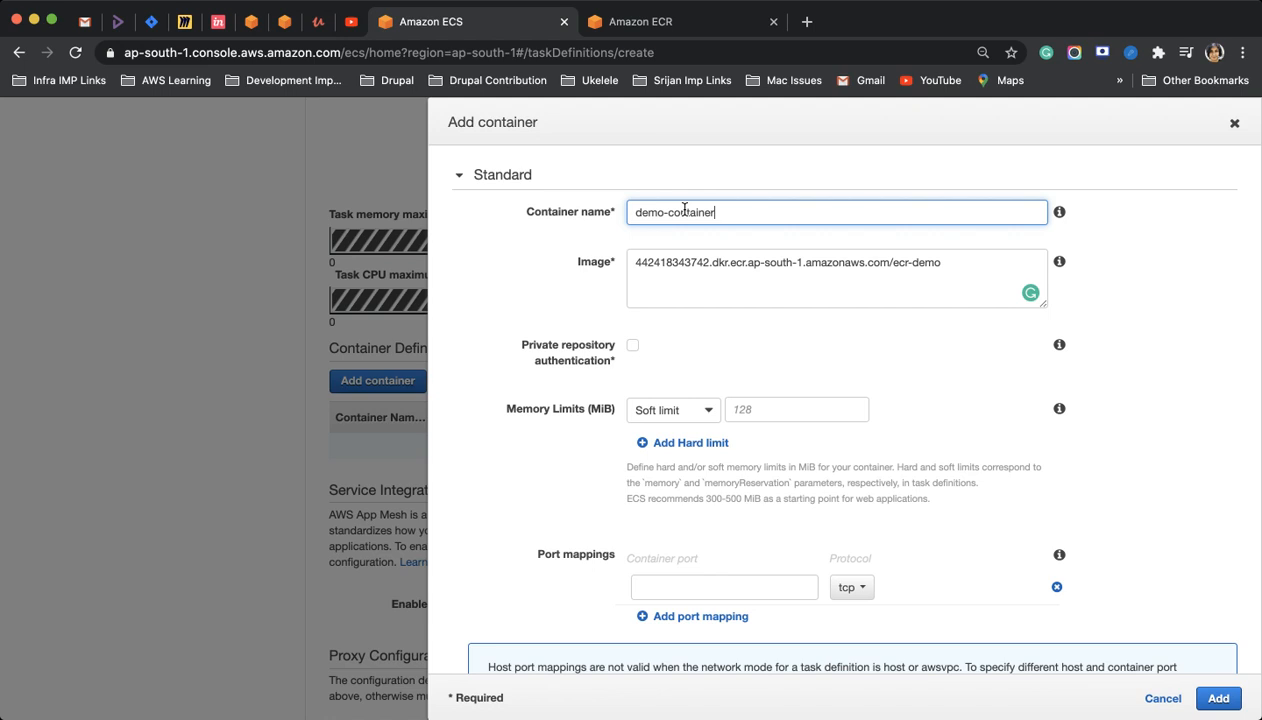
{"action": "type", "text": "-c"}
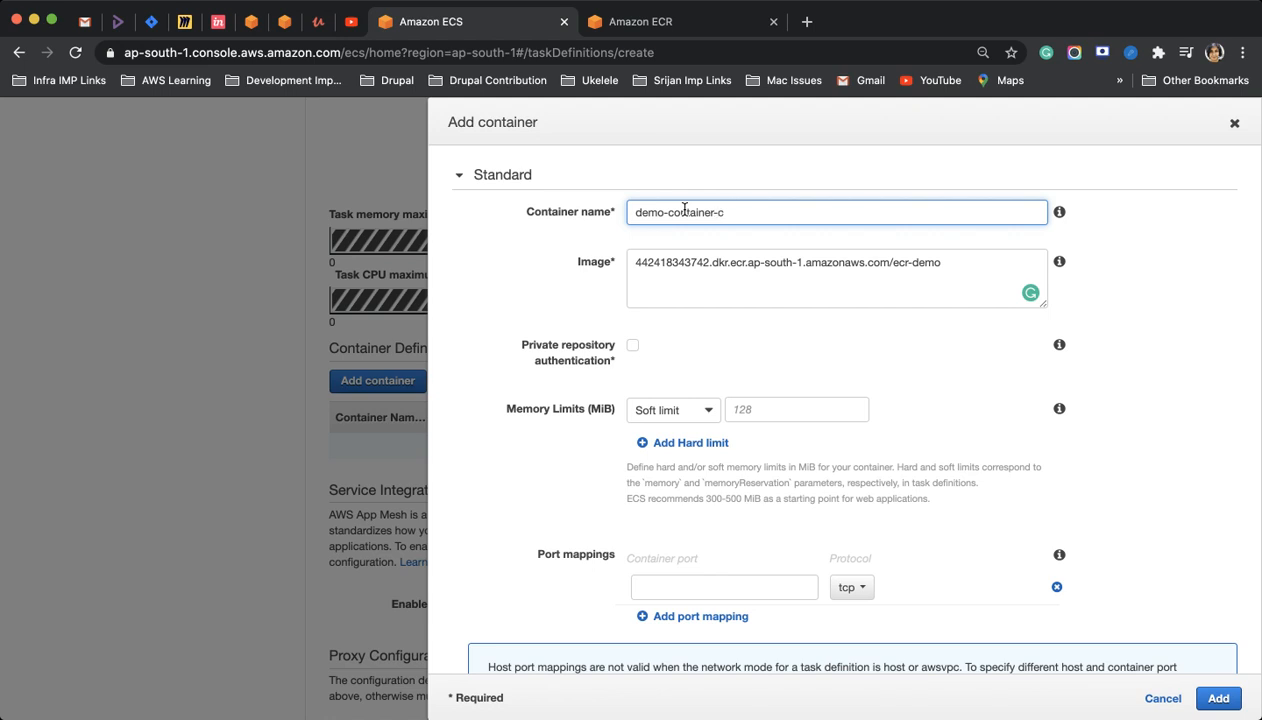
{"action": "type", "text": "farga"}
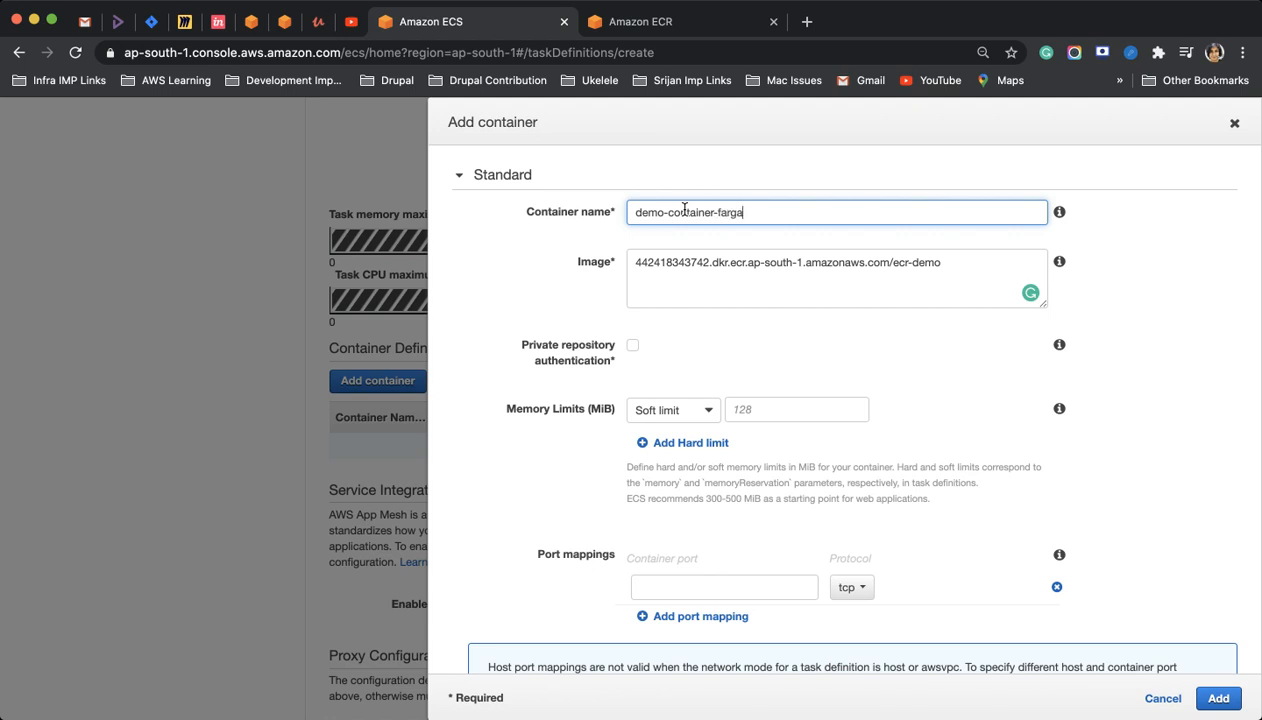
- Map container port 80 and add the container to the task definition
{"action": "scroll", "scroll_direction": "down", "scroll_amount": 3}
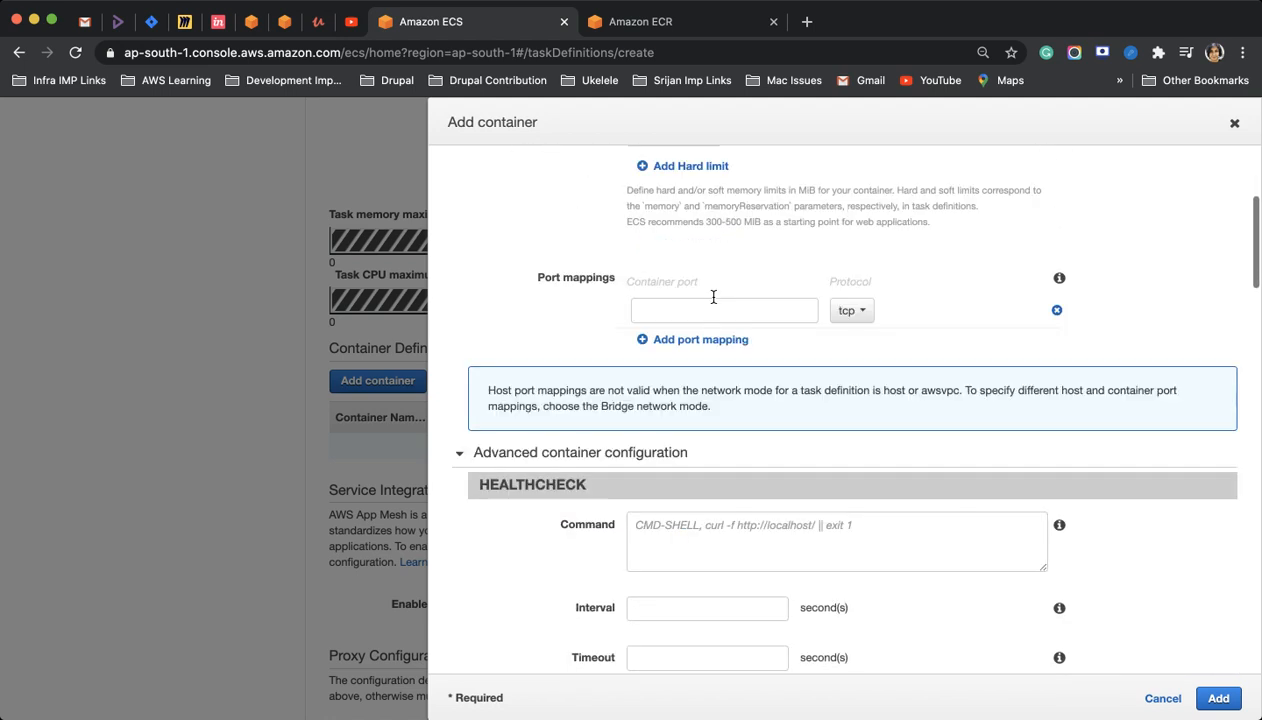
{"action": "scroll", "scroll_direction": "up", "scroll_amount": 3}
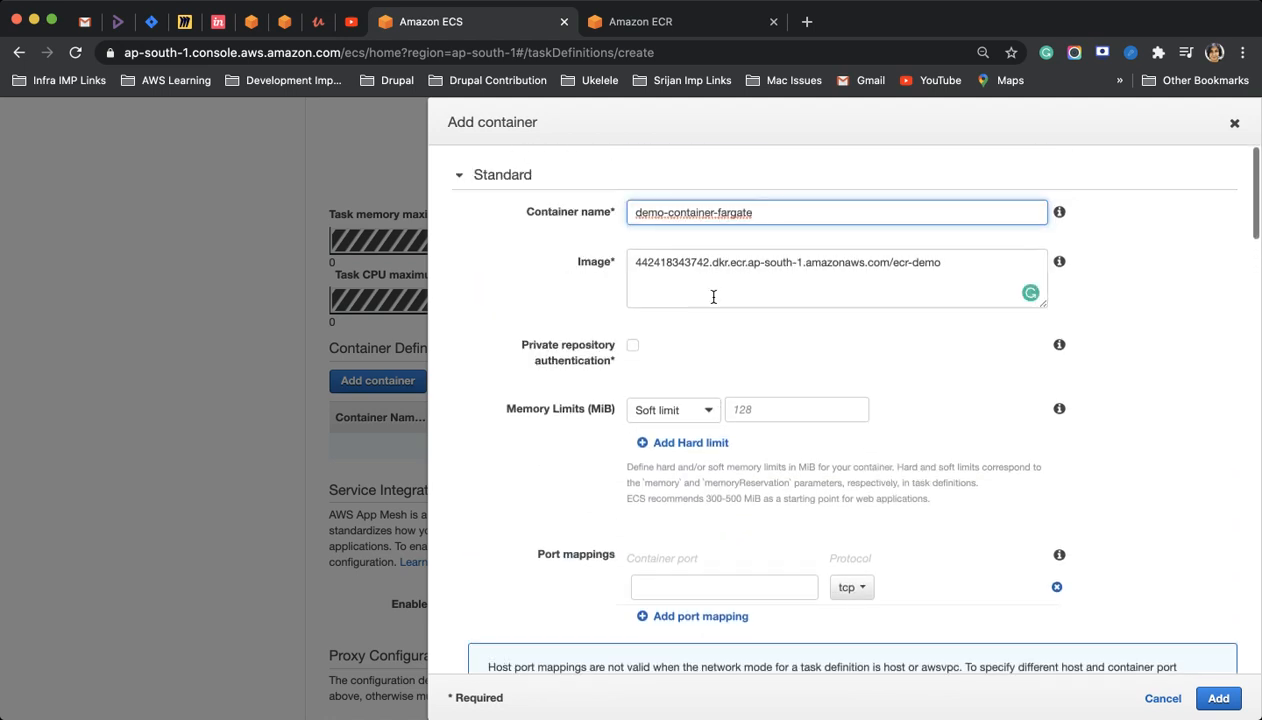
{"action": "scroll", "scroll_direction": "down", "scroll_amount": 3}
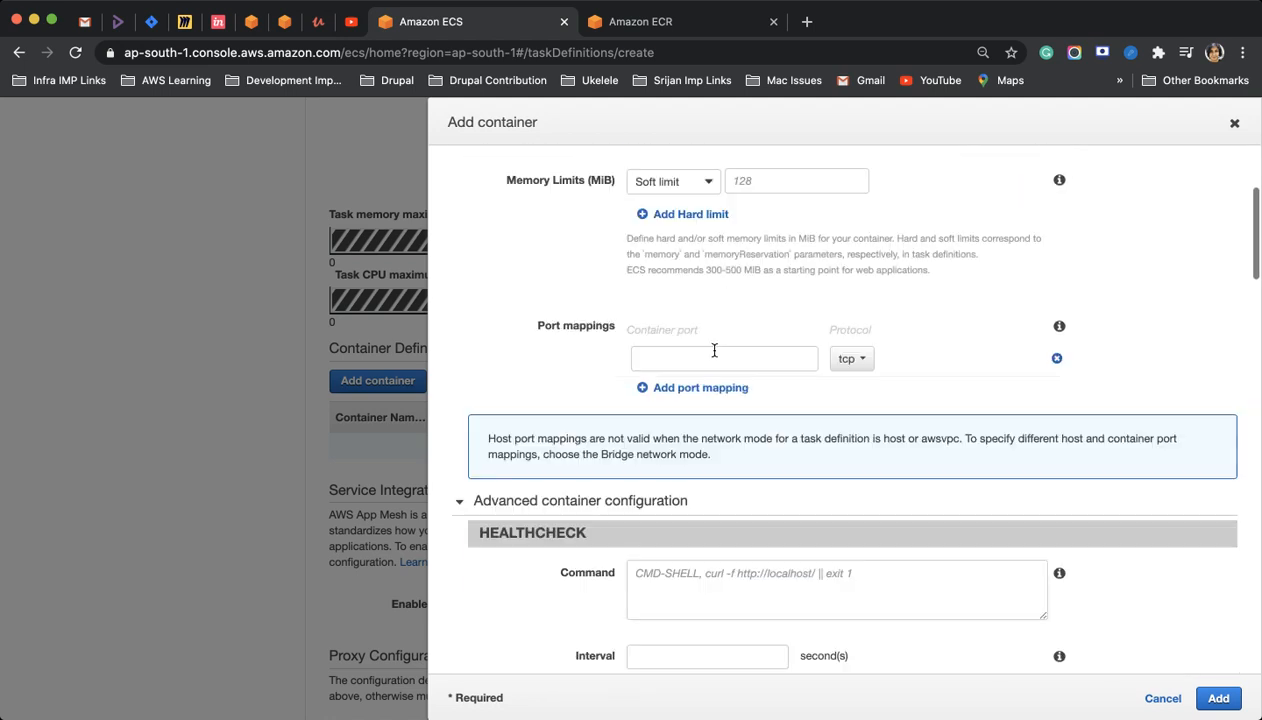
{"action": "scroll", "scroll_direction": "up", "scroll_amount": 3}
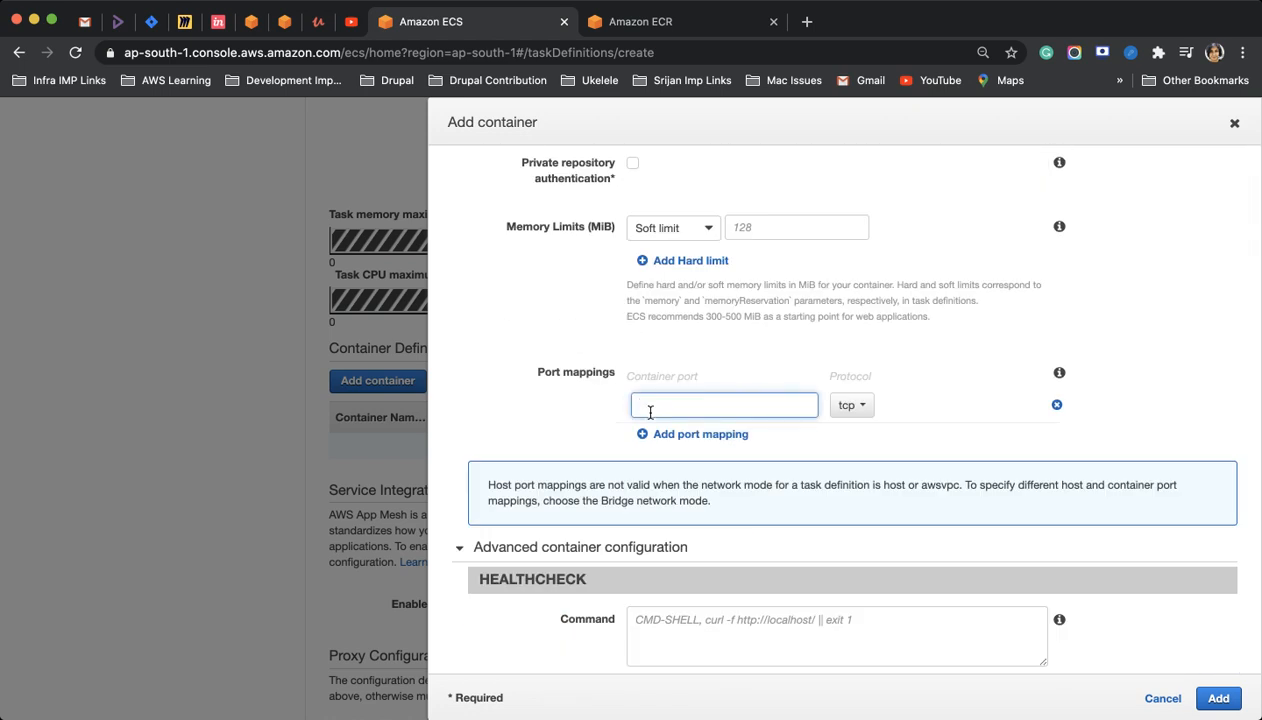
{"action": "type", "text": "80"}
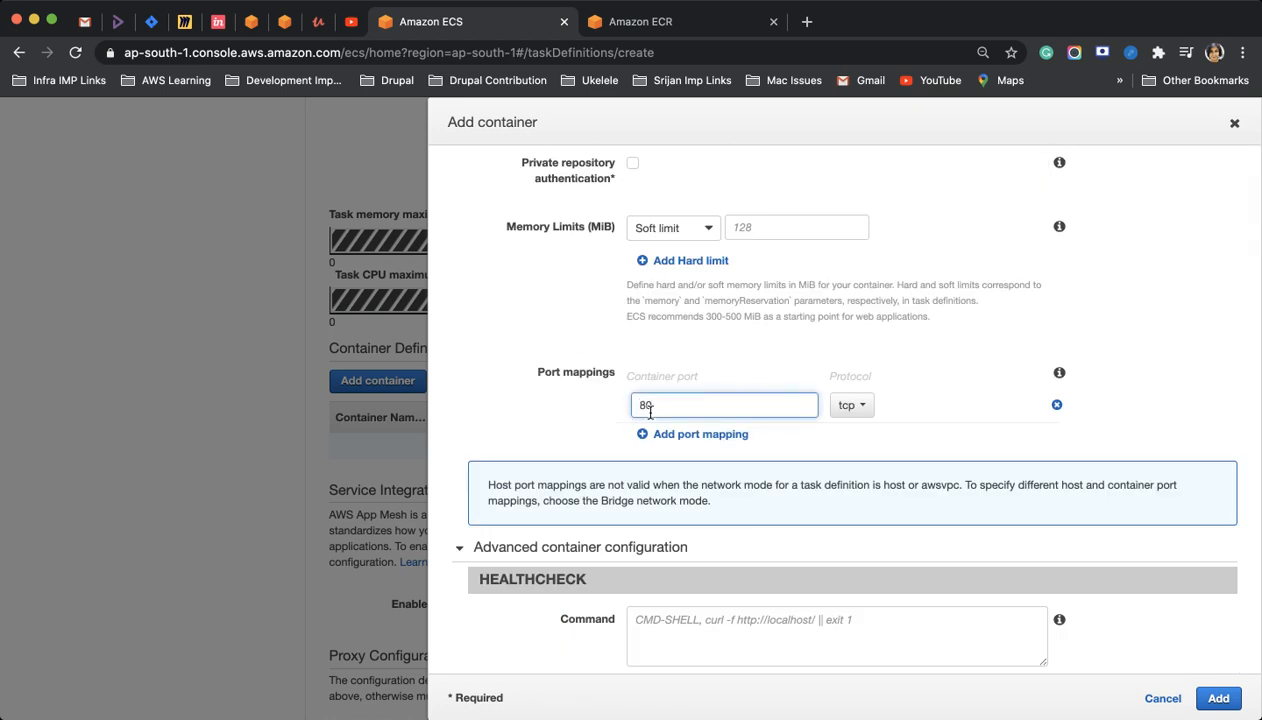
{"action": "scroll", "scroll_direction": "down", "scroll_amount": 3}
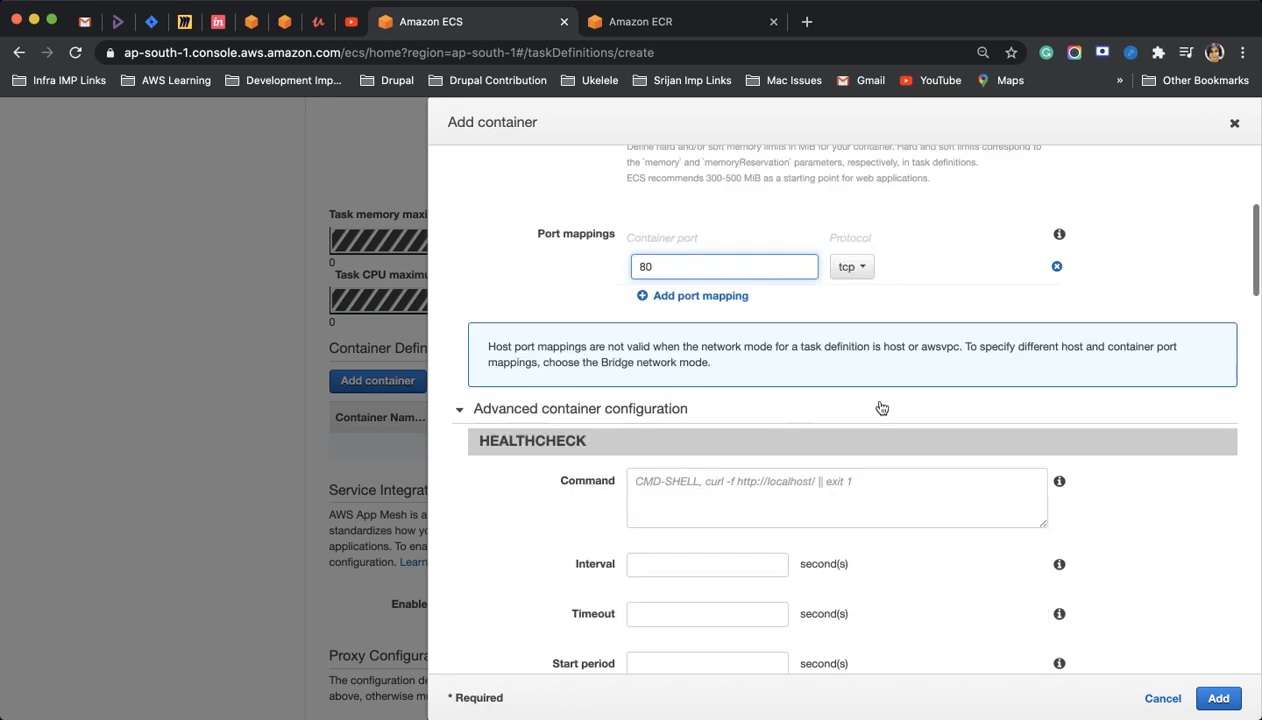
{"action": "left_click", "coordinate": [1218, 698]}
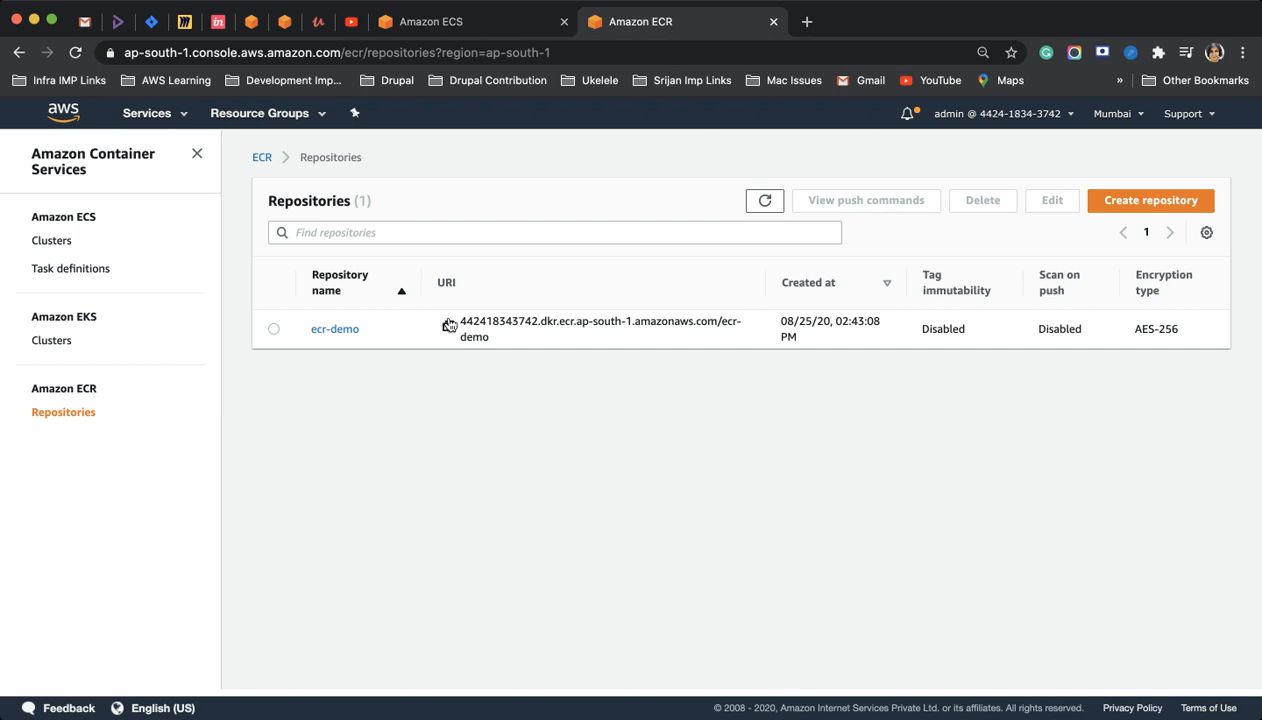
- Create farget-task-defination and view its list of revisions
{"action": "left_click", "coordinate": [470, 20]}
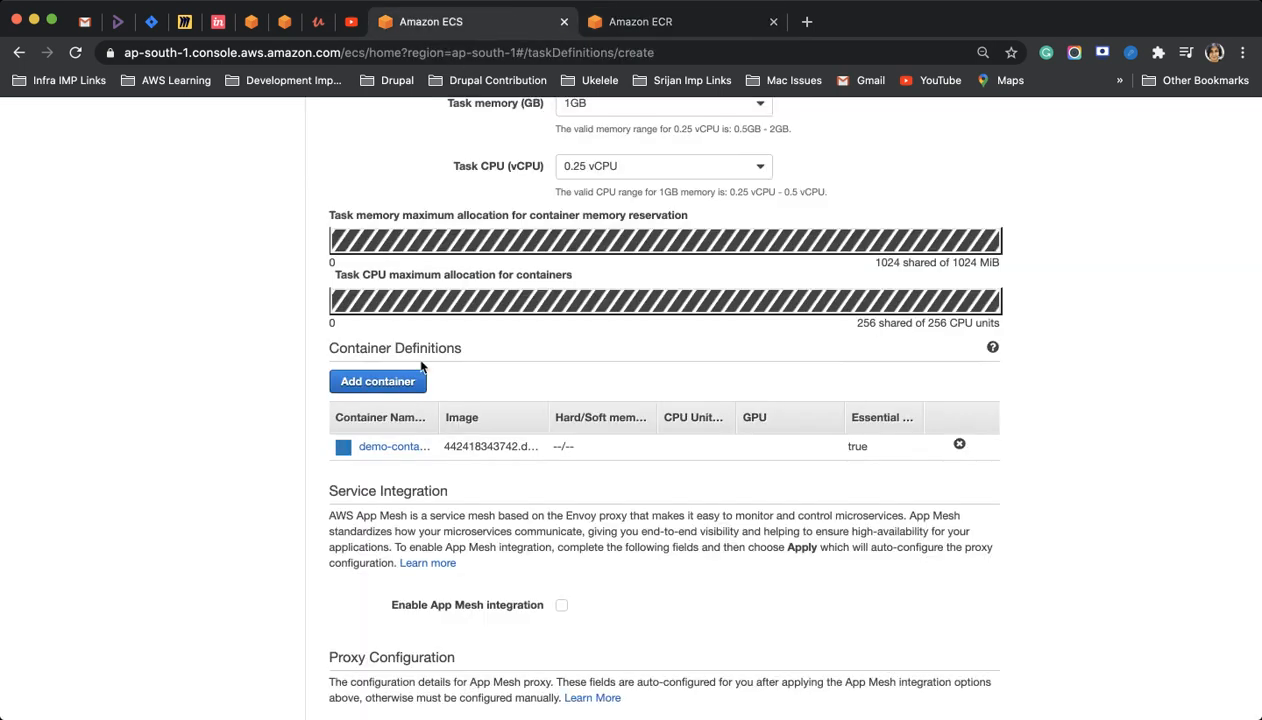
{"action": "scroll", "scroll_direction": "down", "scroll_amount": 3}
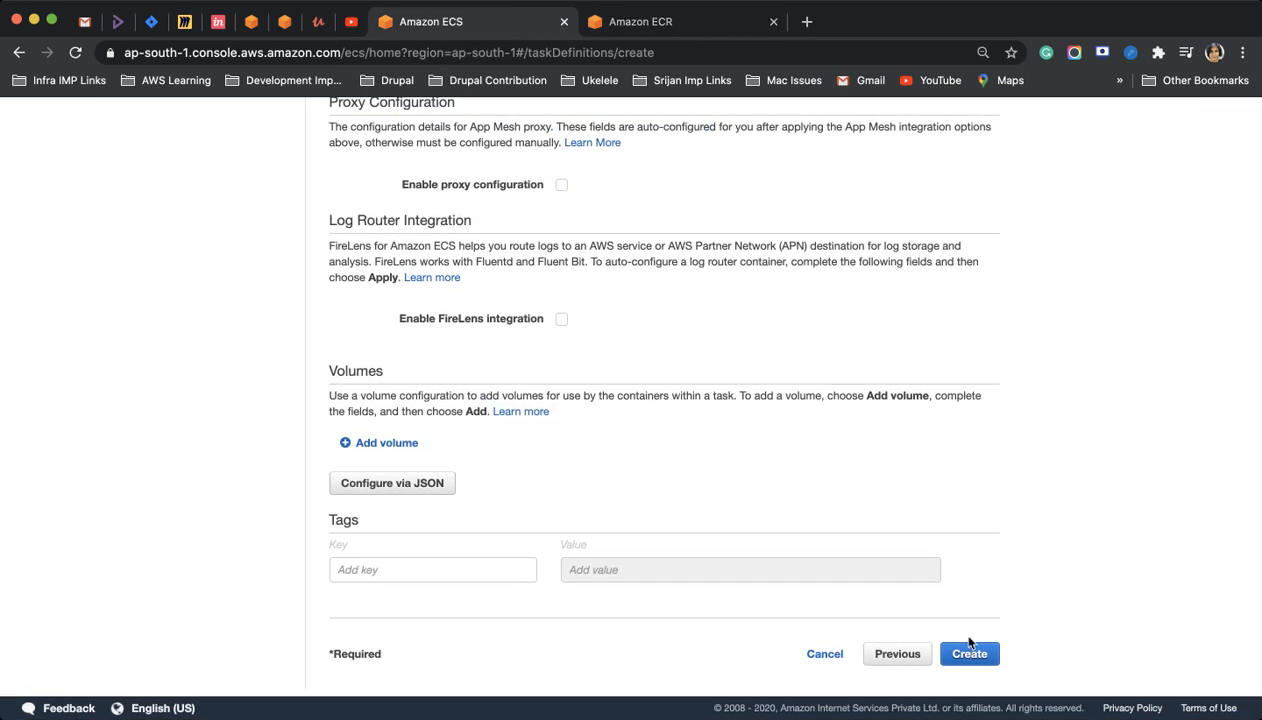
{"action": "left_click", "coordinate": [970, 652]}
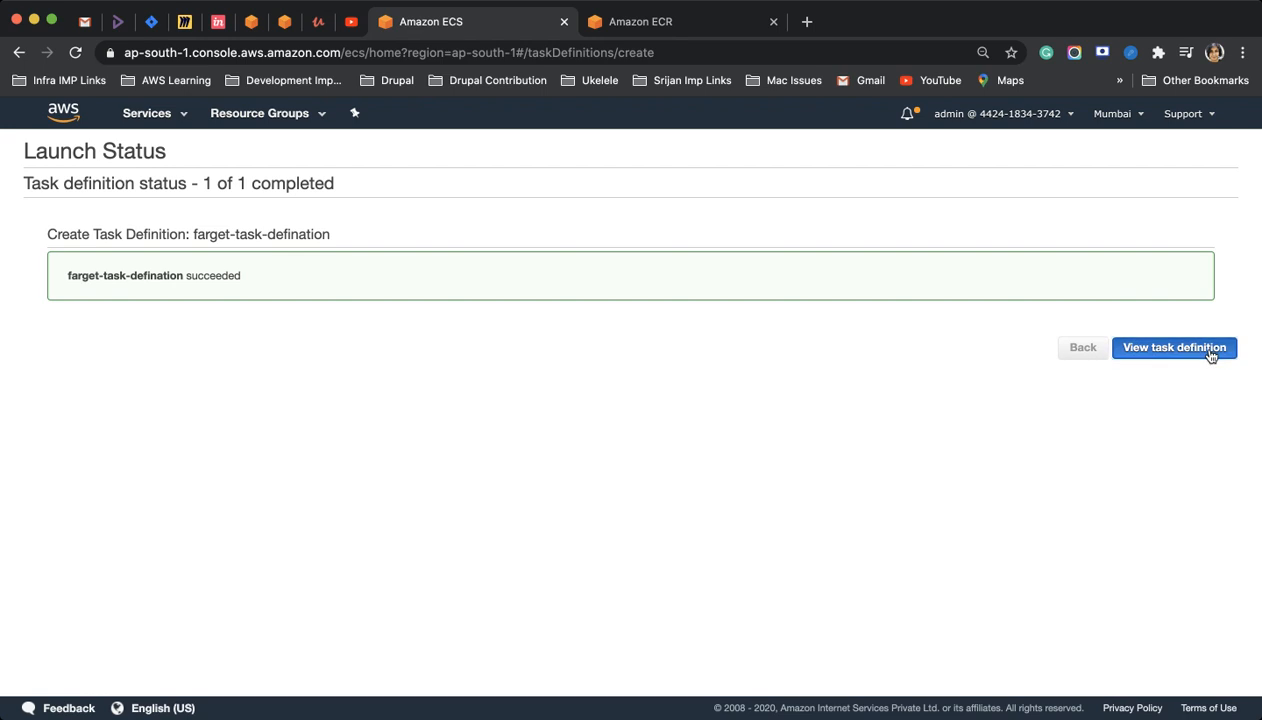
{"action": "left_click", "coordinate": [1174, 348]}
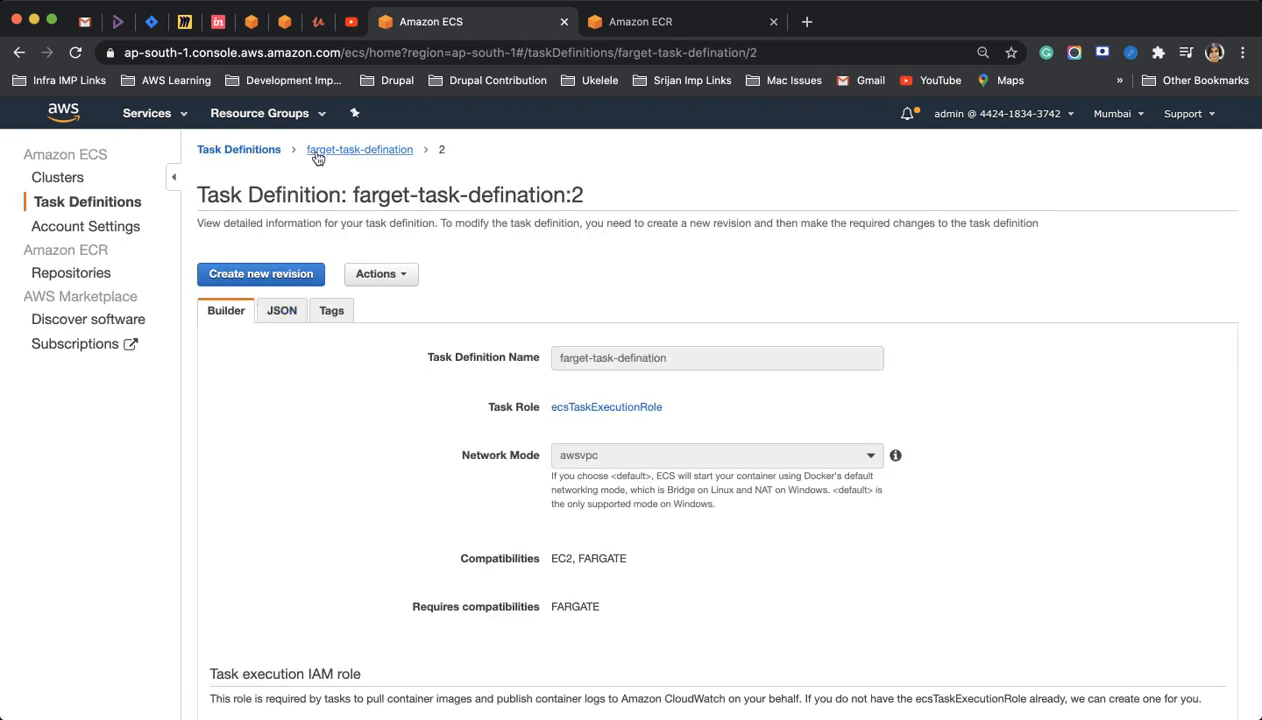
{"action": "left_click", "coordinate": [360, 148]}
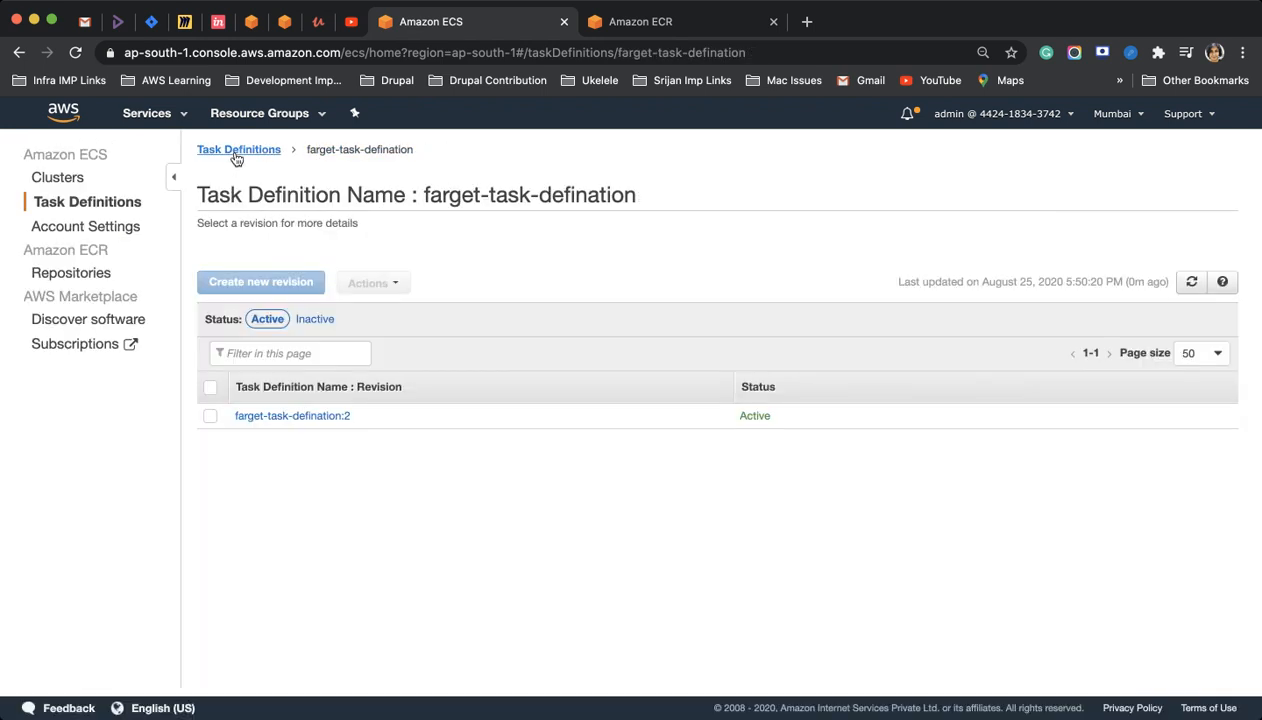
- Start a service in ecs-fargate-demo using farget-task-defination revision 2
{"action": "left_click", "coordinate": [56, 176]}
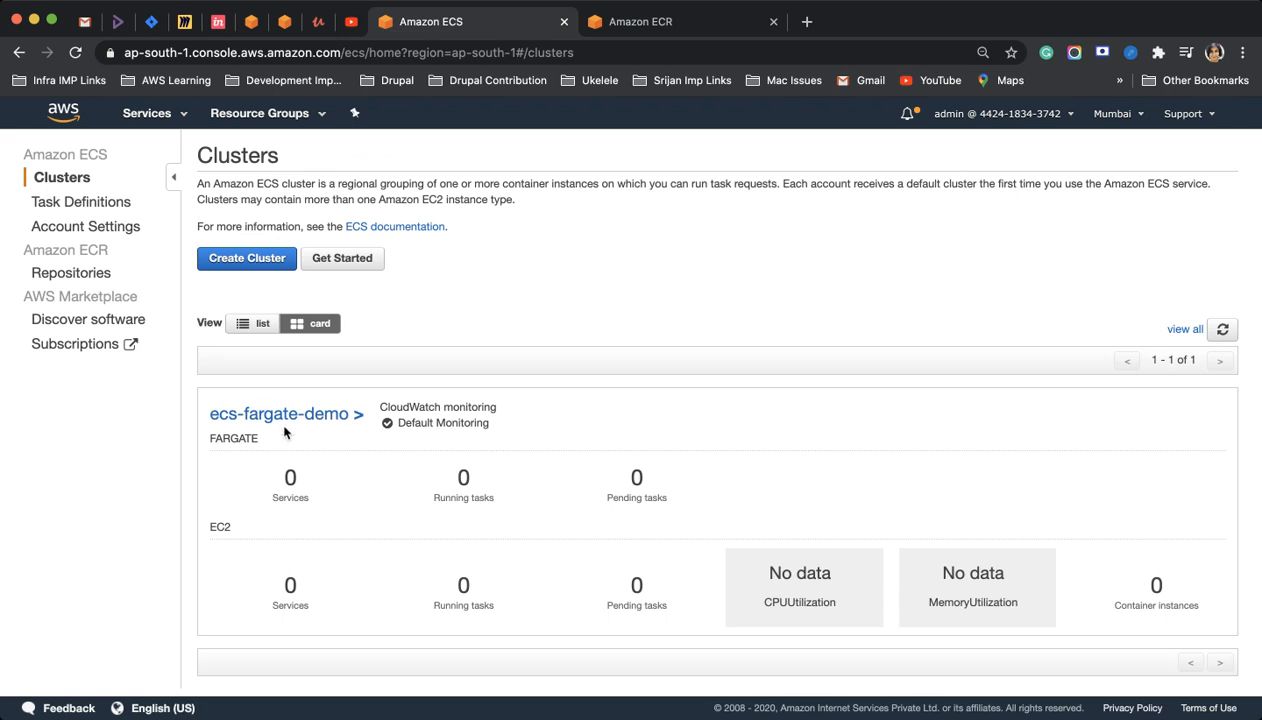
{"action": "left_click", "coordinate": [280, 412]}
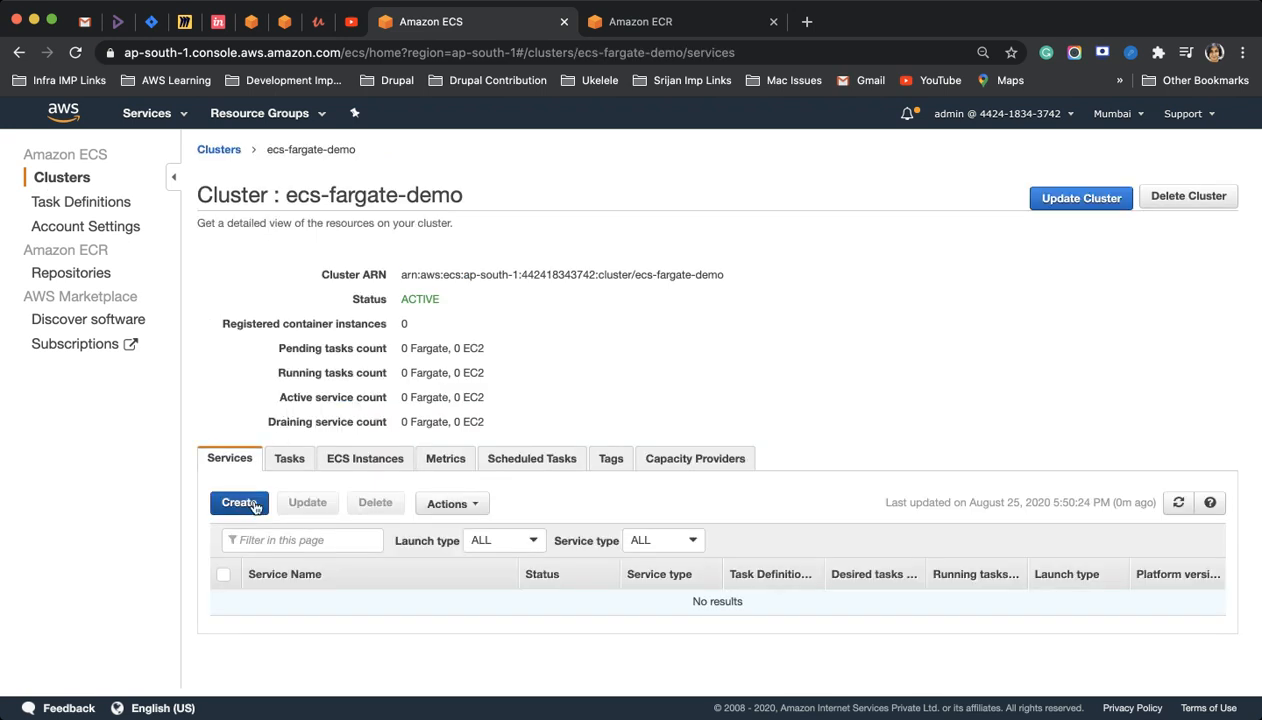
{"action": "left_click", "coordinate": [240, 504]}
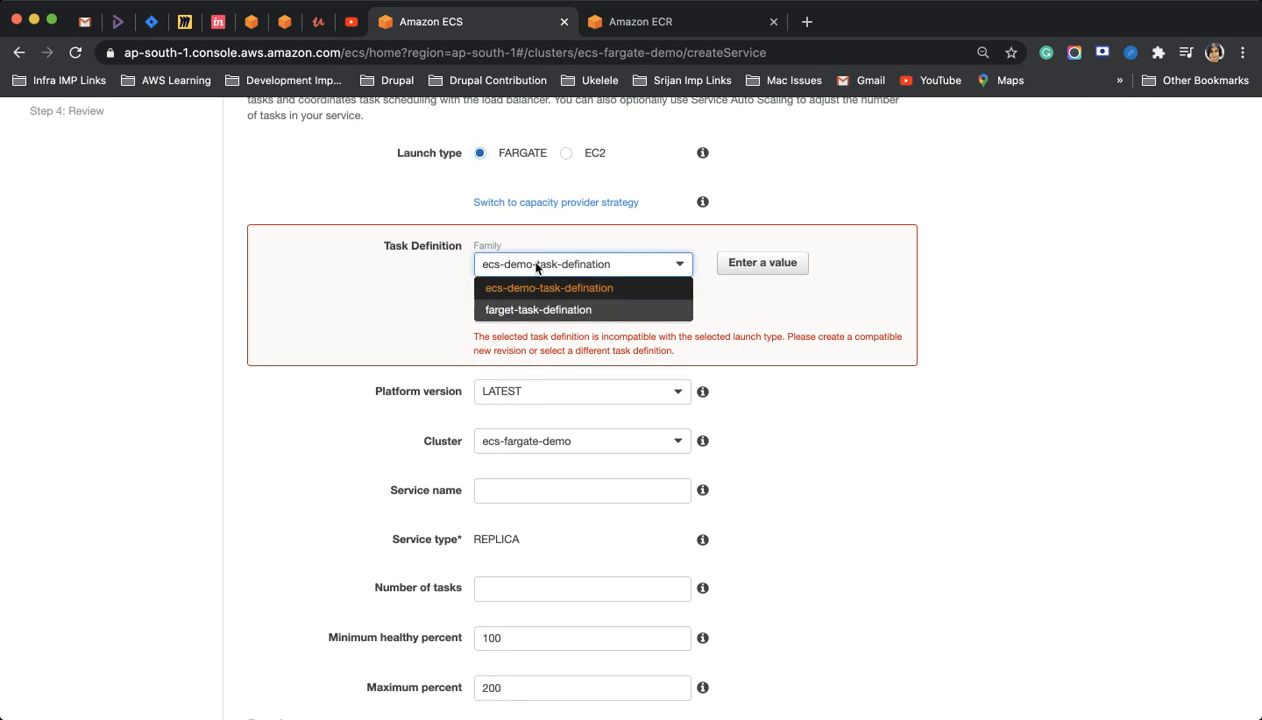
{"action": "left_click", "coordinate": [538, 308]}
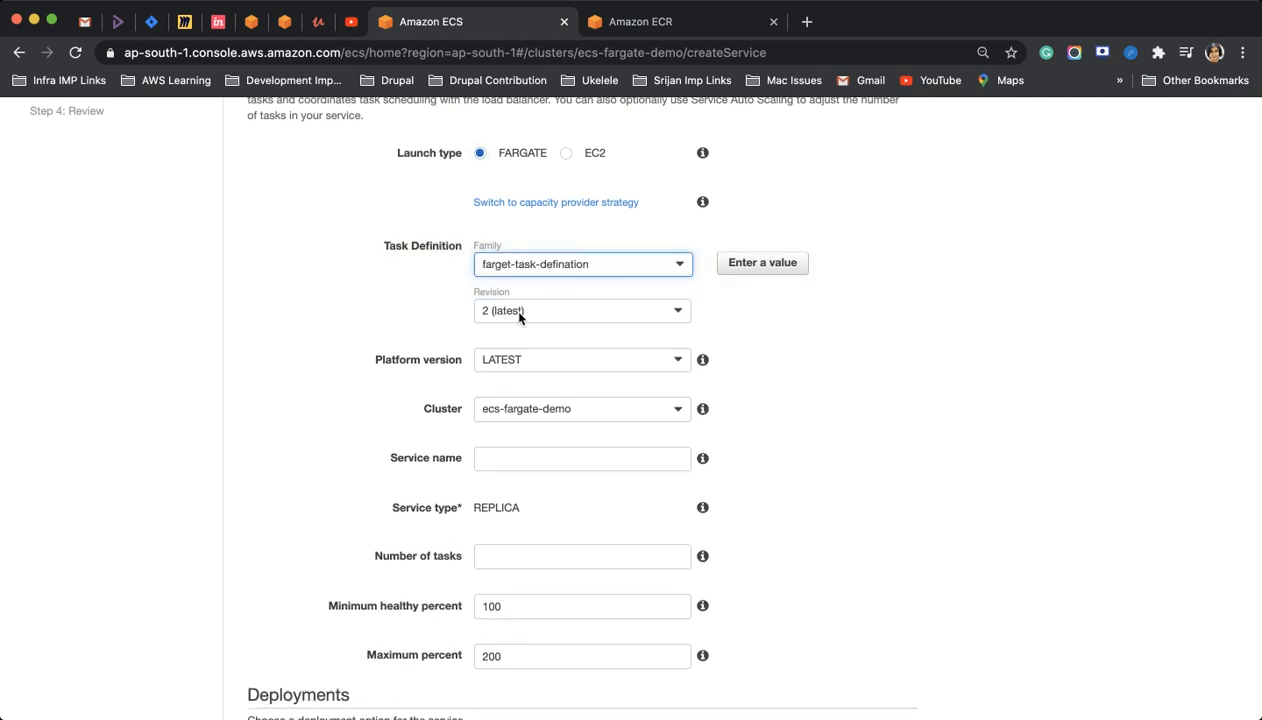
{"action": "scroll", "scroll_direction": "down", "scroll_amount": 3}
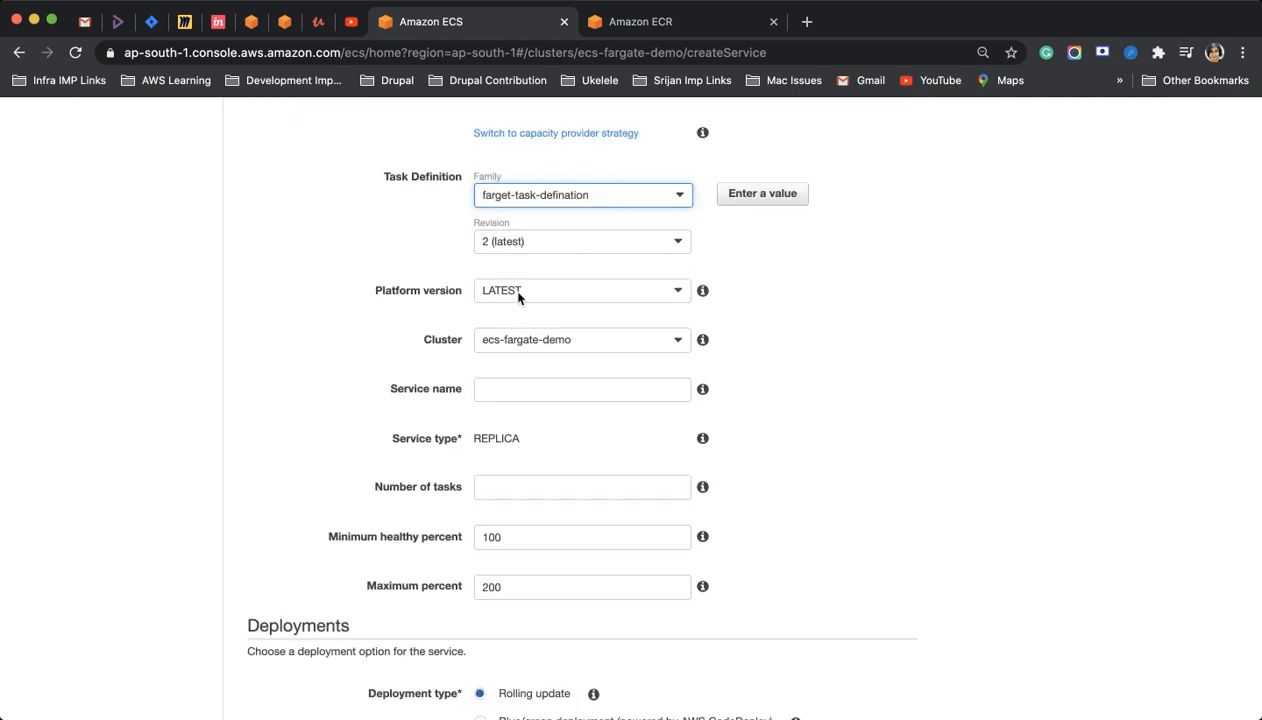
{"action": "scroll", "scroll_direction": "down", "scroll_amount": 3}
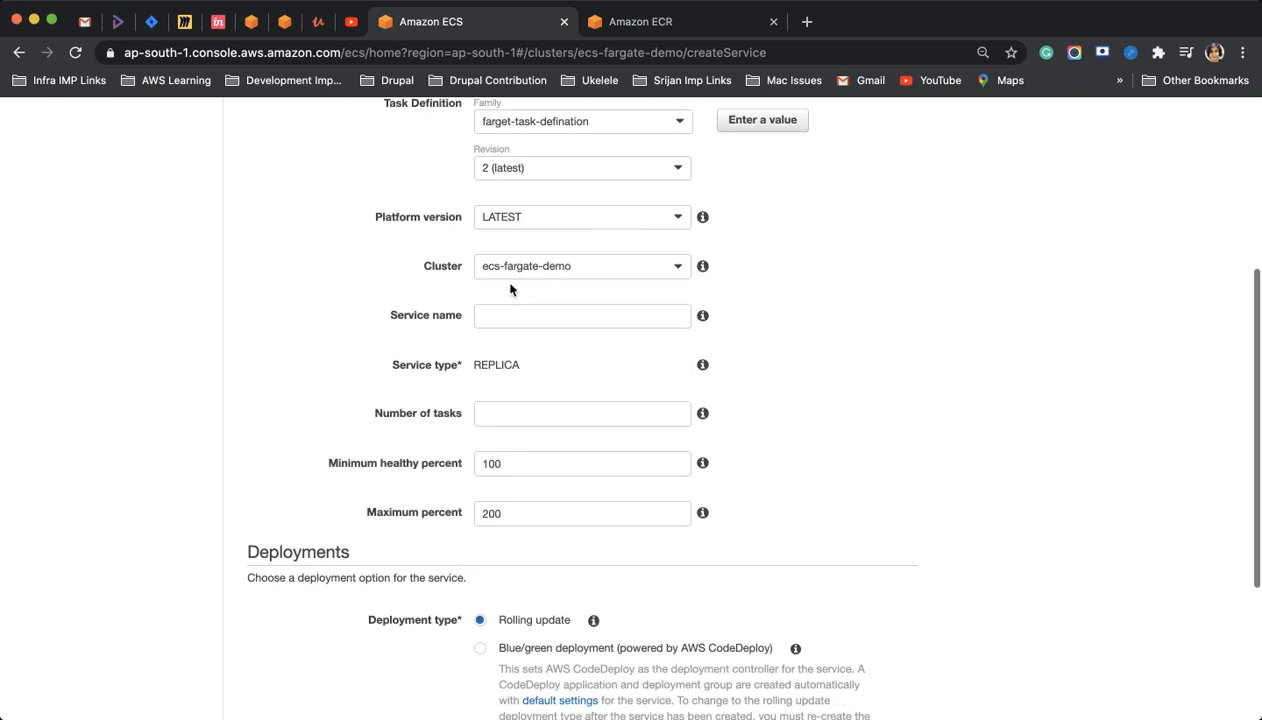
- Name the service fargate-demo-service with 2 tasks
{"action": "left_click", "coordinate": [582, 316]}
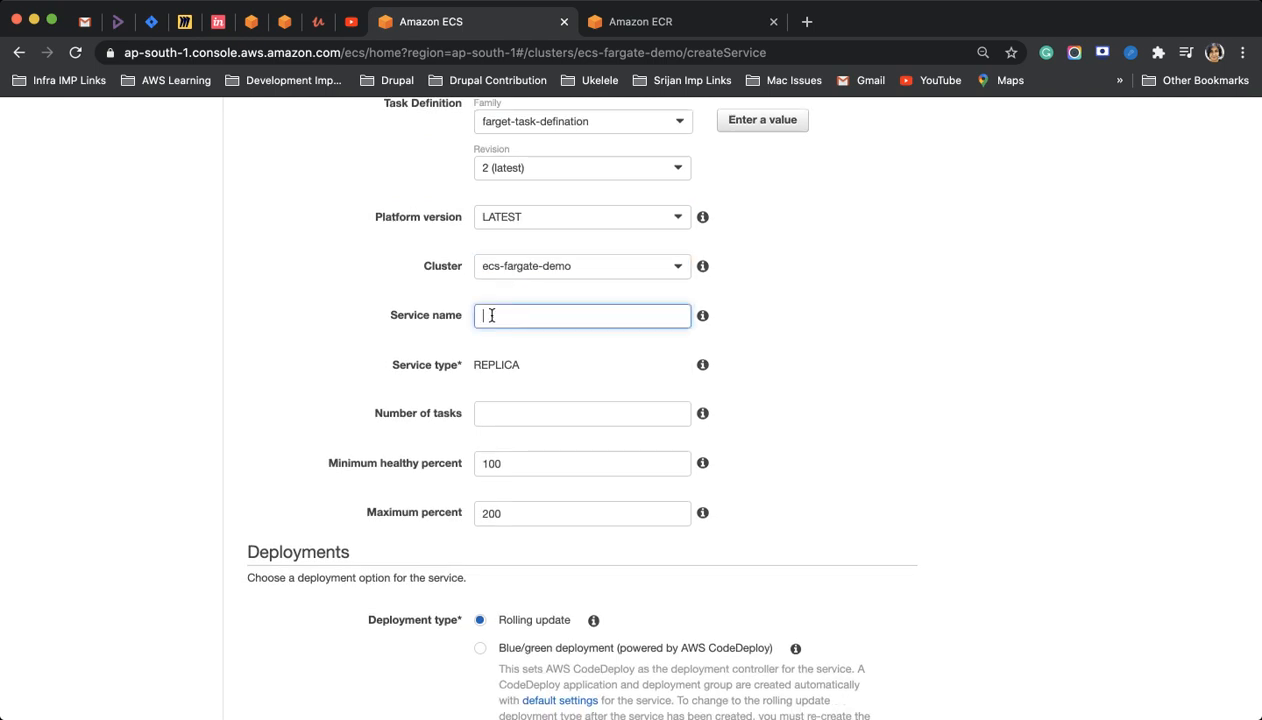
{"action": "type", "text": "farga"}
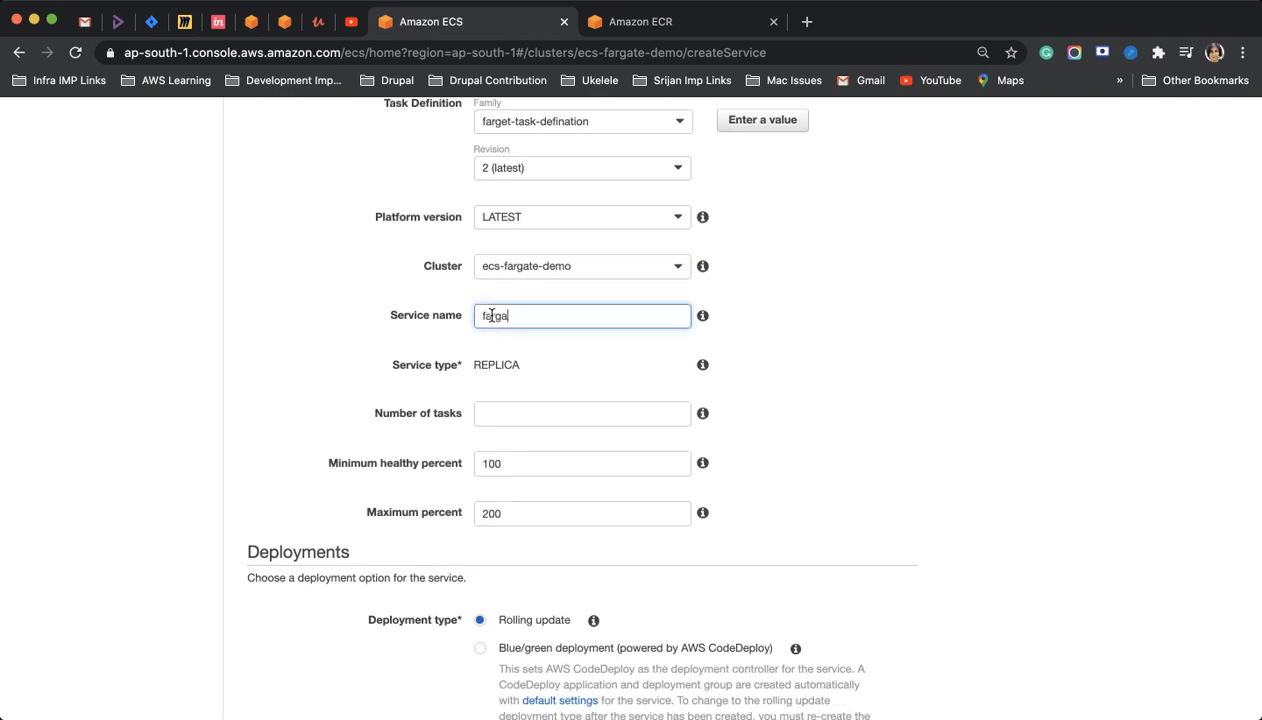
{"action": "type", "text": "te-0"}
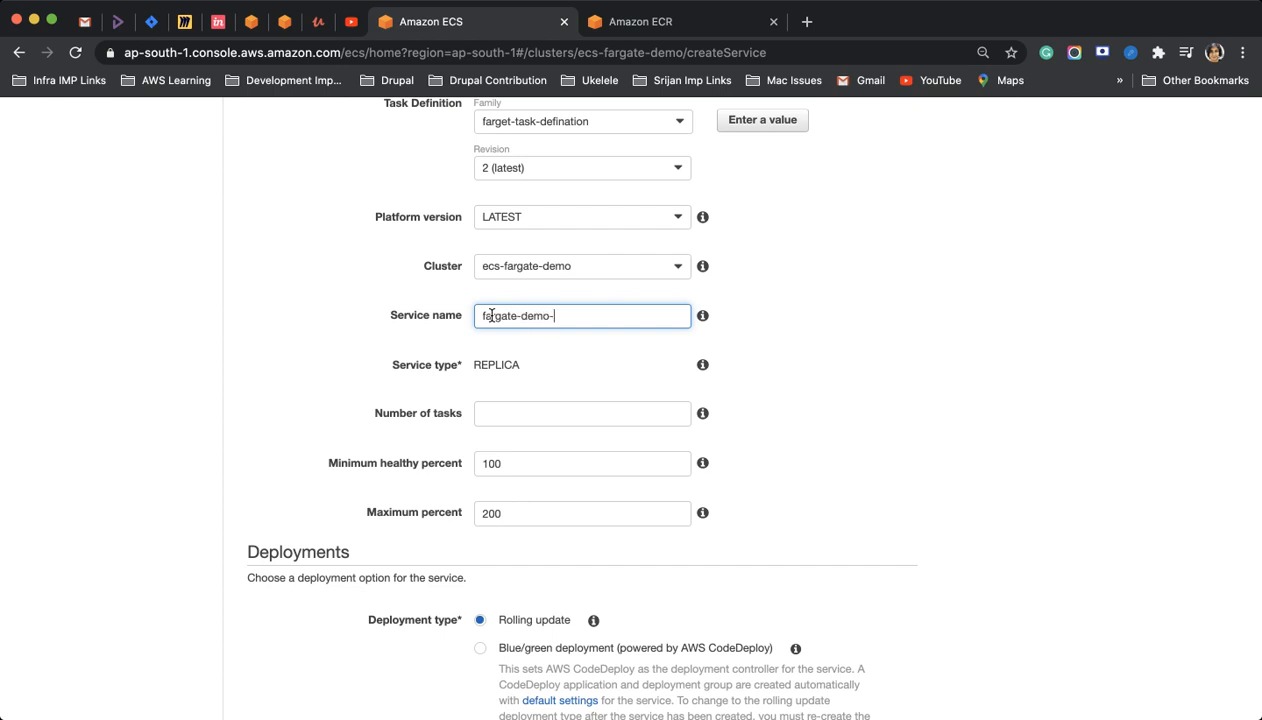
{"action": "type", "text": "seri"}
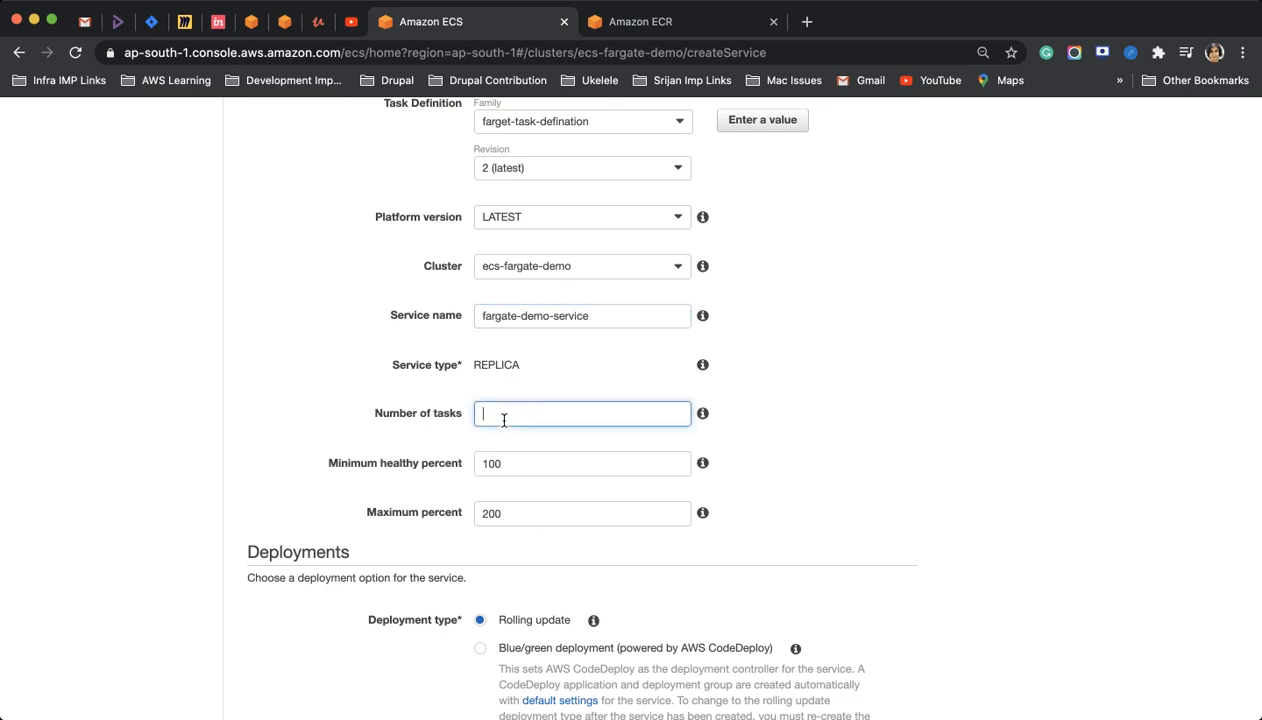
{"action": "type", "text": "2"}
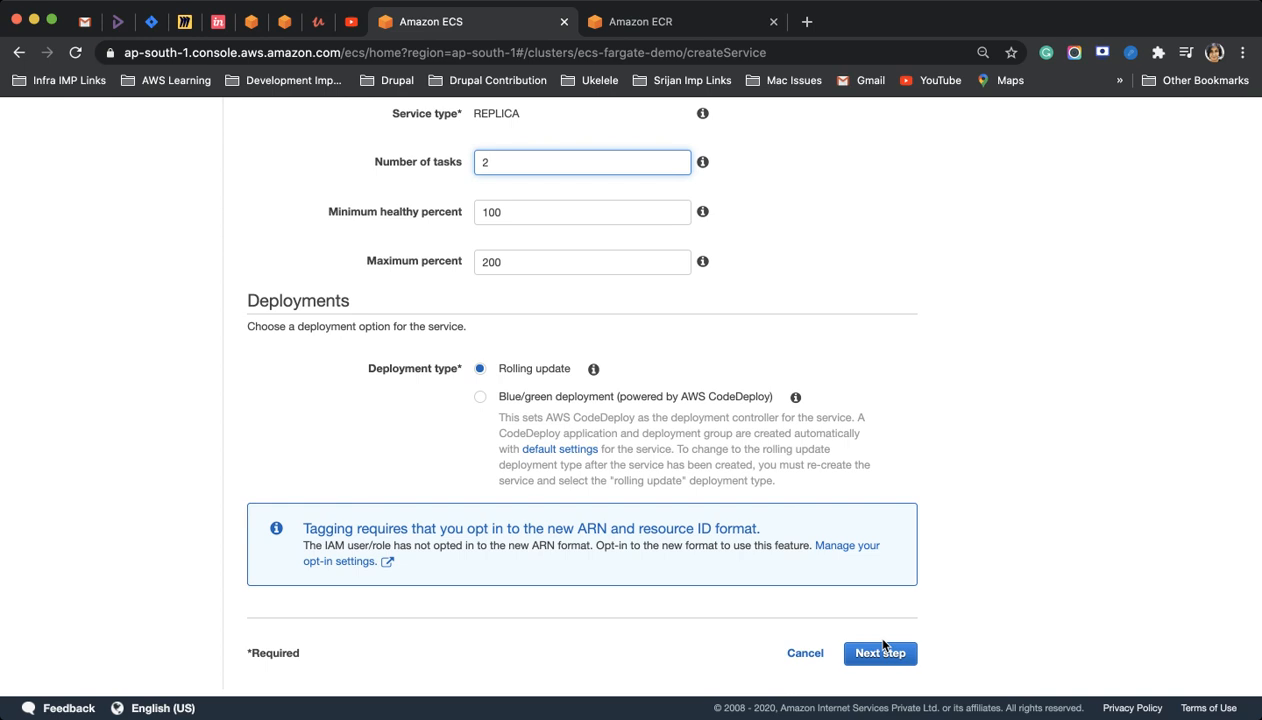
- Review the service fields and rolling-update deployment type, then proceed to network configuration
{"action": "left_click", "coordinate": [880, 652]}
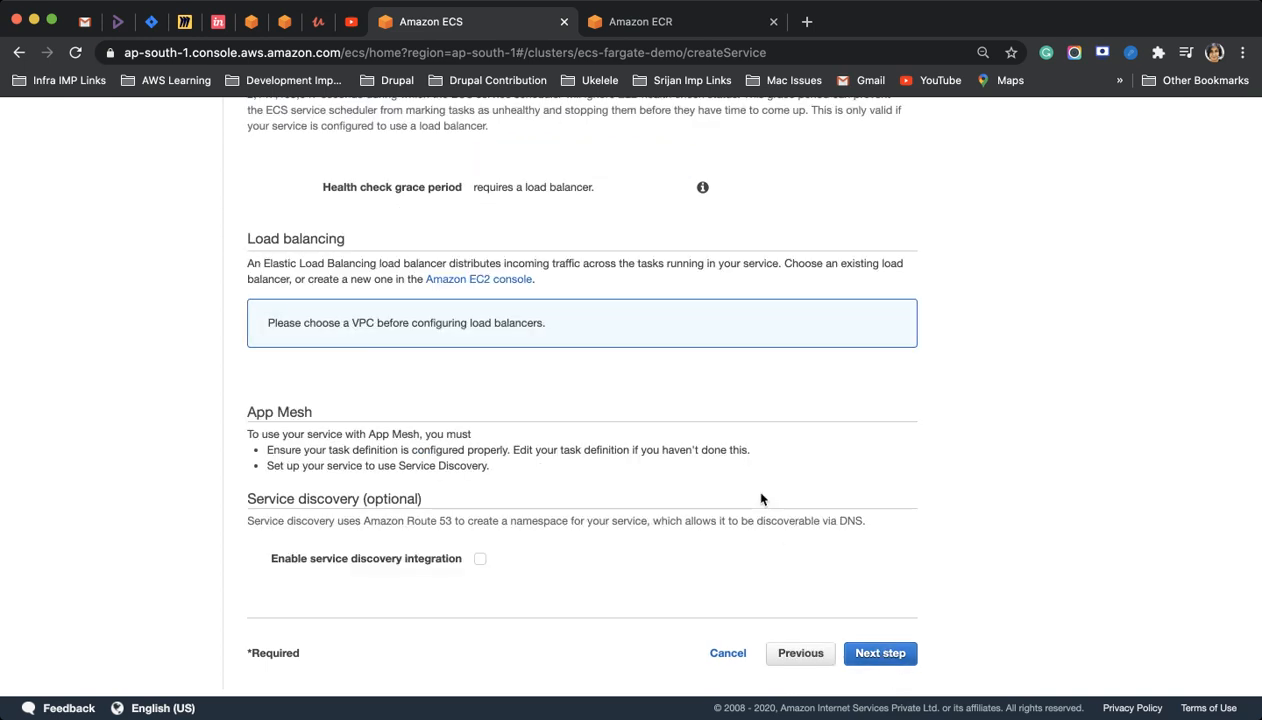
{"action": "scroll", "scroll_direction": "up", "scroll_amount": 3}
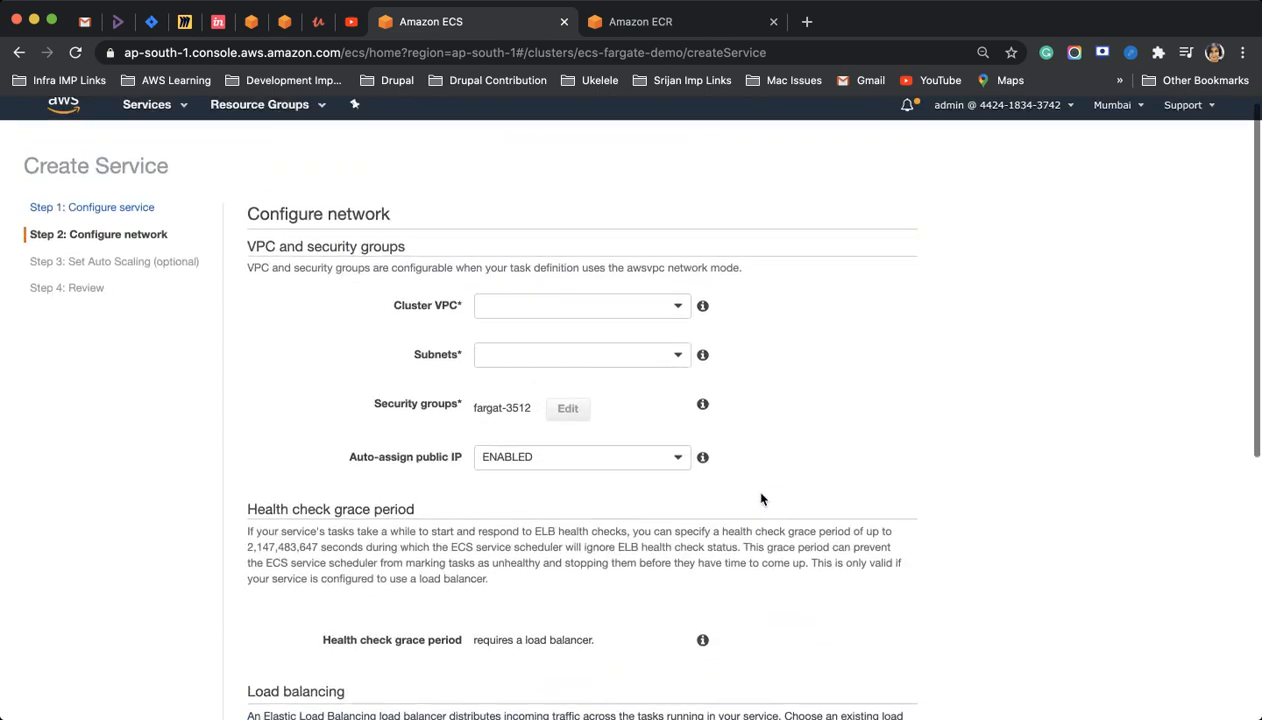
{"action": "scroll", "scroll_direction": "down", "scroll_amount": 3}
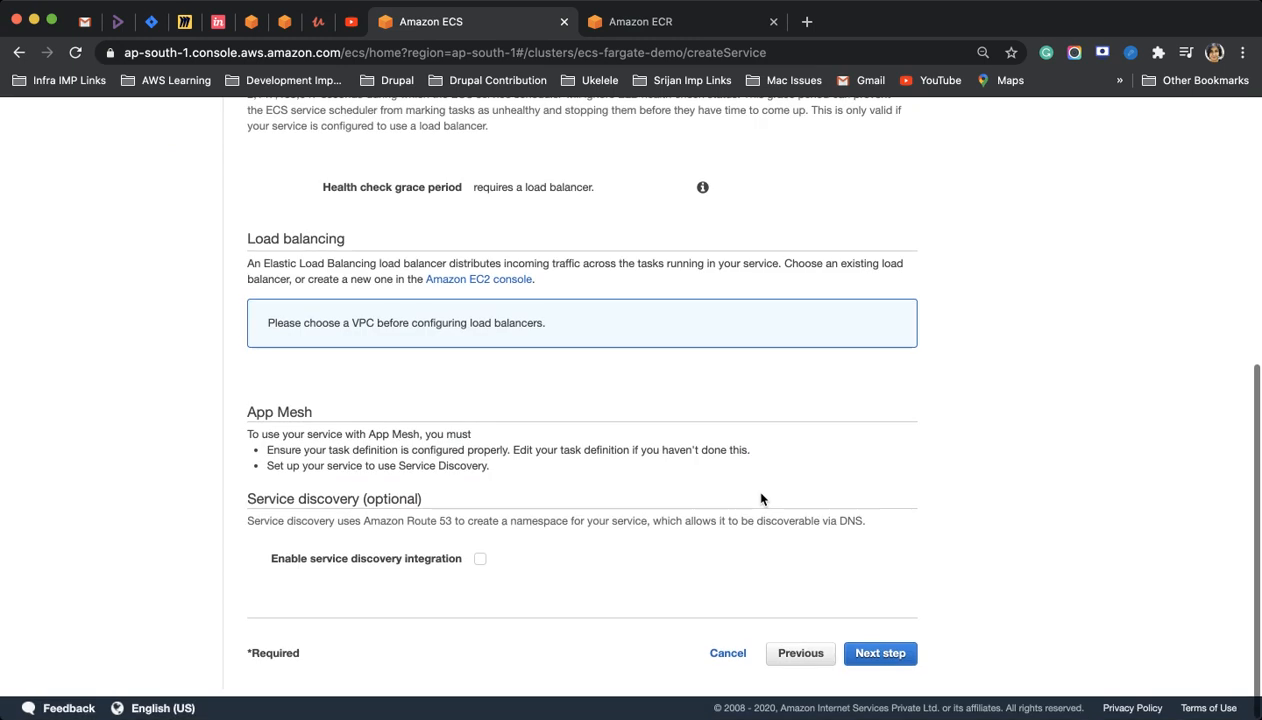
{"action": "scroll", "scroll_direction": "up", "scroll_amount": 3}
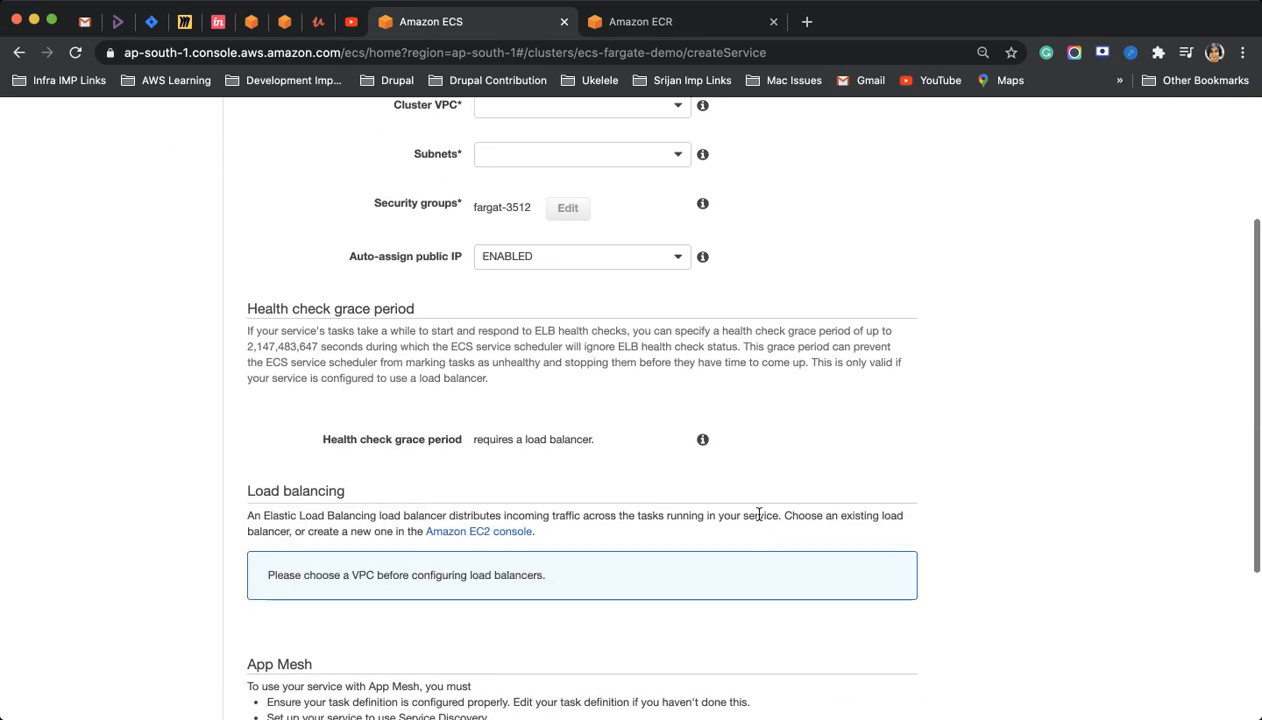
{"action": "scroll", "scroll_direction": "up", "scroll_amount": 3}
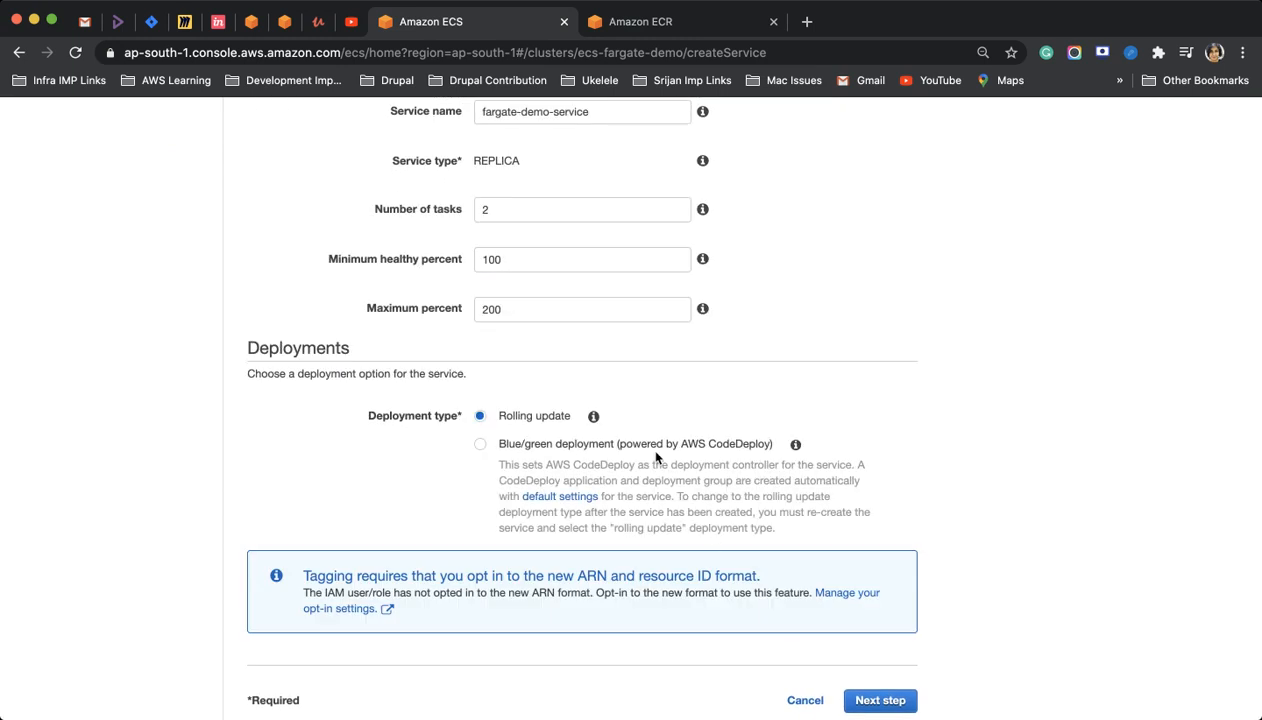
{"action": "scroll", "scroll_direction": "down", "scroll_amount": 3}
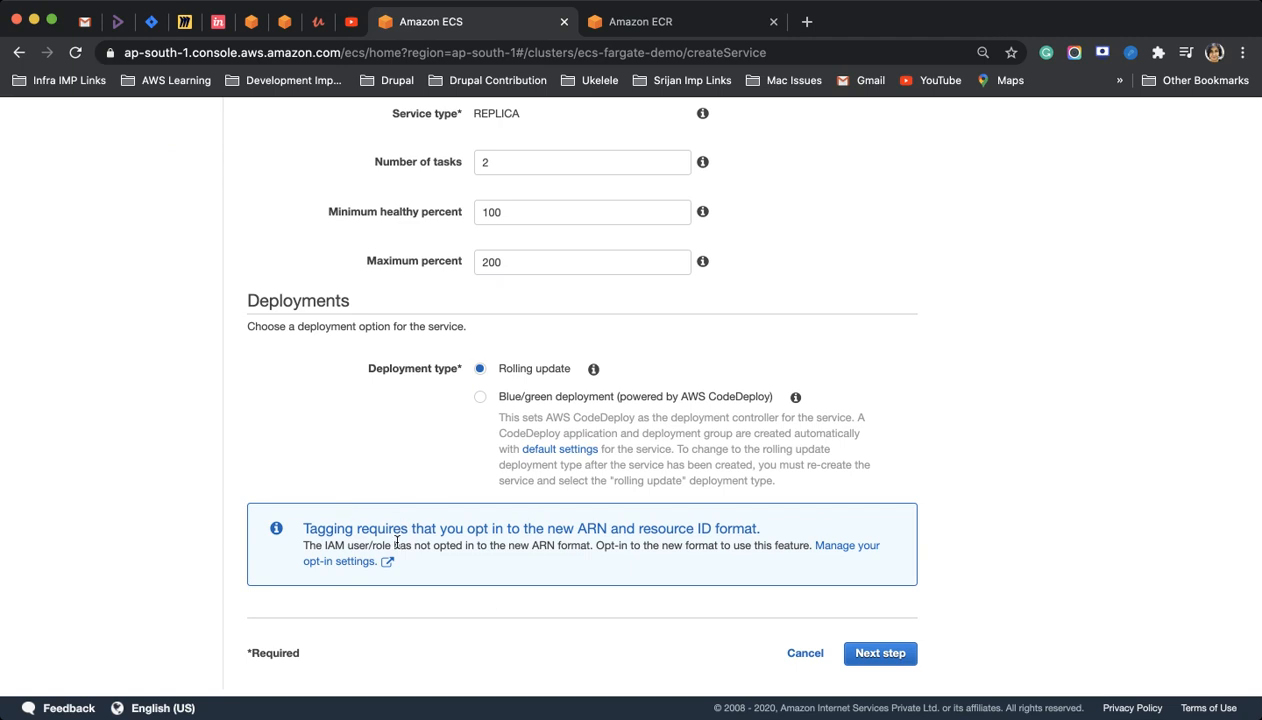
{"action": "scroll", "scroll_direction": "up", "scroll_amount": 3}
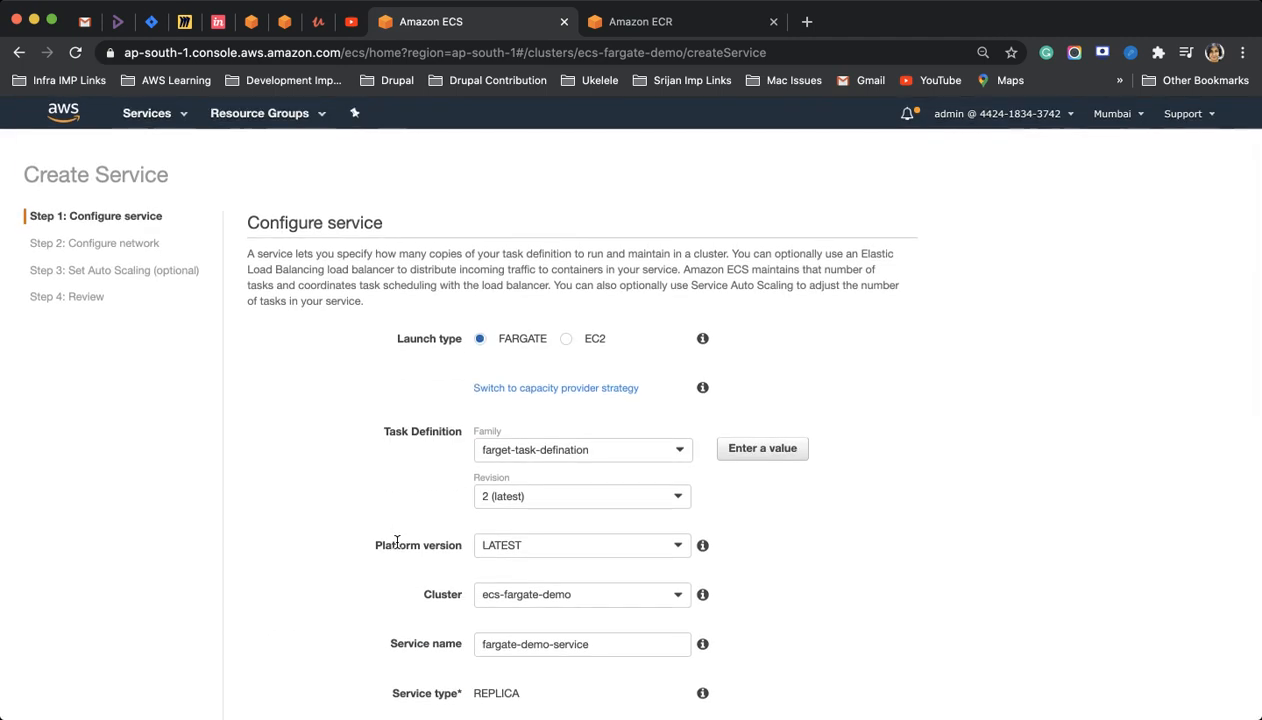
{"action": "scroll", "scroll_direction": "down", "scroll_amount": 3}
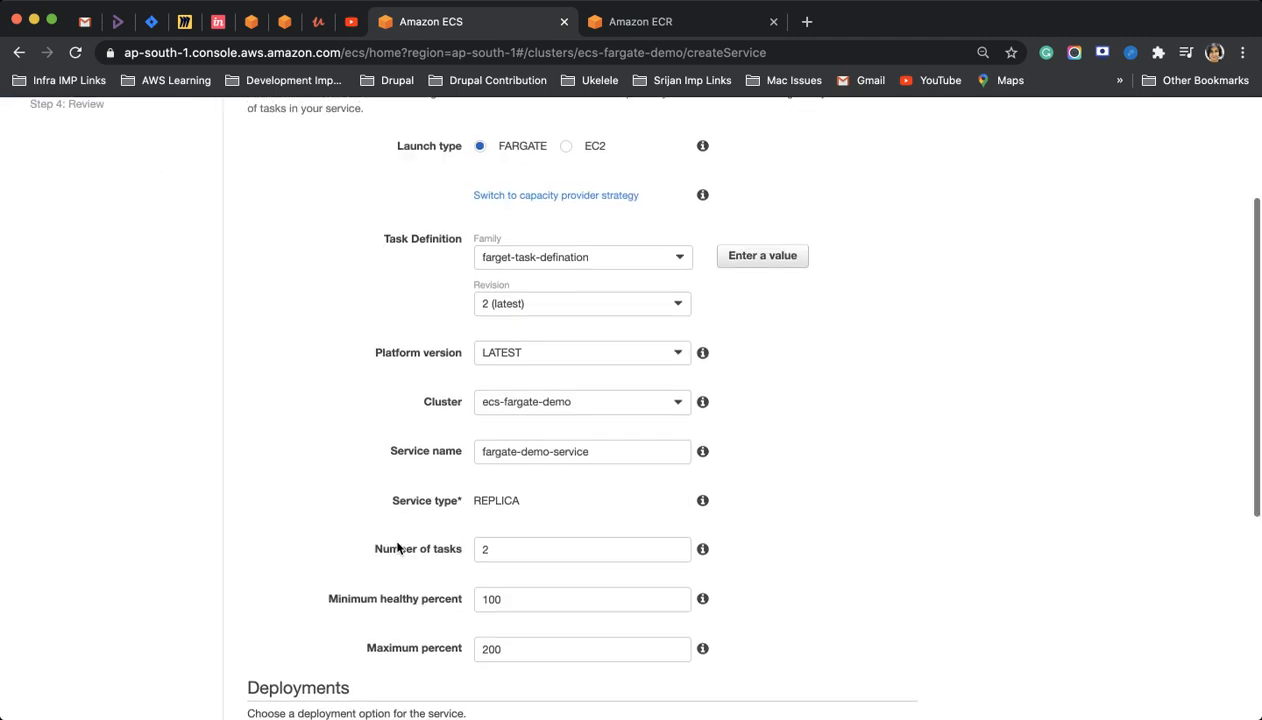
{"action": "scroll", "scroll_direction": "down", "scroll_amount": 3}
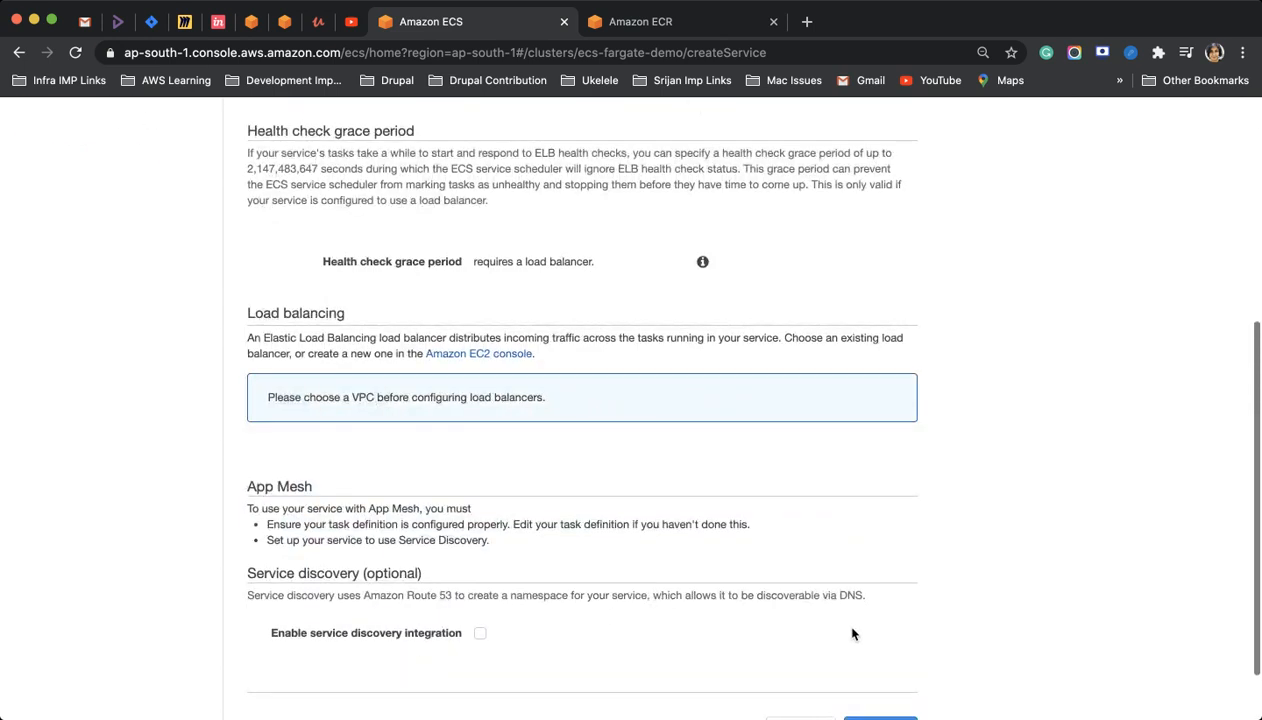
{"action": "scroll", "scroll_direction": "up", "scroll_amount": 3}
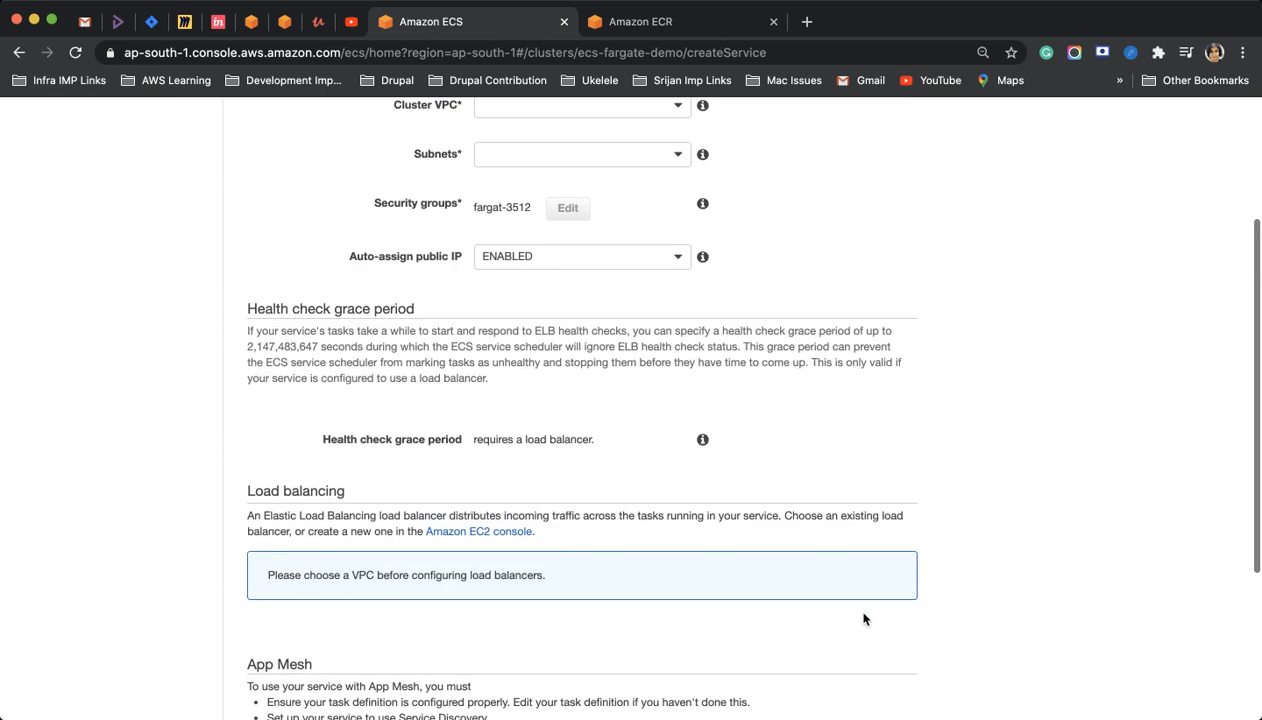
{"action": "scroll", "scroll_direction": "up", "scroll_amount": 3}
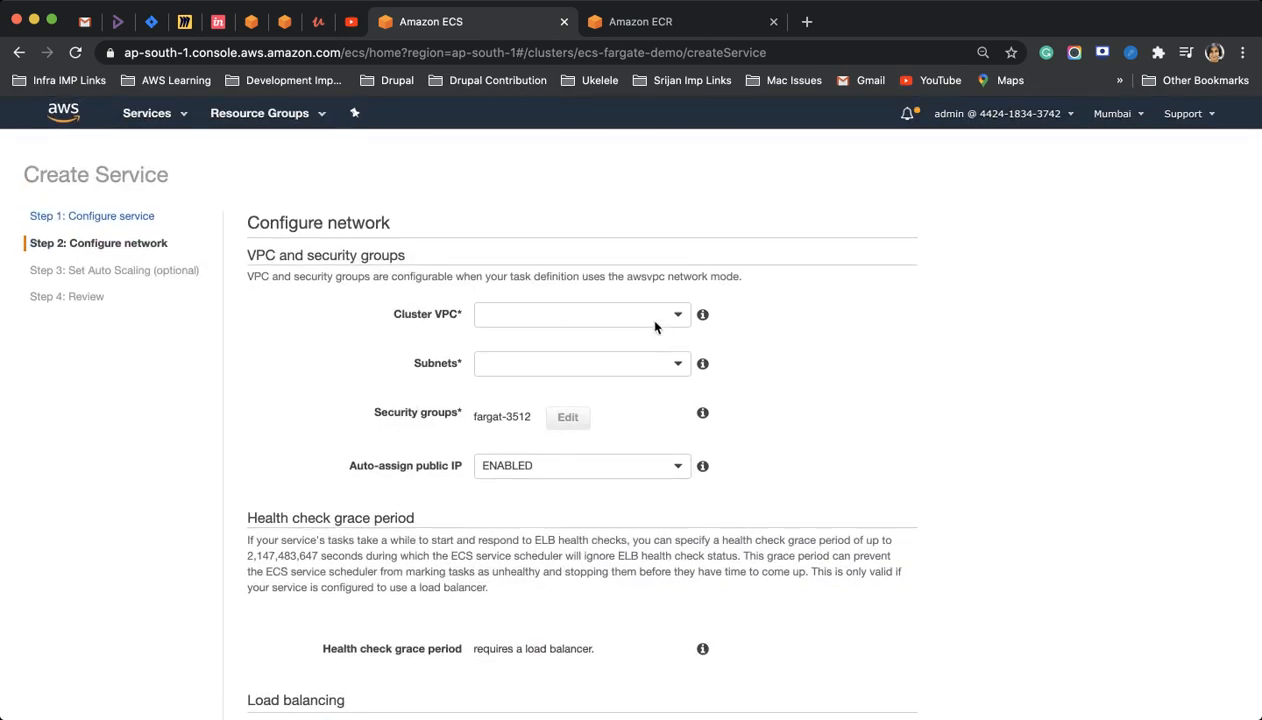
- Place the service in VPC vpc-fc687194 across all three subnets with public IP enabled
{"action": "left_click", "coordinate": [580, 364]}
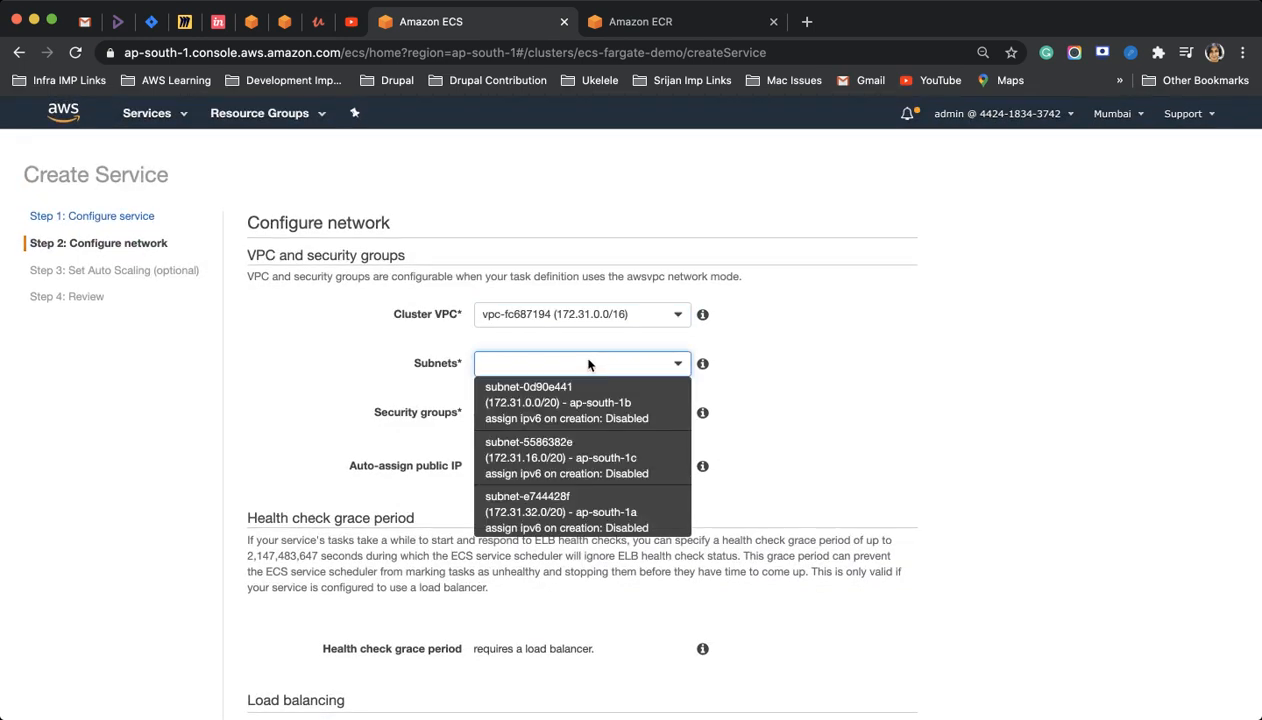
{"action": "left_click", "coordinate": [564, 402]}
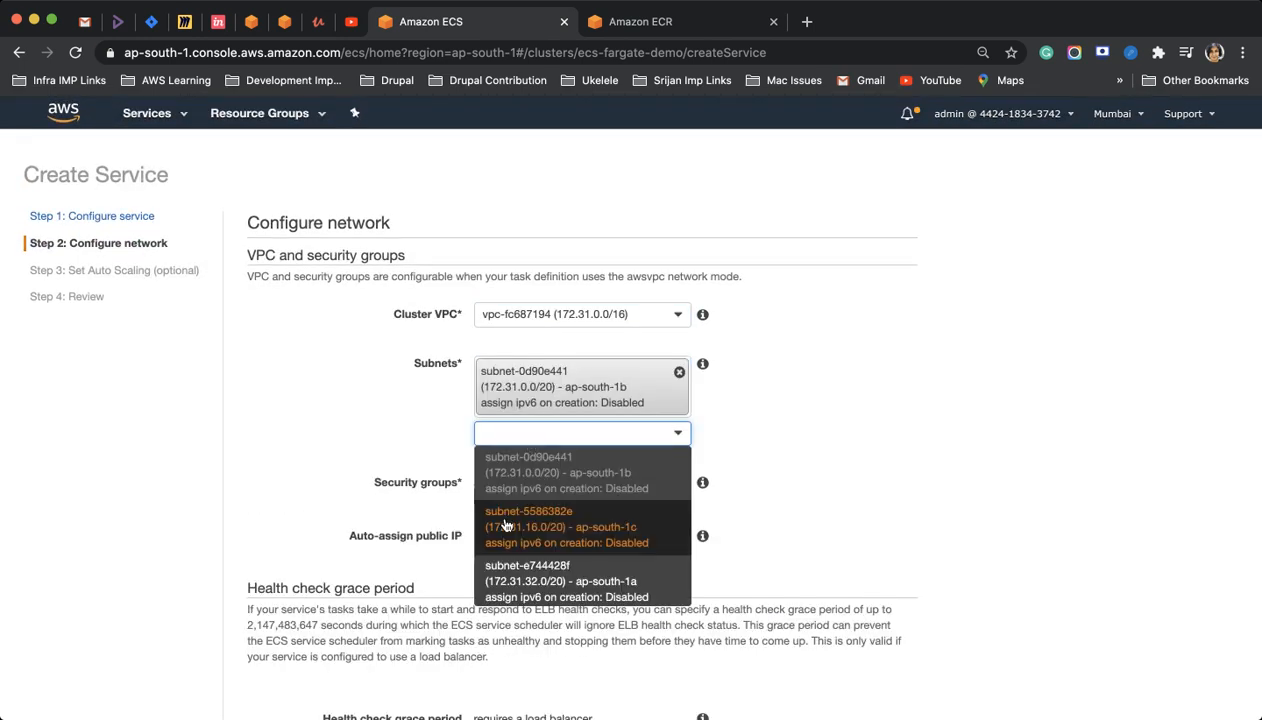
{"action": "left_click", "coordinate": [560, 526]}
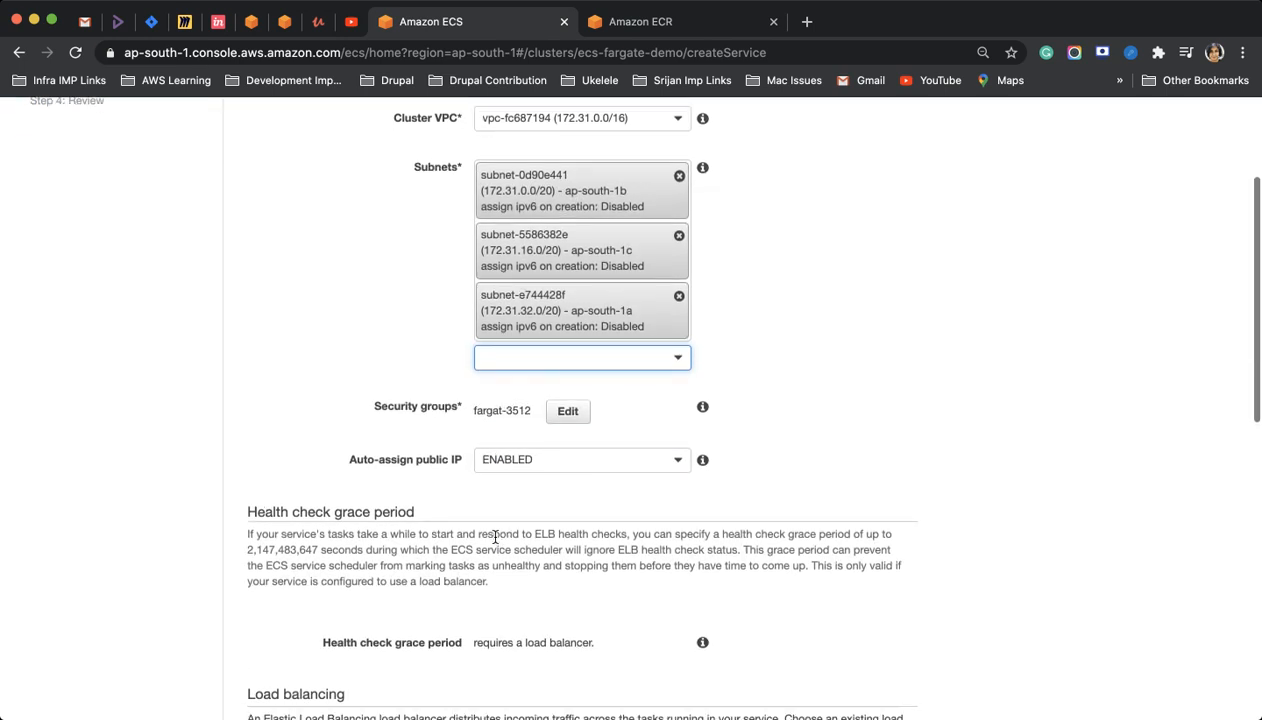
{"action": "scroll", "scroll_direction": "up", "scroll_amount": 3}
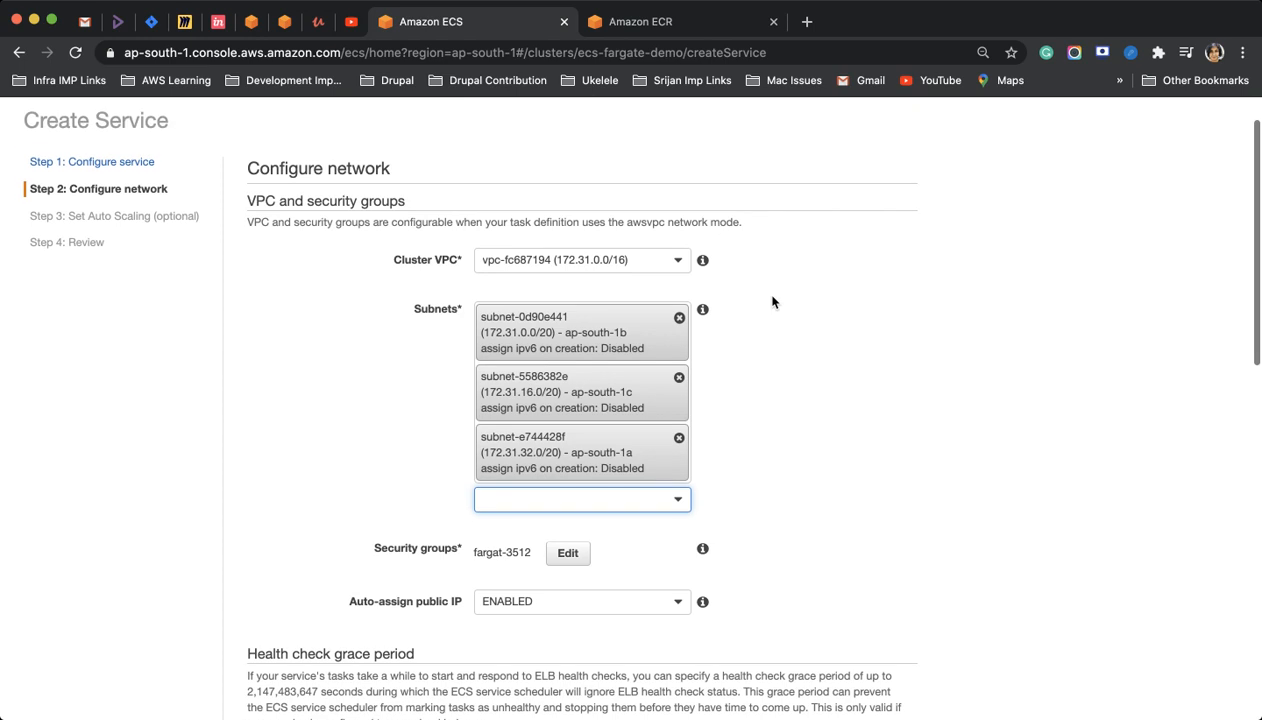
{"action": "mouse_move", "coordinate": [540, 270]}
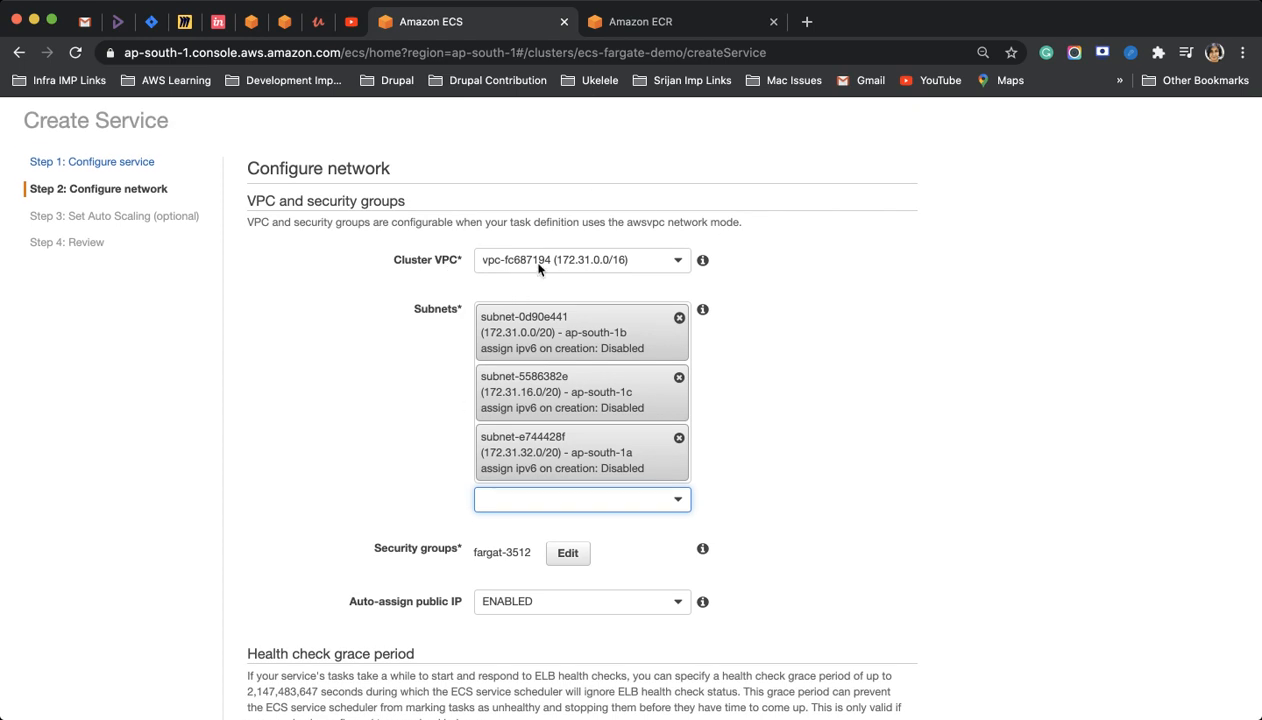
{"action": "scroll", "scroll_direction": "down", "scroll_amount": 3}
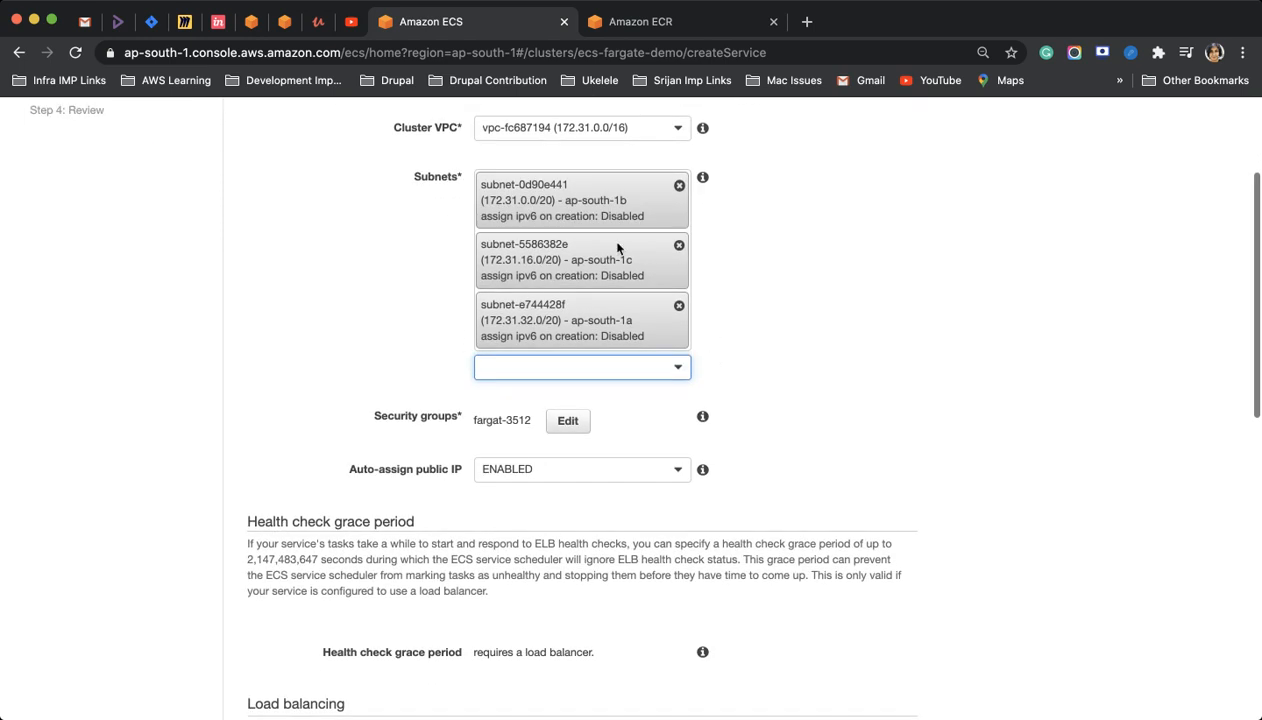
{"action": "scroll", "scroll_direction": "down", "scroll_amount": 3}
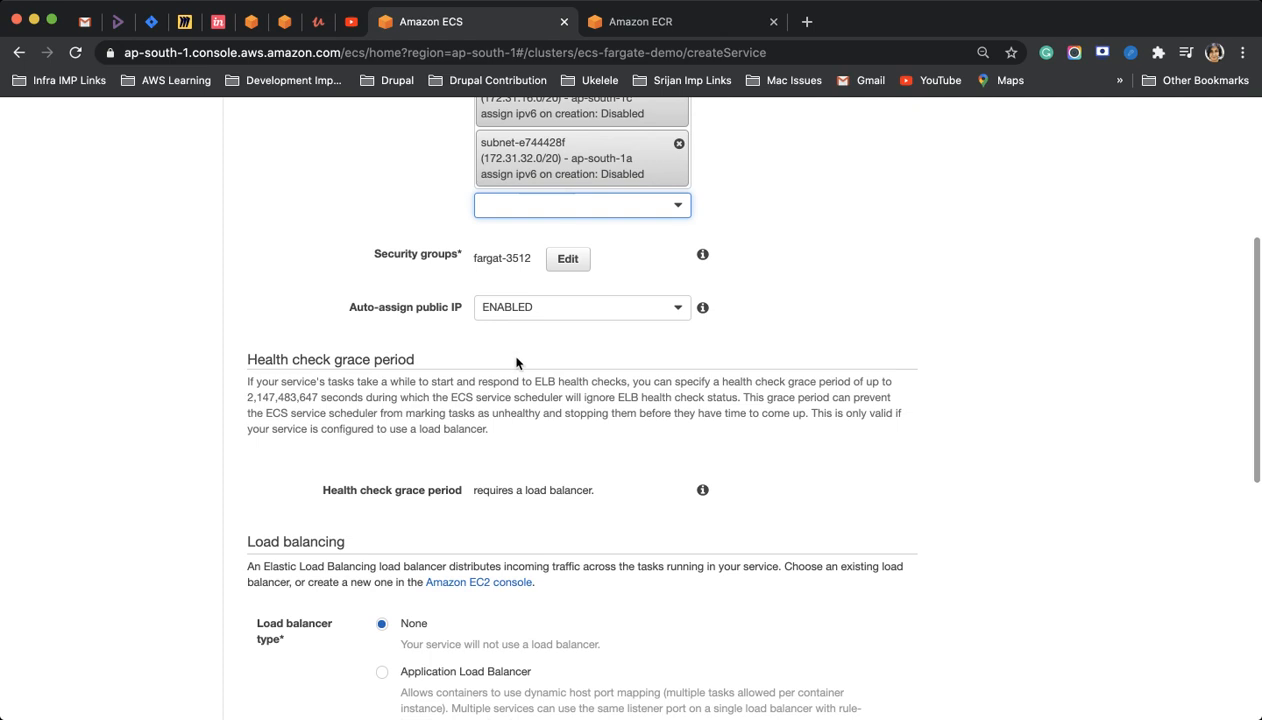
{"action": "scroll", "scroll_direction": "down", "scroll_amount": 3}
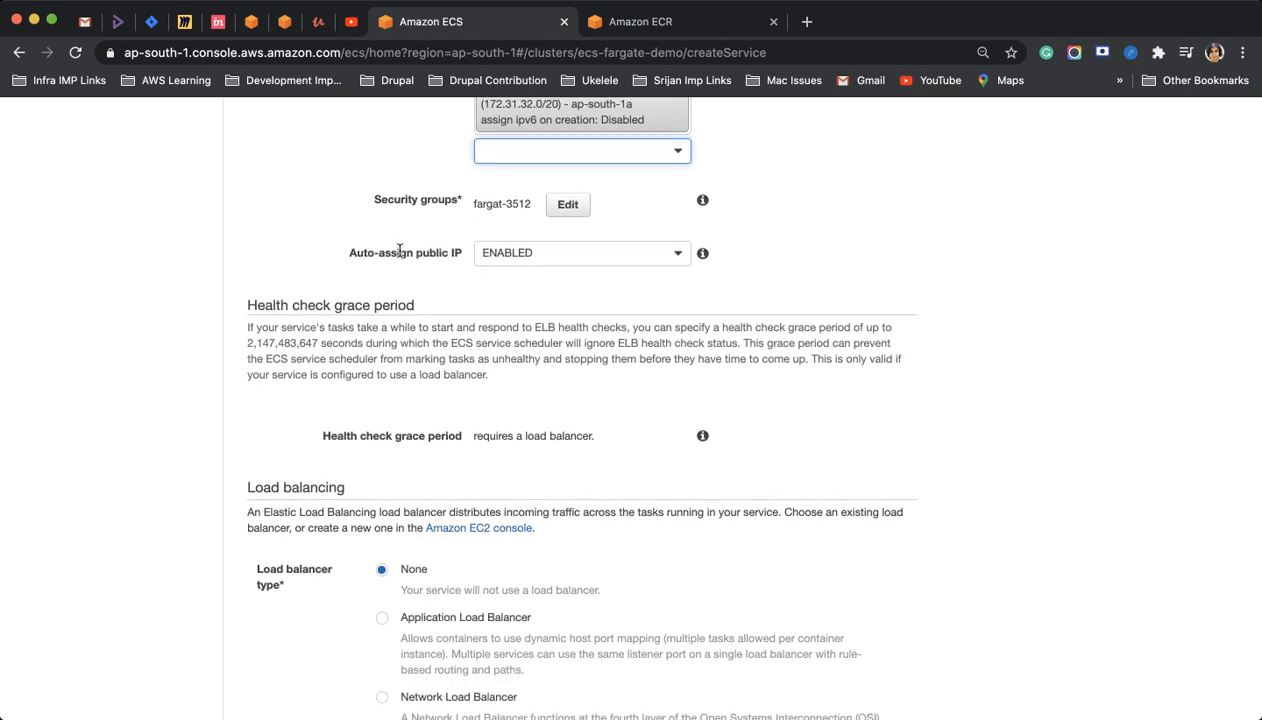
{"action": "mouse_move", "coordinate": [520, 256]}
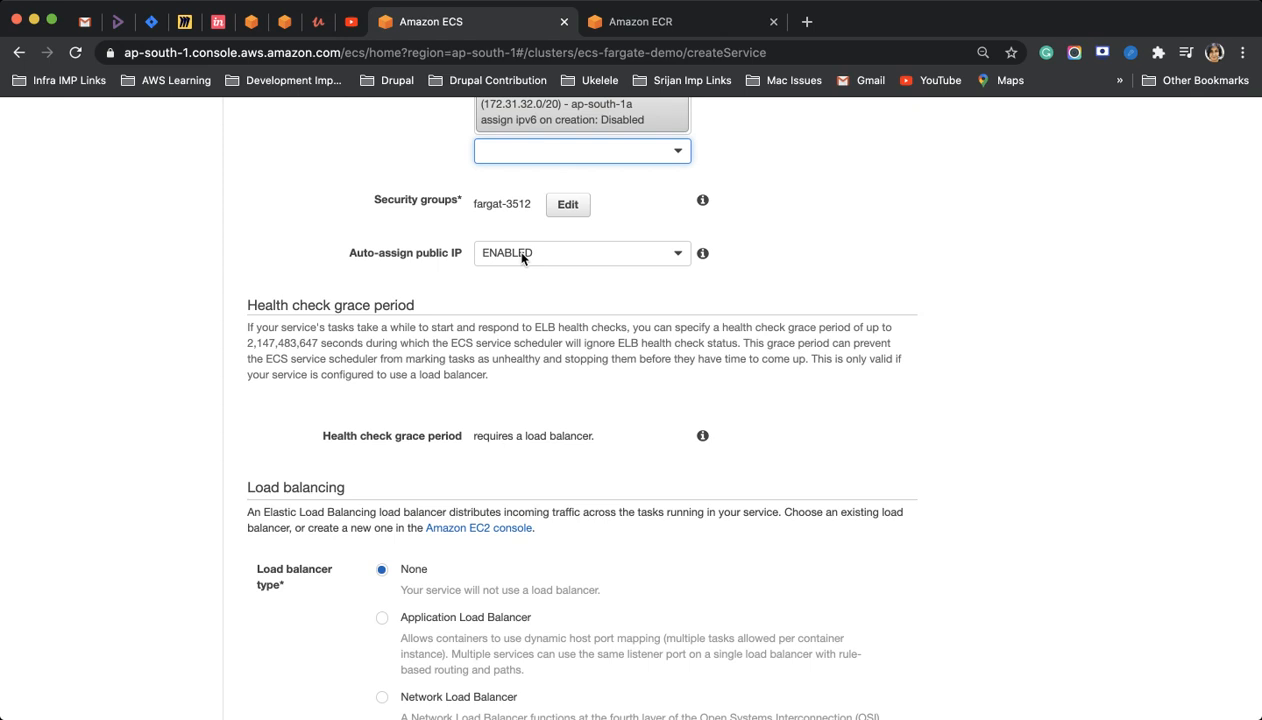
- Try an Application Load Balancer, then set load balancer type back to None
{"action": "scroll", "scroll_direction": "down", "scroll_amount": 3}
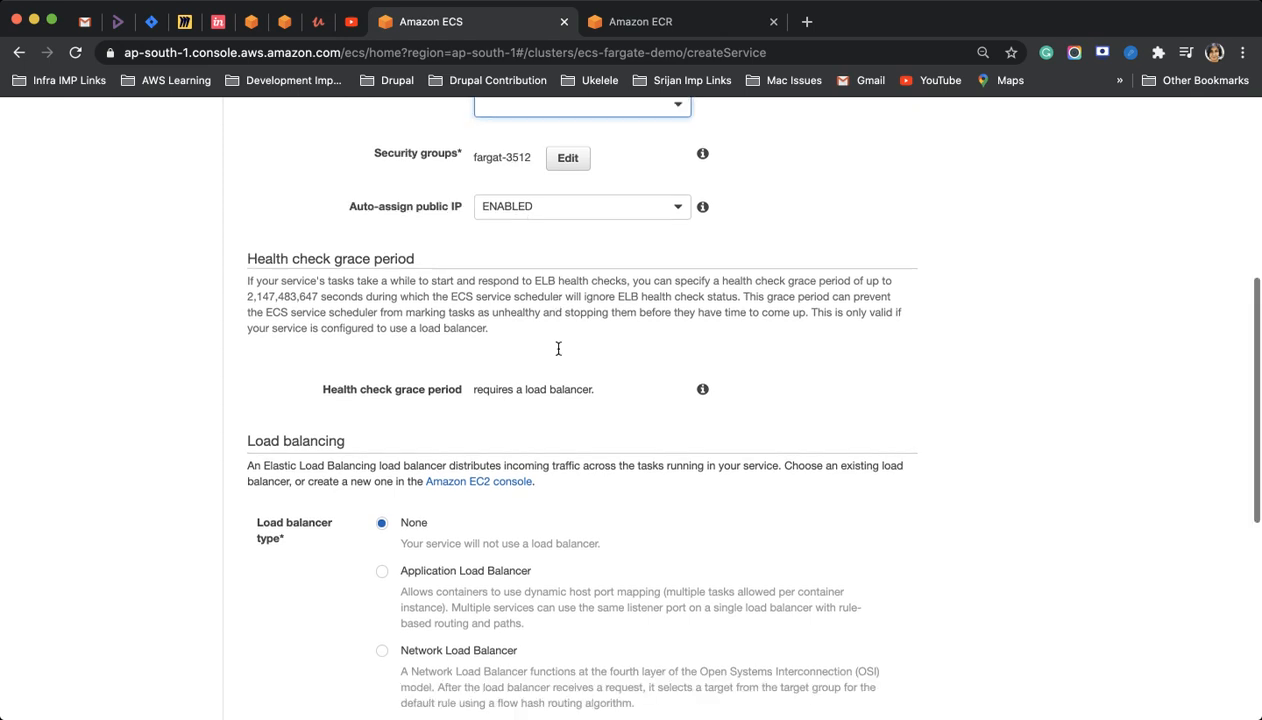
{"action": "scroll", "scroll_direction": "down", "scroll_amount": 3}
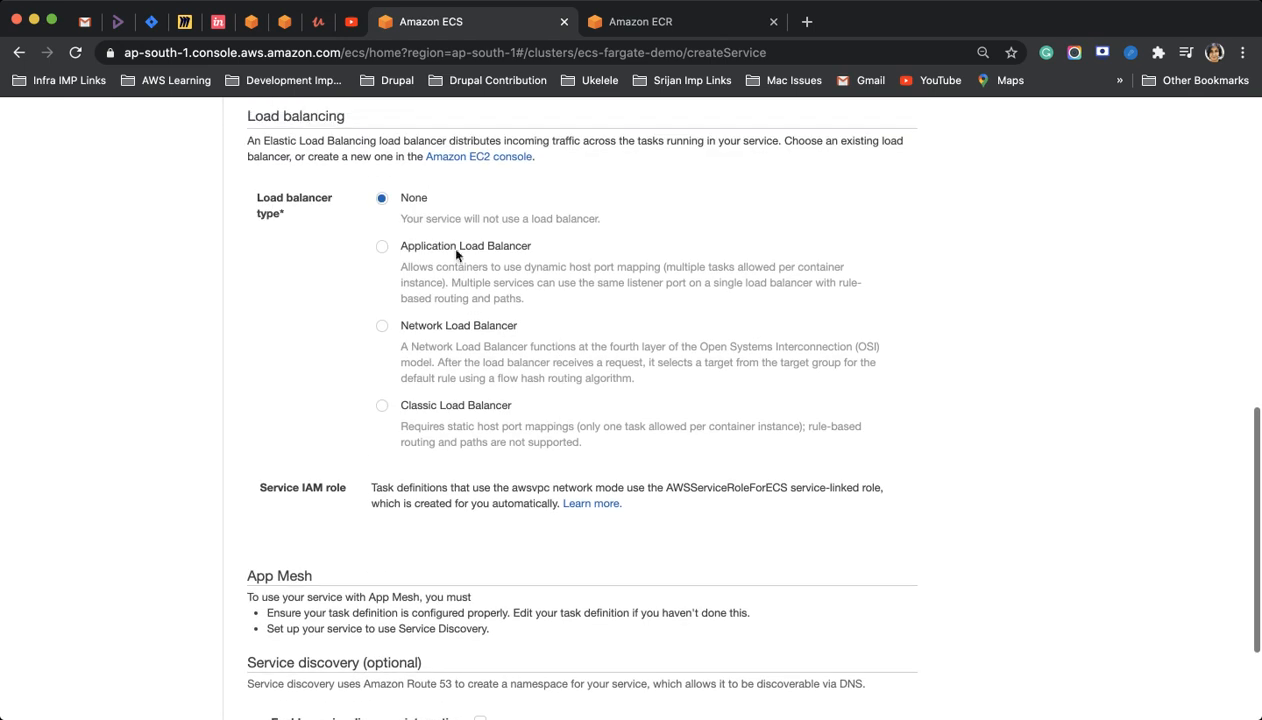
{"action": "left_click", "coordinate": [382, 244]}
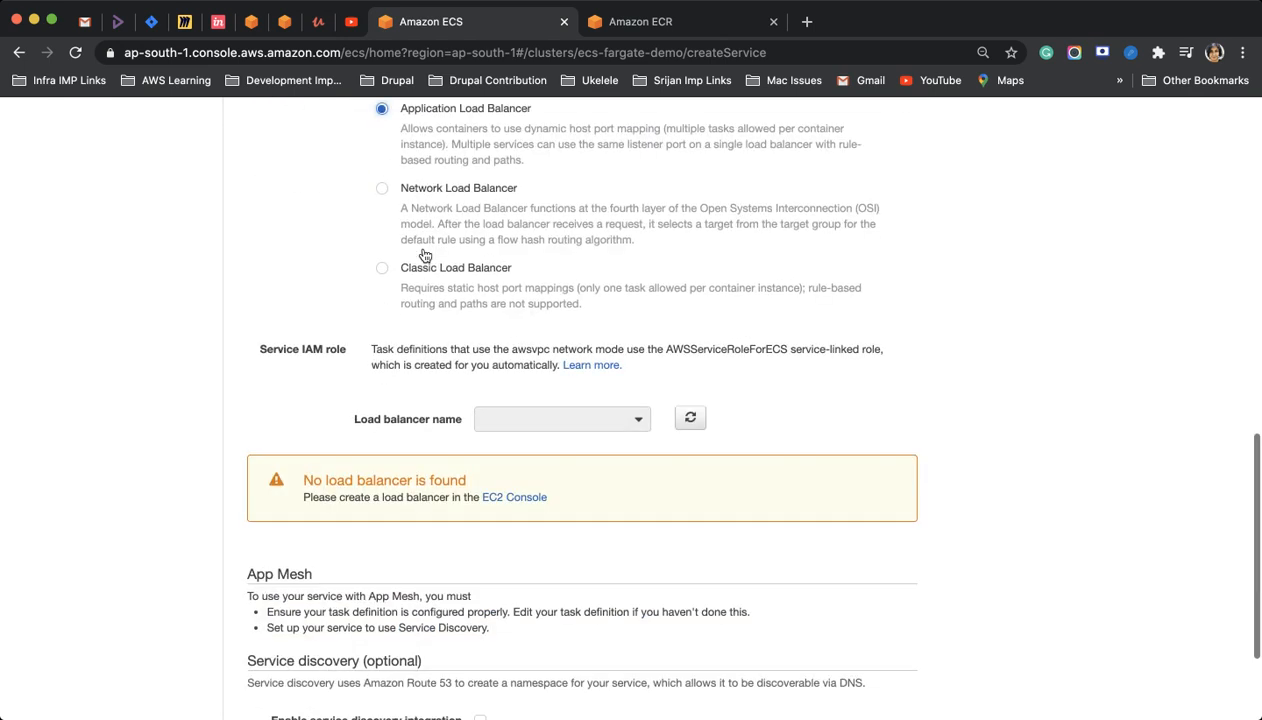
{"action": "scroll", "scroll_direction": "up", "scroll_amount": 3}
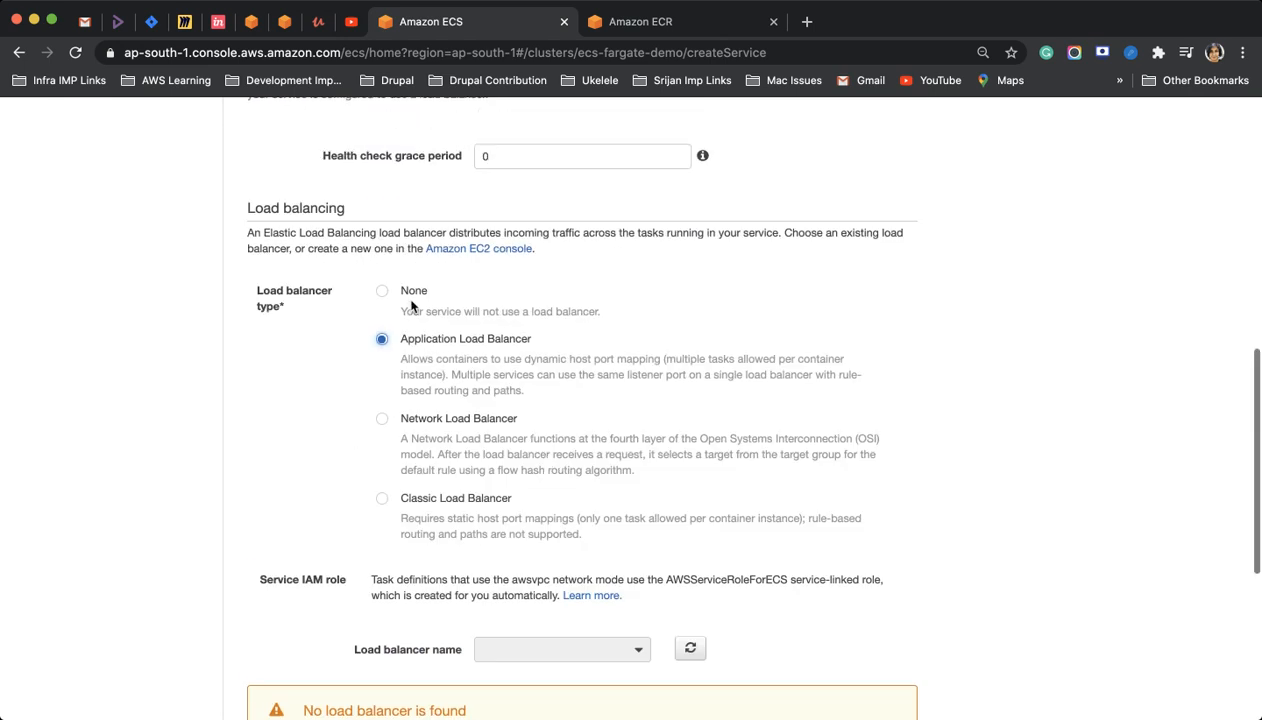
{"action": "left_click", "coordinate": [382, 290]}
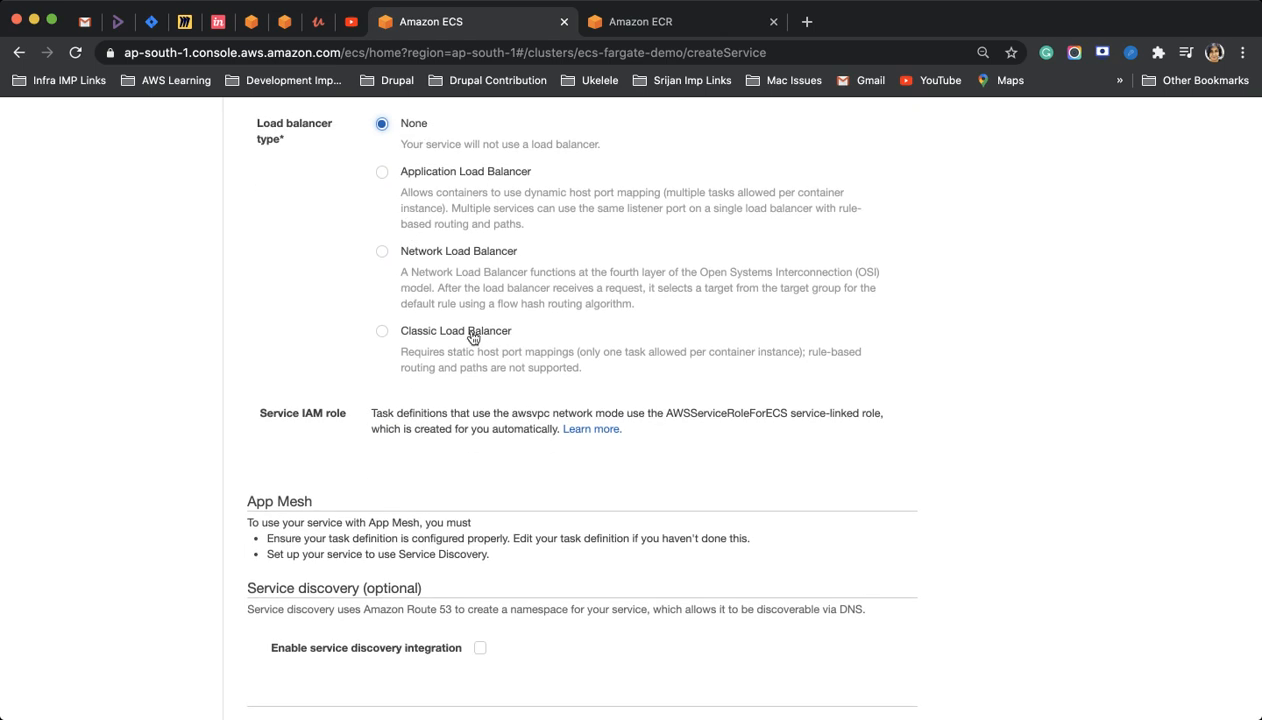
{"action": "scroll", "scroll_direction": "down", "scroll_amount": 3}
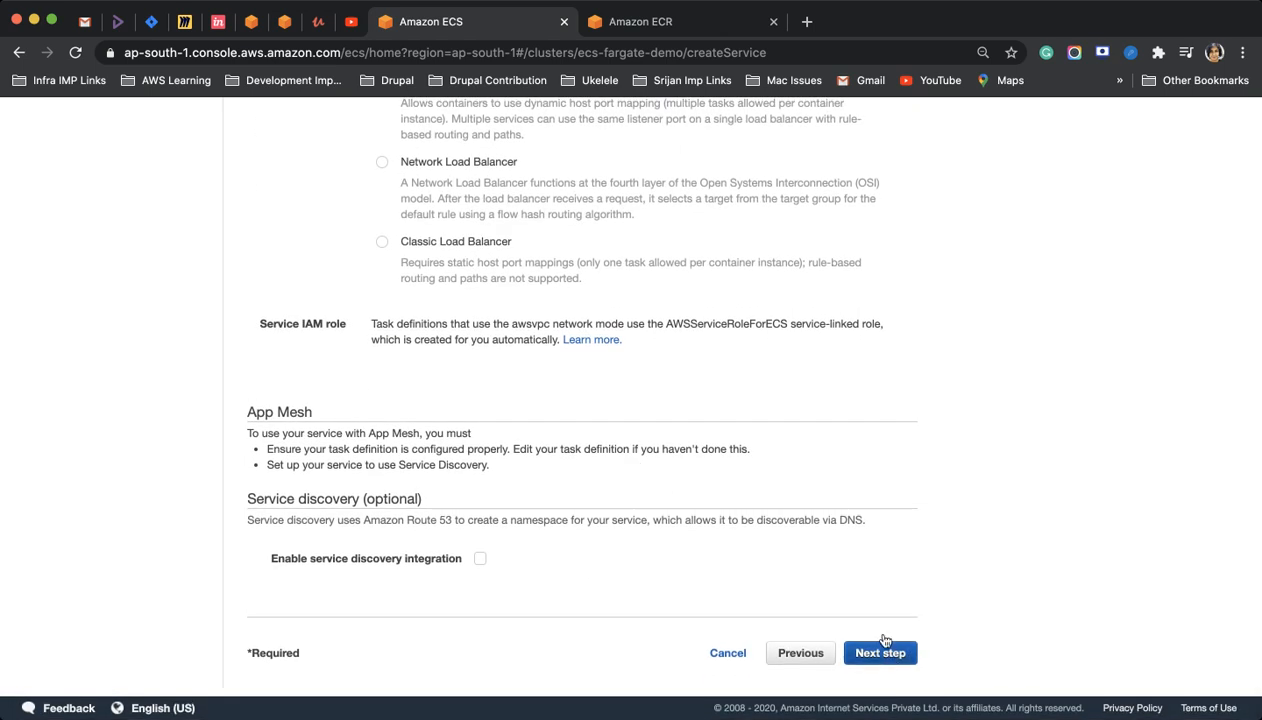
- Skip auto scaling configuration and reach the service review page
{"action": "left_click", "coordinate": [880, 652]}
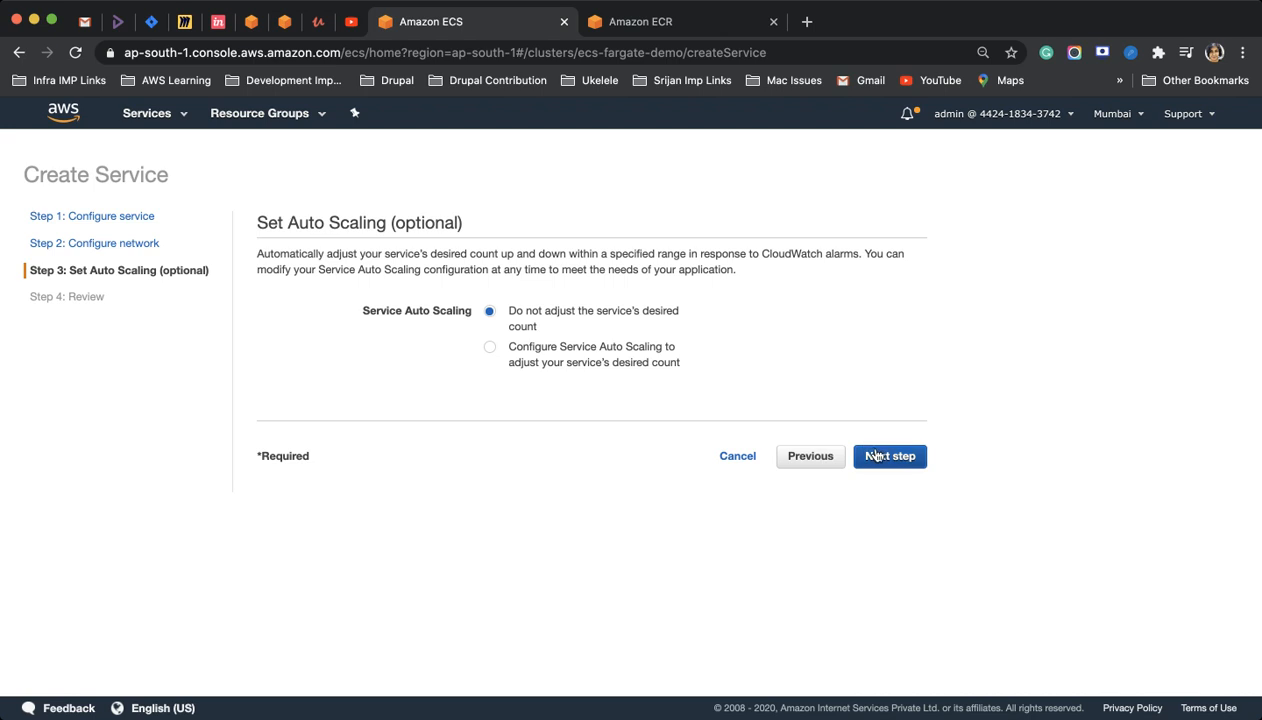
{"action": "mouse_move", "coordinate": [936, 480]}
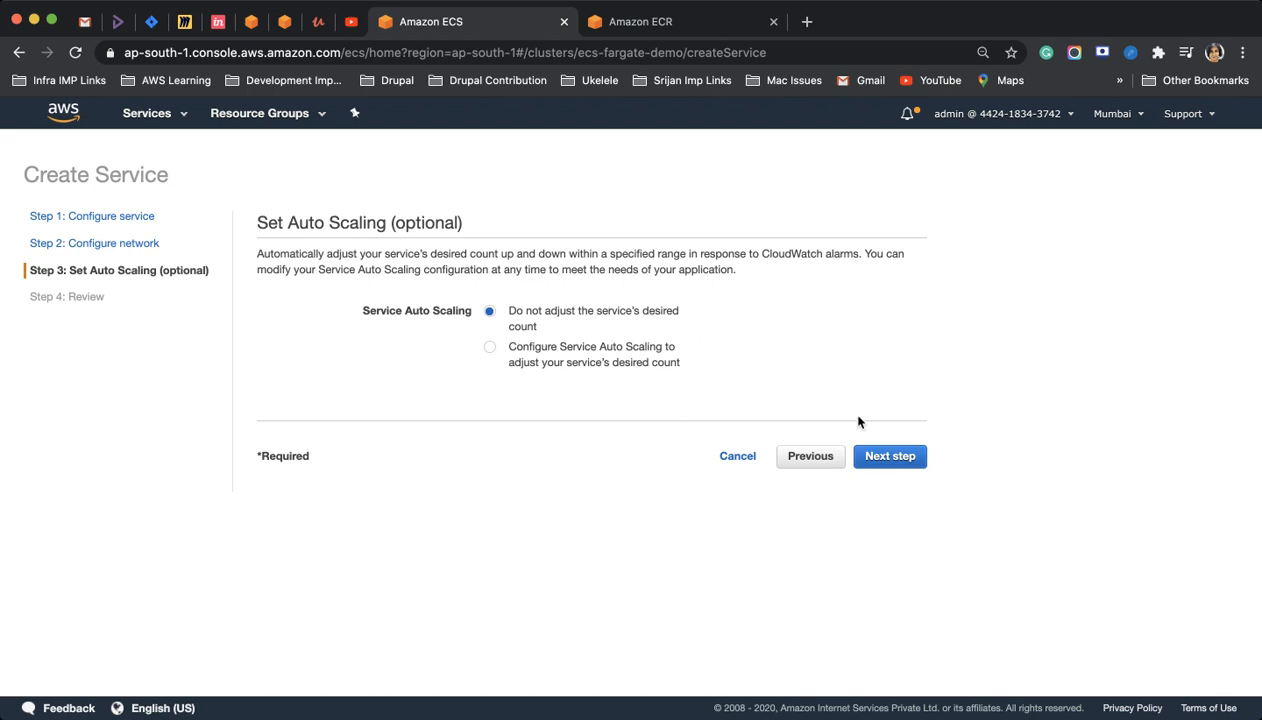
{"action": "left_click", "coordinate": [888, 456]}
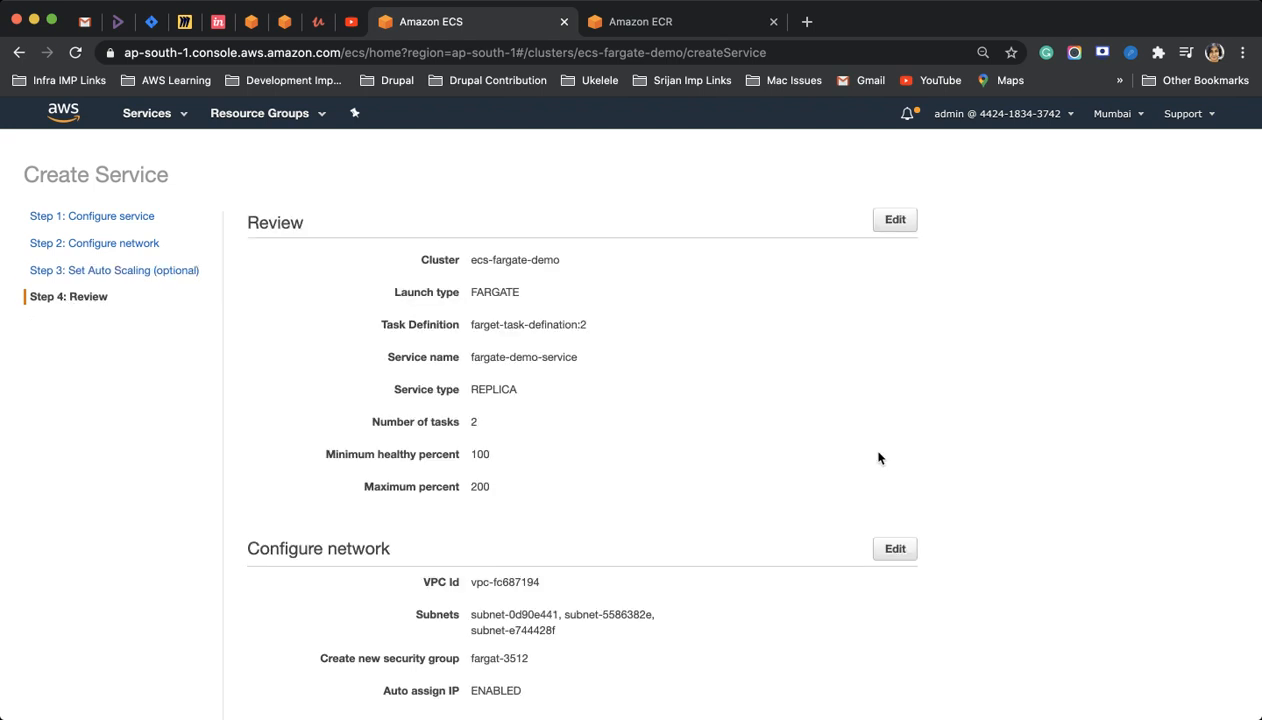
{"action": "scroll", "scroll_direction": "down", "scroll_amount": 3}
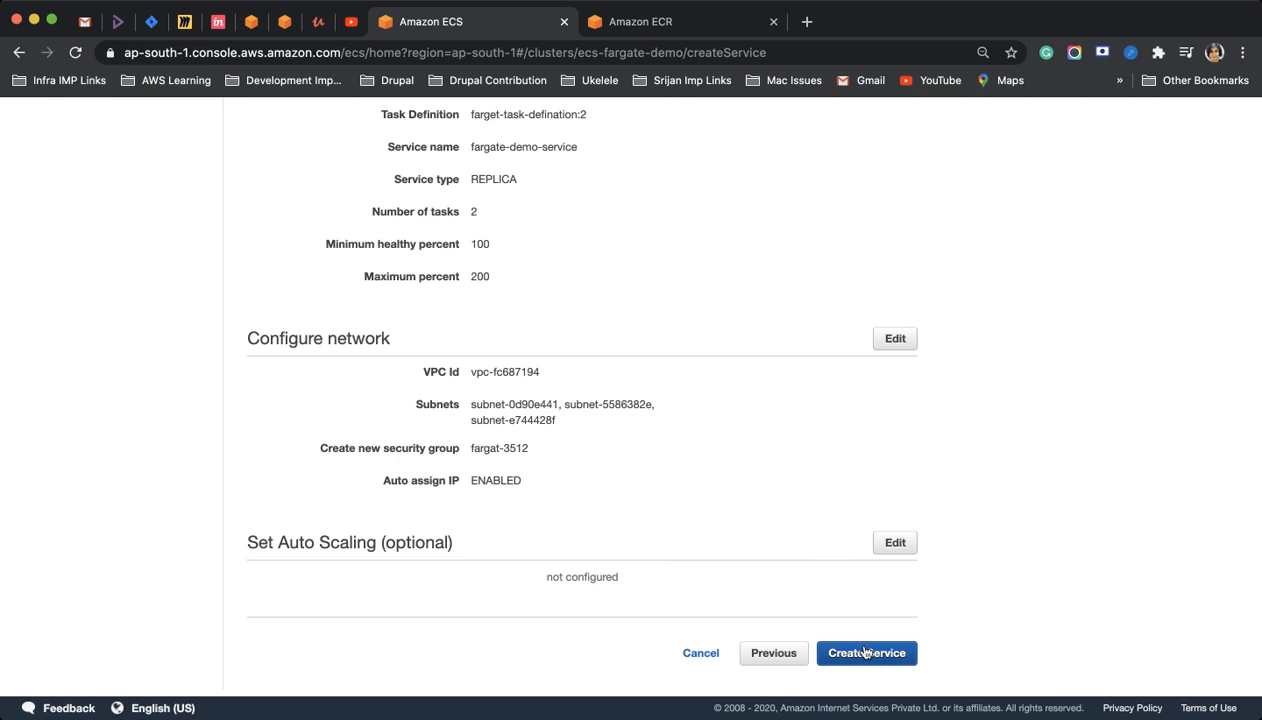
- Create fargate-demo-service and check its details and tasks
{"action": "left_click", "coordinate": [866, 652]}
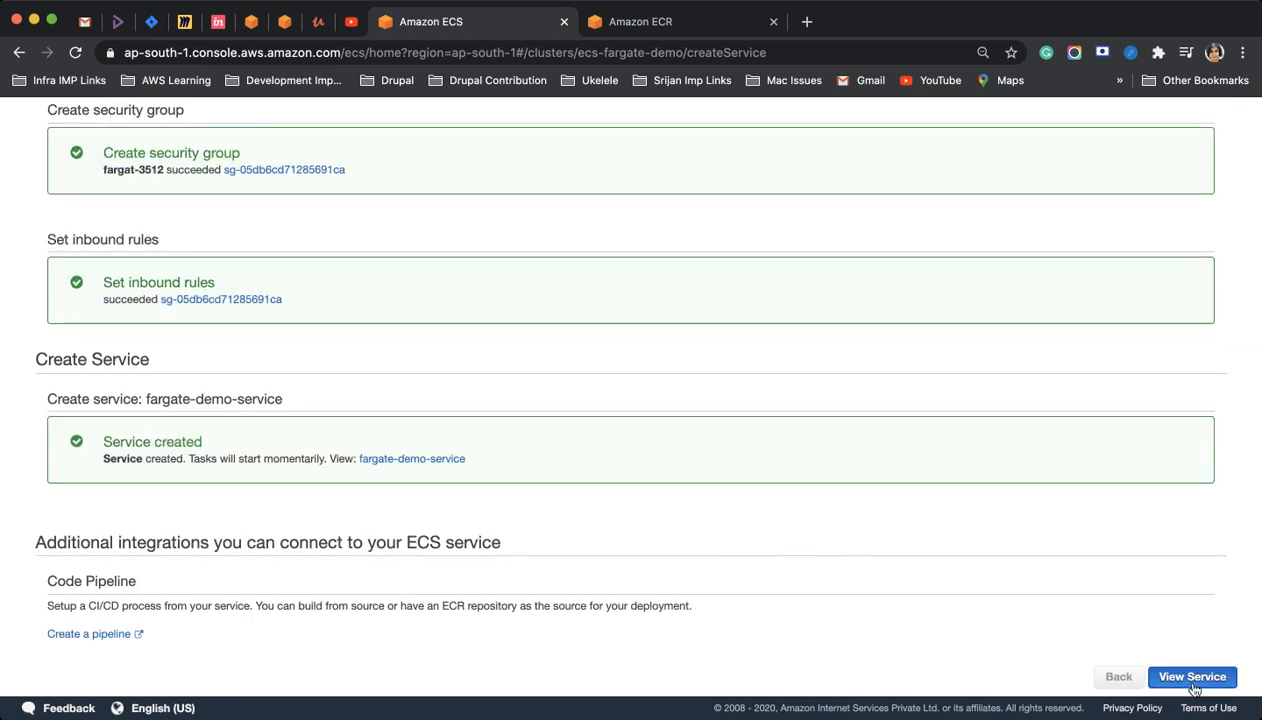
{"action": "left_click", "coordinate": [1192, 676]}
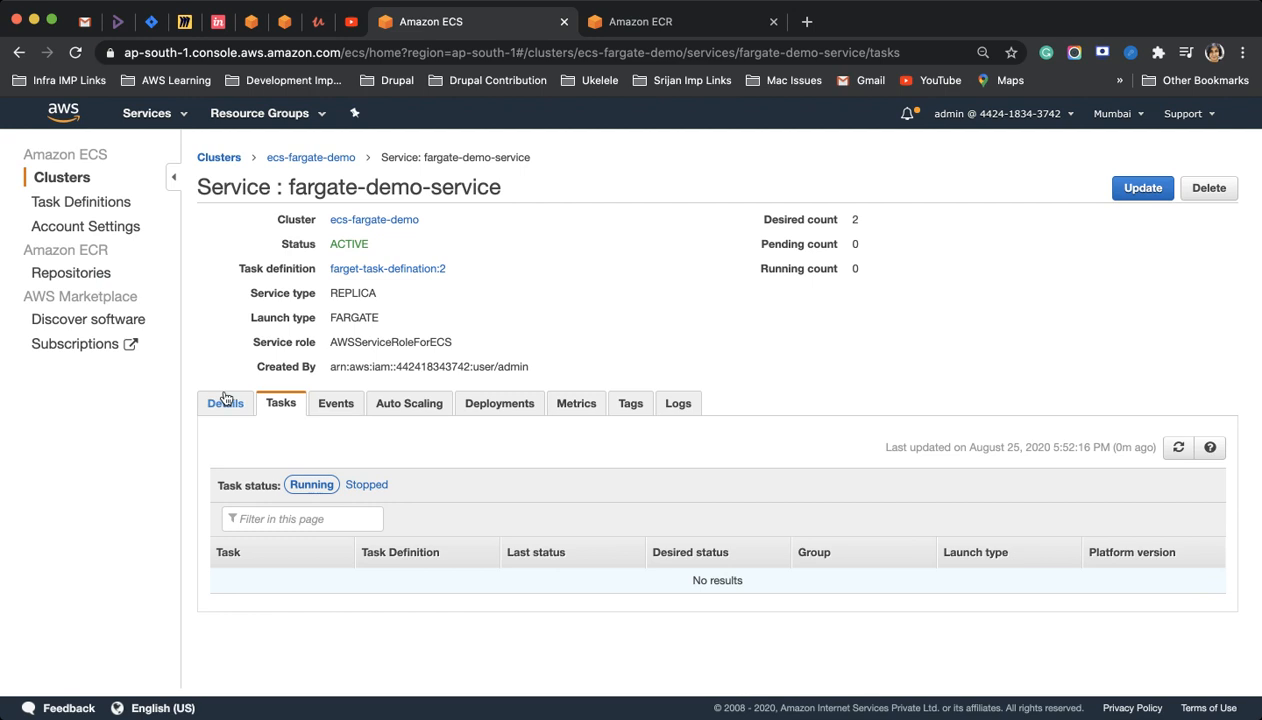
{"action": "left_click", "coordinate": [224, 404]}
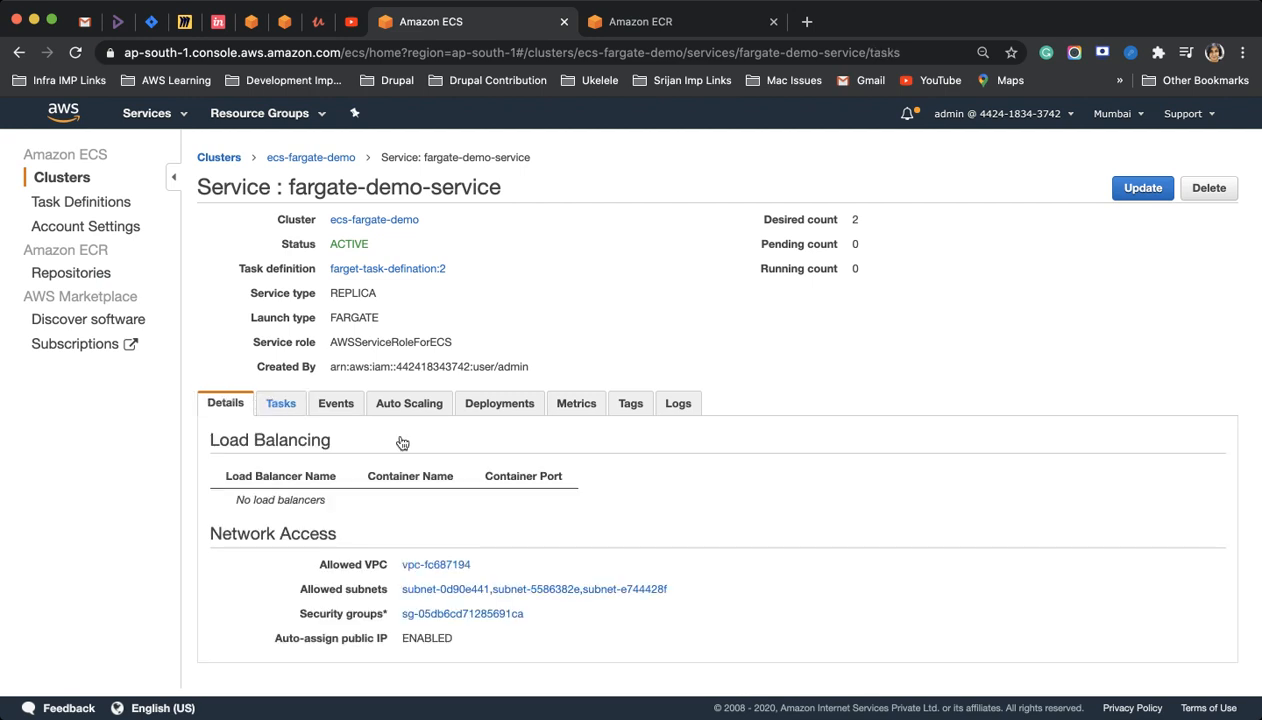
{"action": "left_click", "coordinate": [280, 404]}
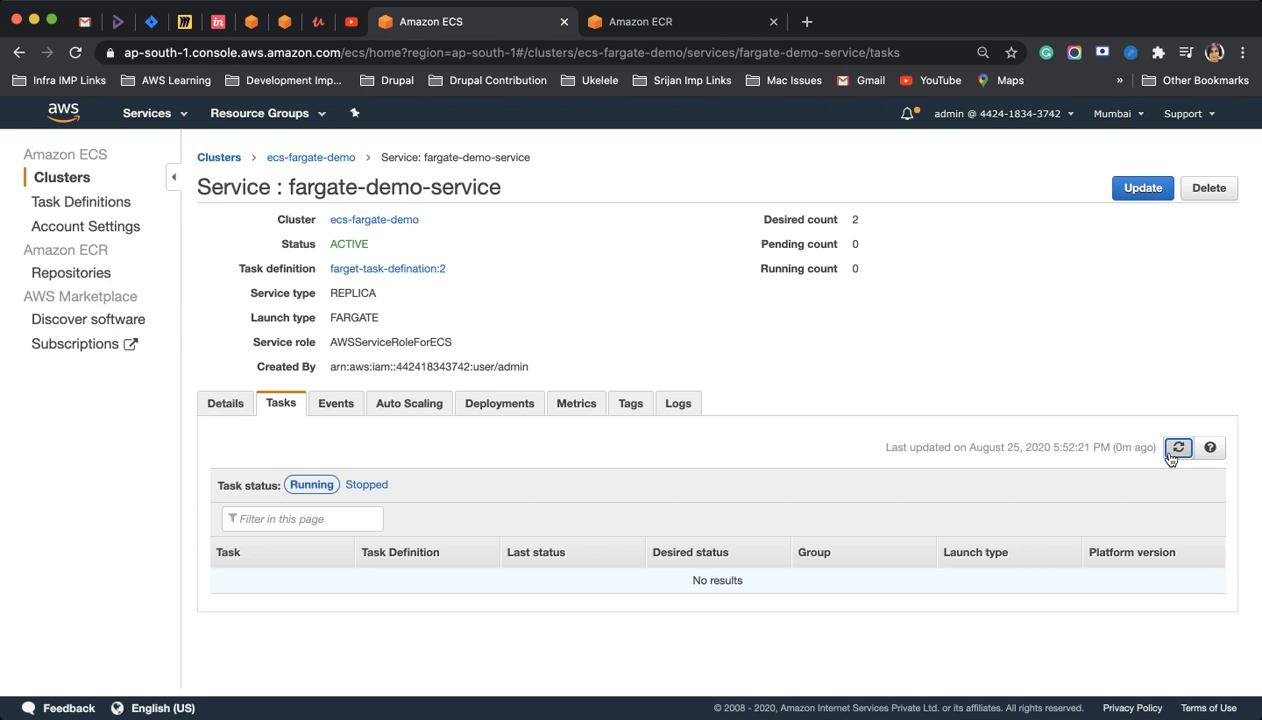
{"action": "mouse_move", "coordinate": [230, 374]}
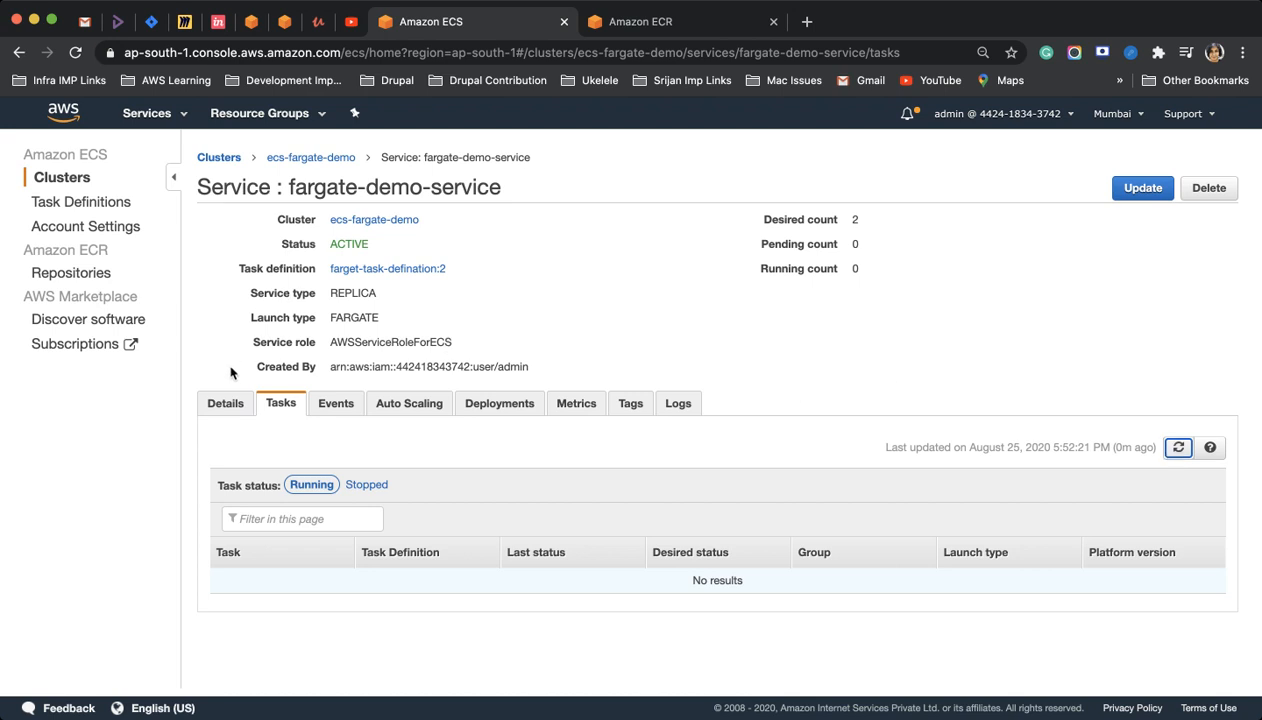
- Refresh until both tasks are RUNNING and open the first task's details
{"action": "left_click", "coordinate": [226, 404]}
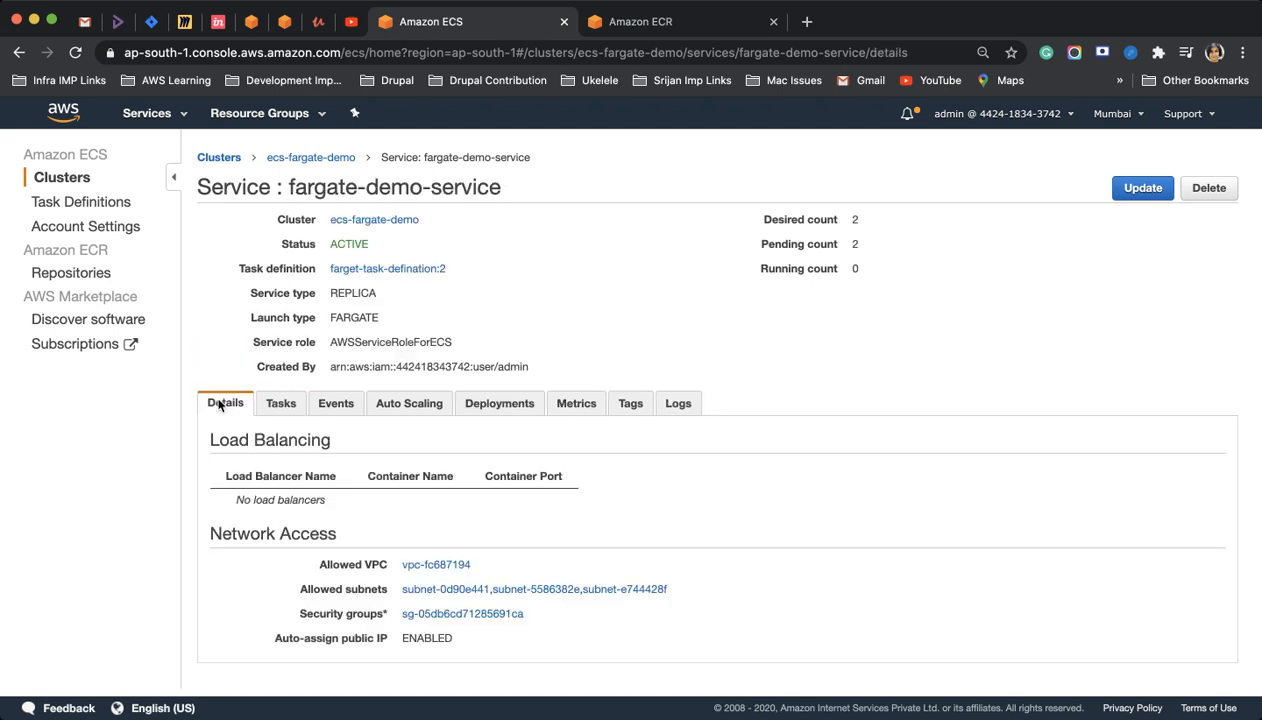
{"action": "left_click", "coordinate": [280, 404]}
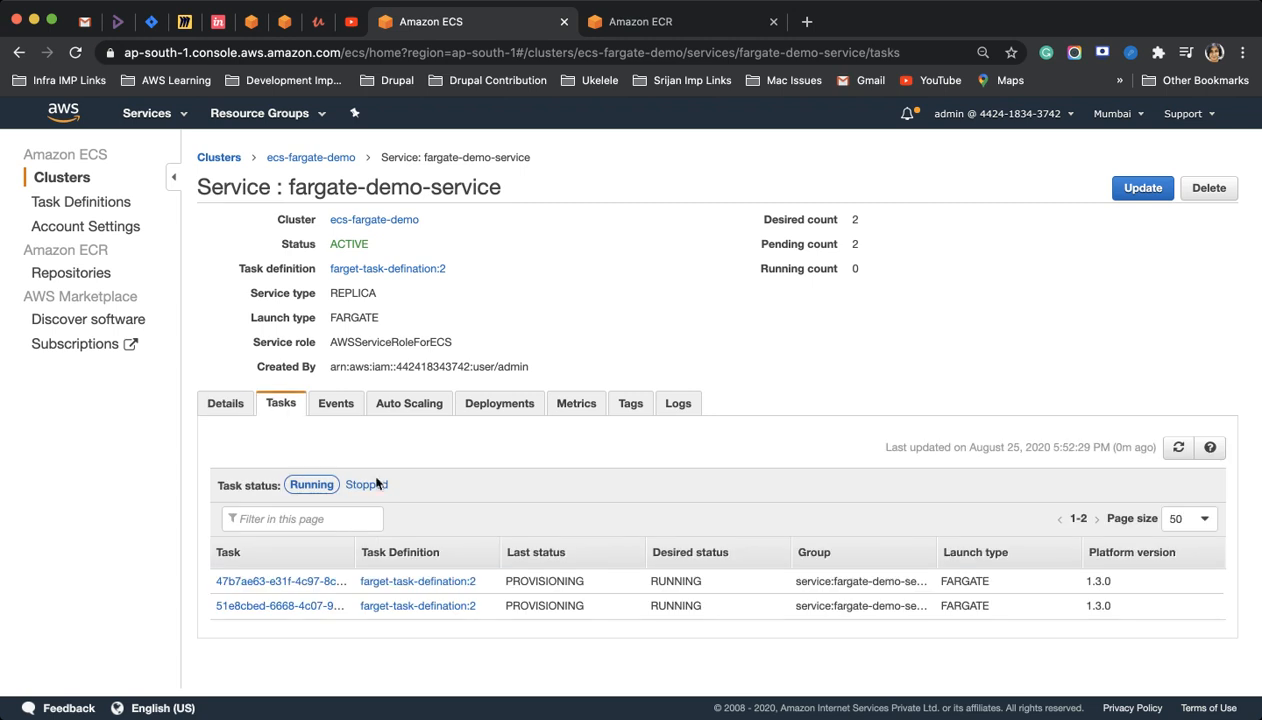
{"action": "mouse_move", "coordinate": [564, 556]}
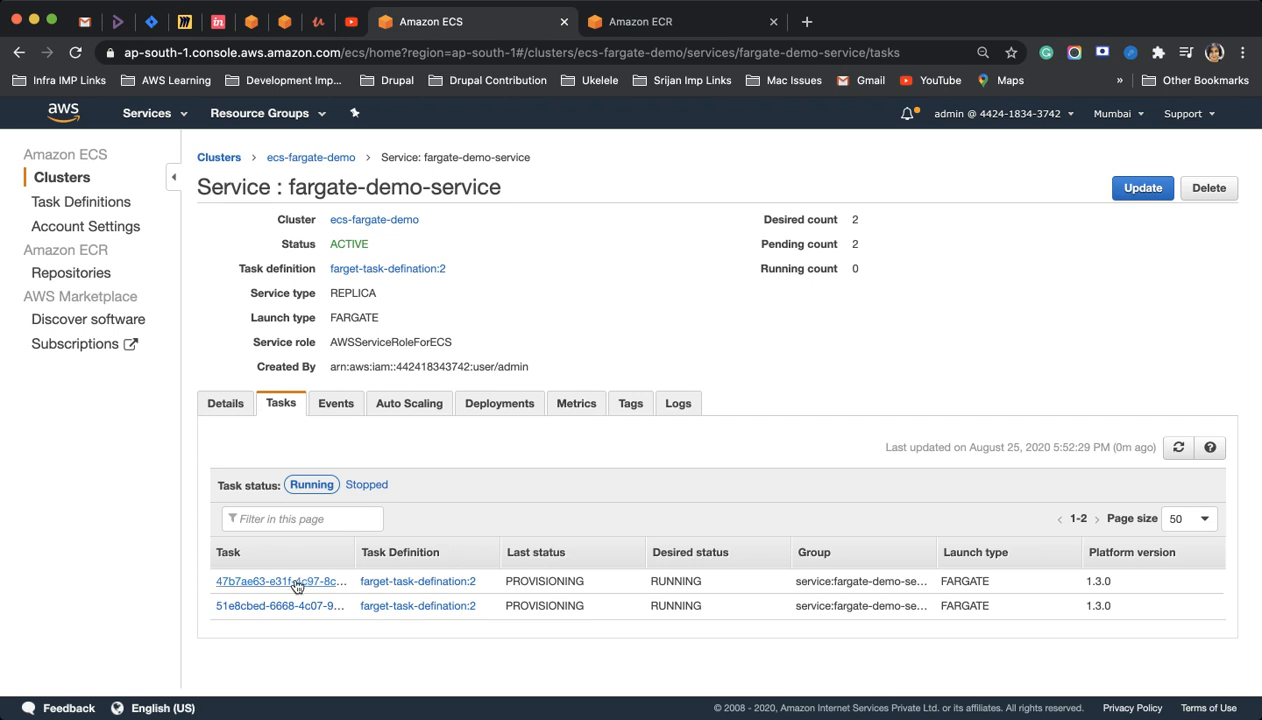
{"action": "mouse_move", "coordinate": [302, 582]}
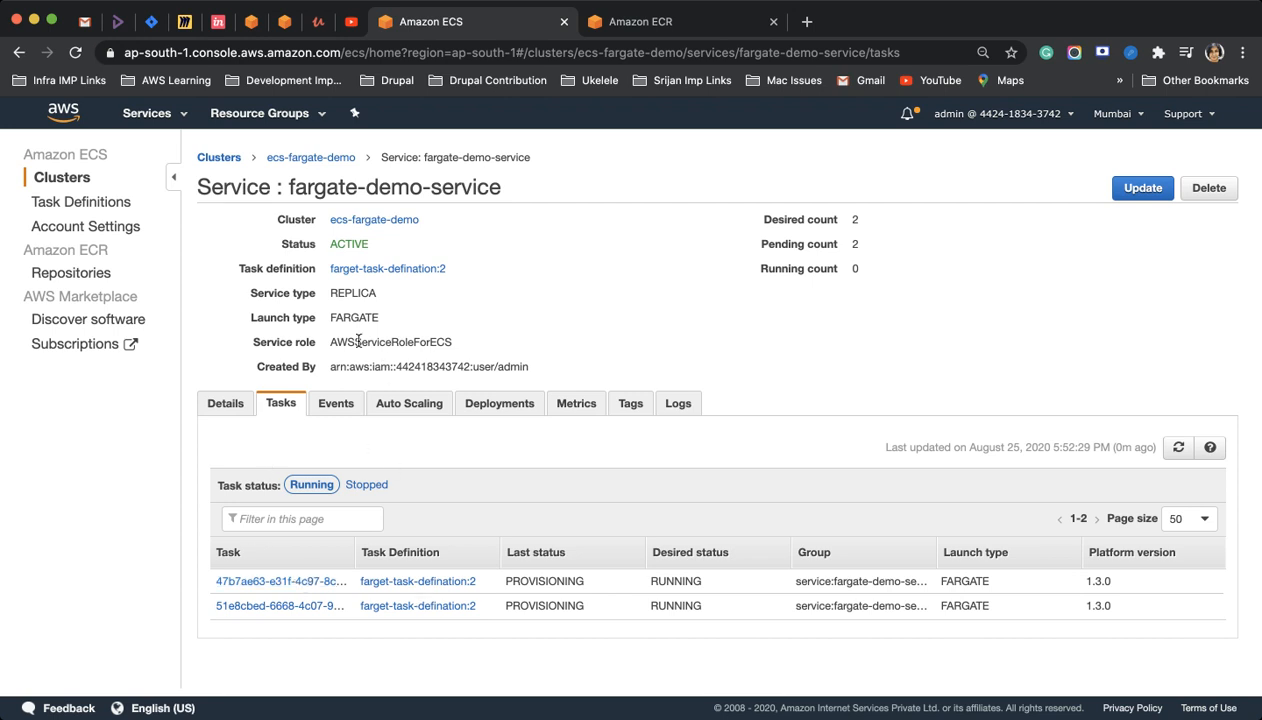
{"action": "mouse_move", "coordinate": [352, 492]}
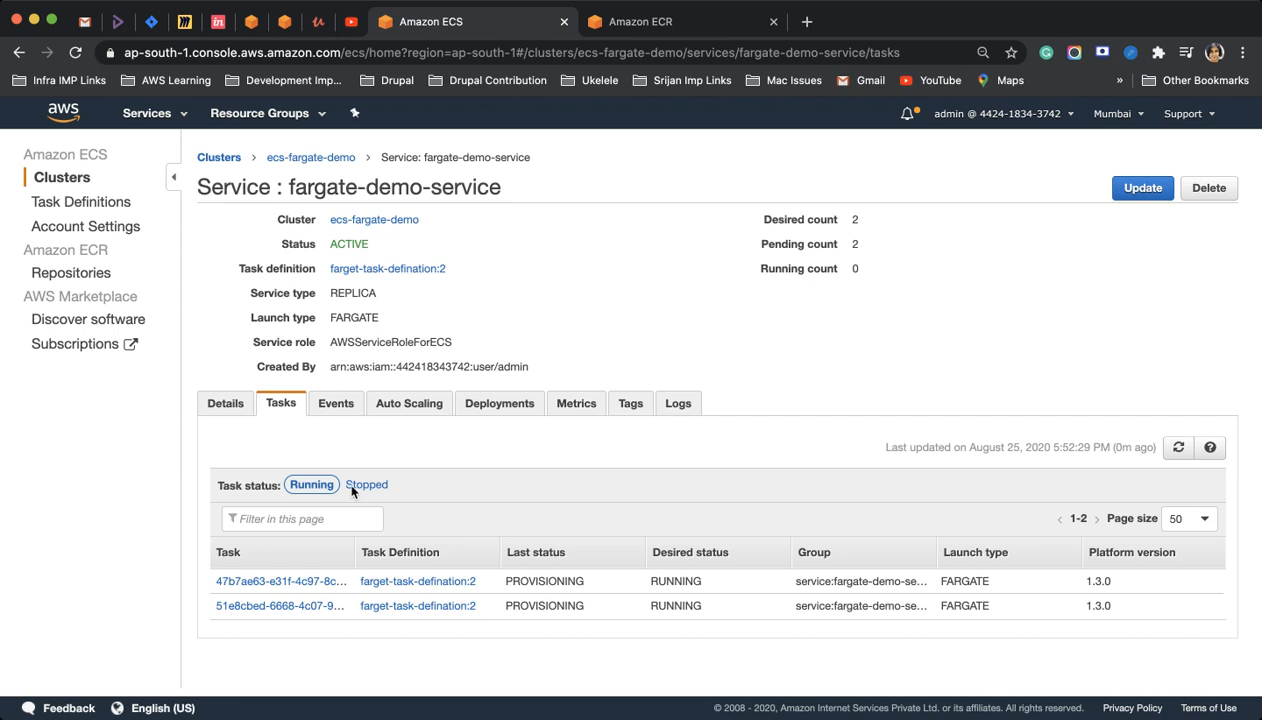
{"action": "mouse_move", "coordinate": [628, 520]}
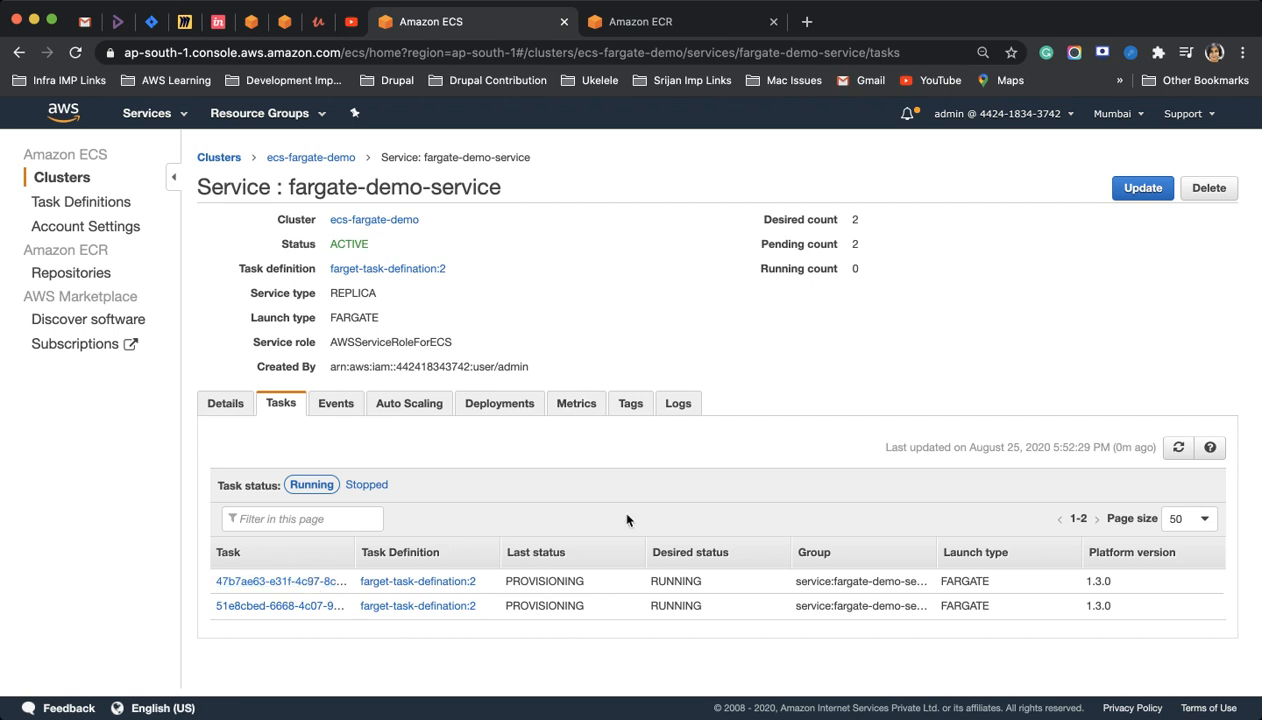
{"action": "left_click", "coordinate": [1178, 448]}
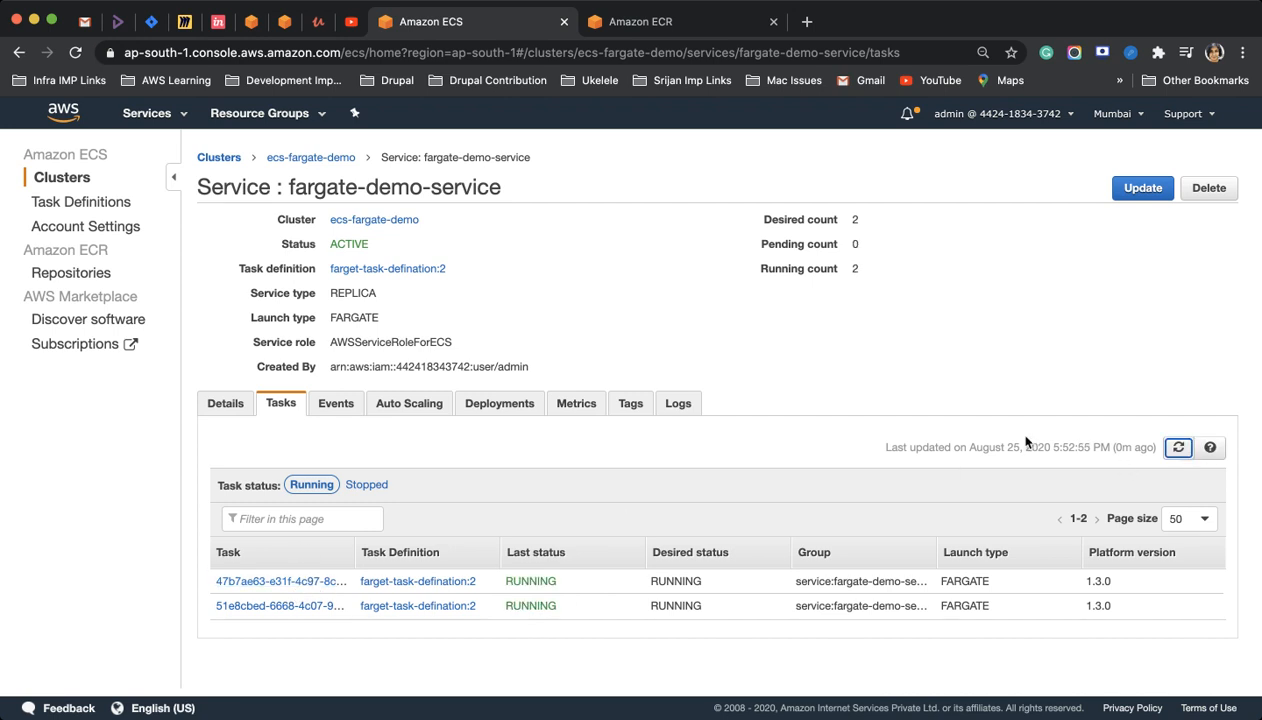
{"action": "left_click", "coordinate": [280, 580]}
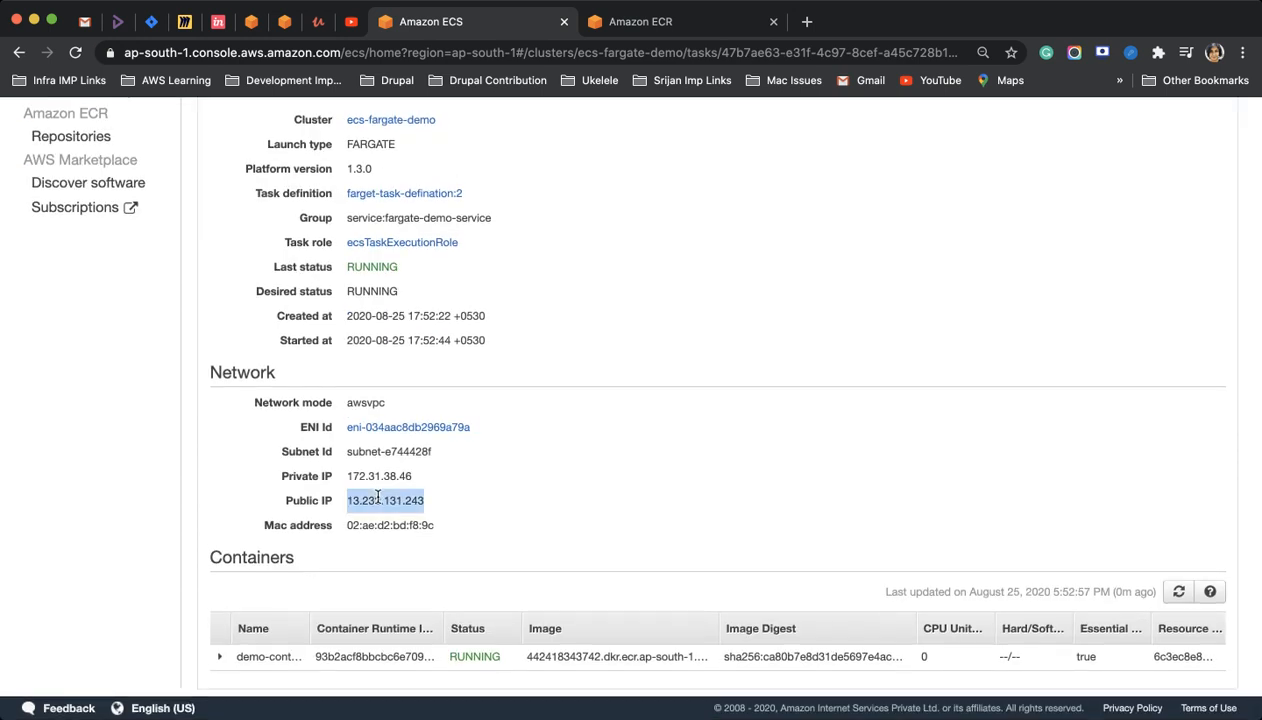
{"action": "mouse_move", "coordinate": [564, 216]}
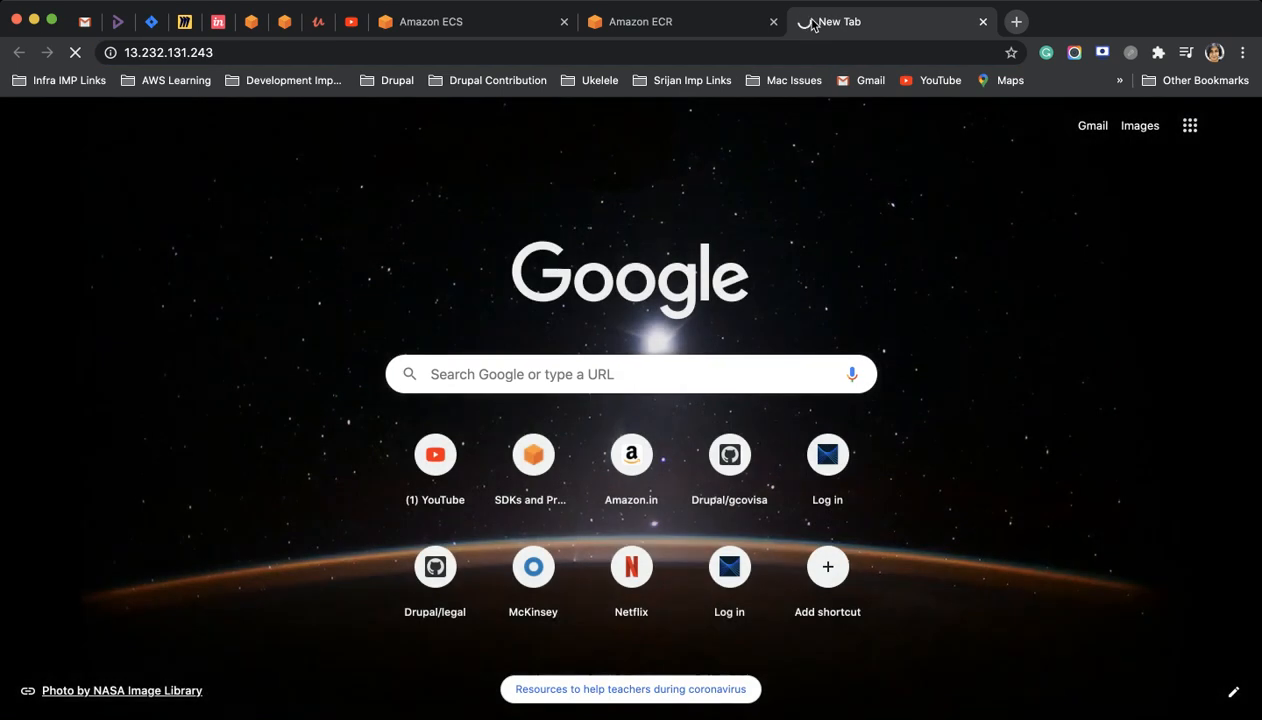
- Return to the Amazon ECS console tab and review the first task's details page
{"action": "left_click", "coordinate": [430, 20]}
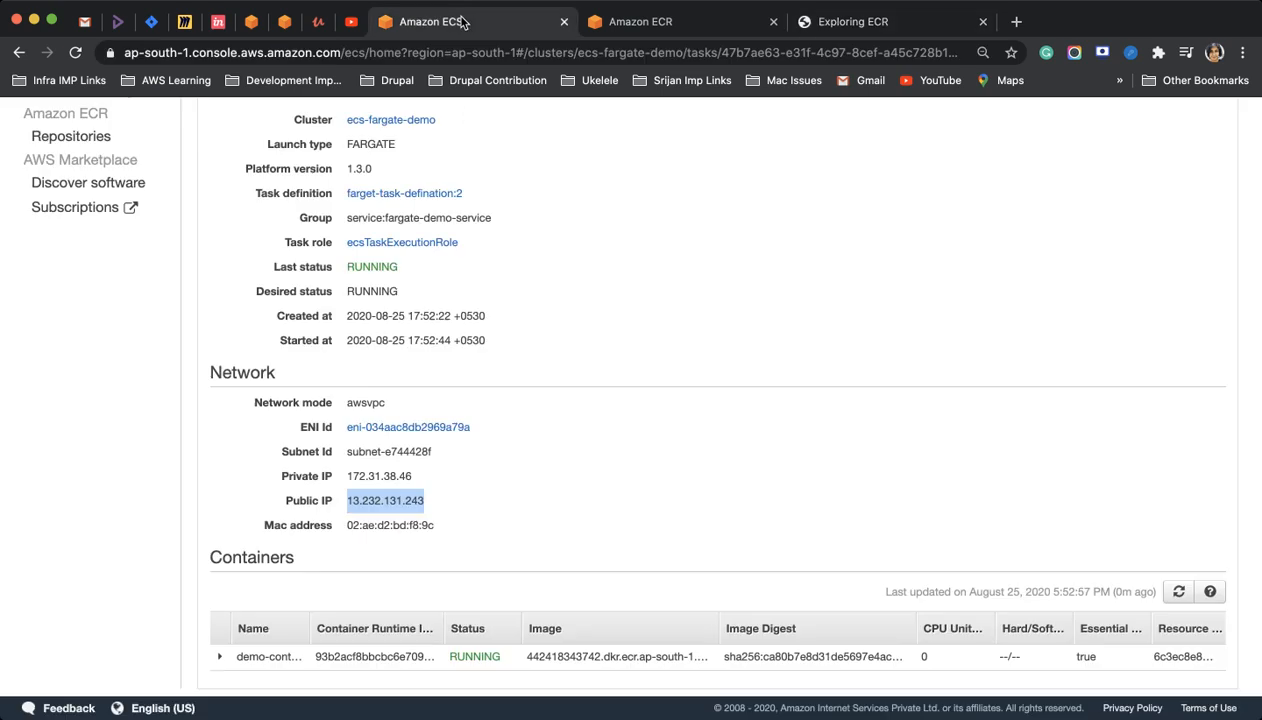
{"action": "scroll", "scroll_direction": "up", "scroll_amount": 3}
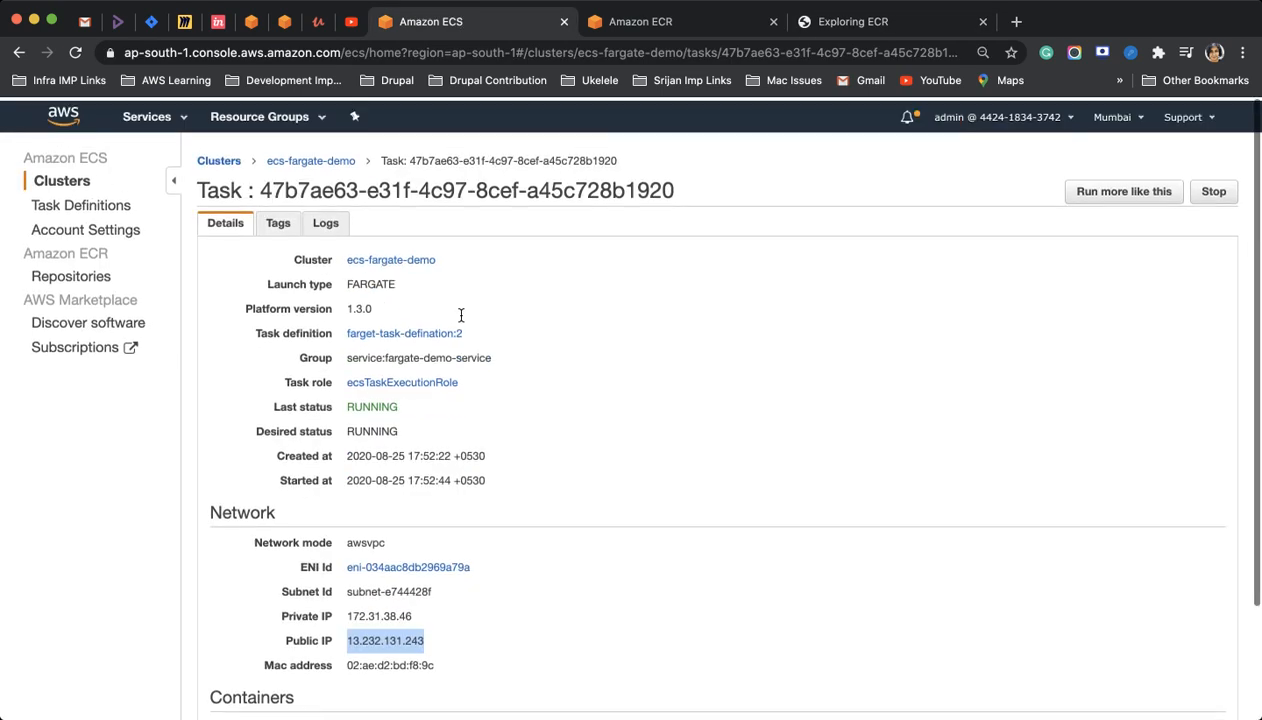
{"action": "scroll", "scroll_direction": "down", "scroll_amount": 3}
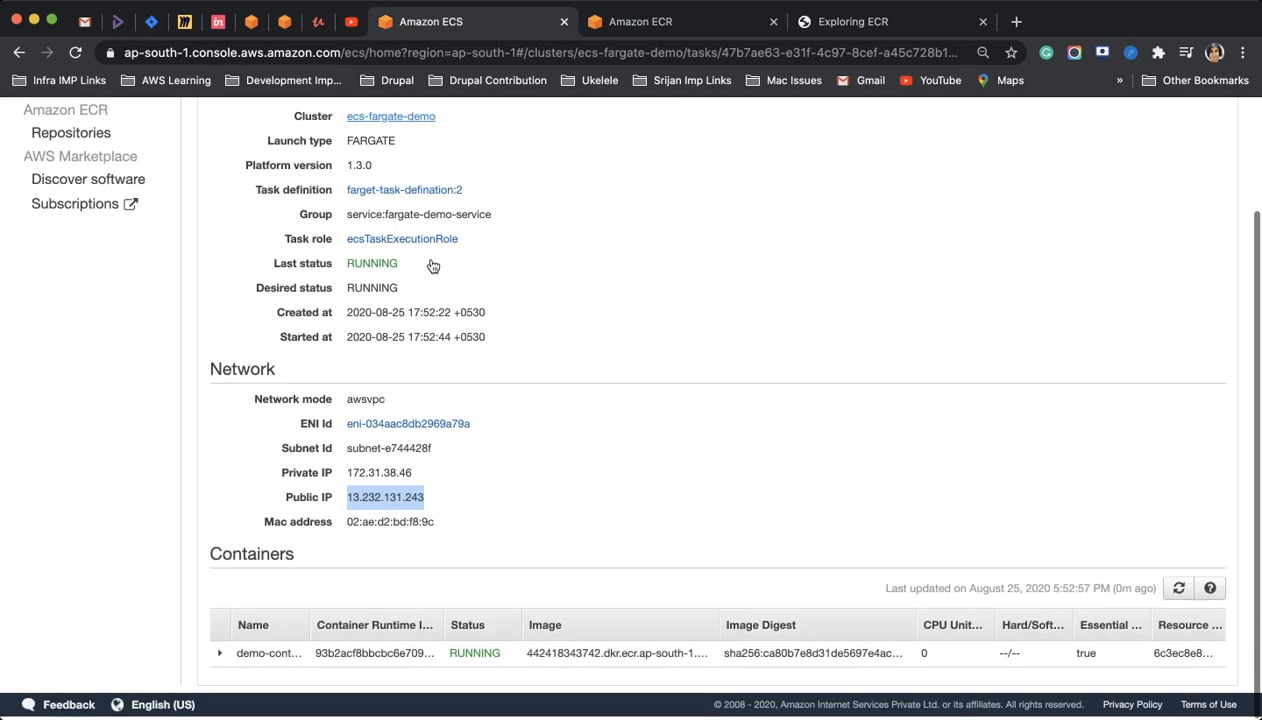
{"action": "scroll", "scroll_direction": "up", "scroll_amount": 3}
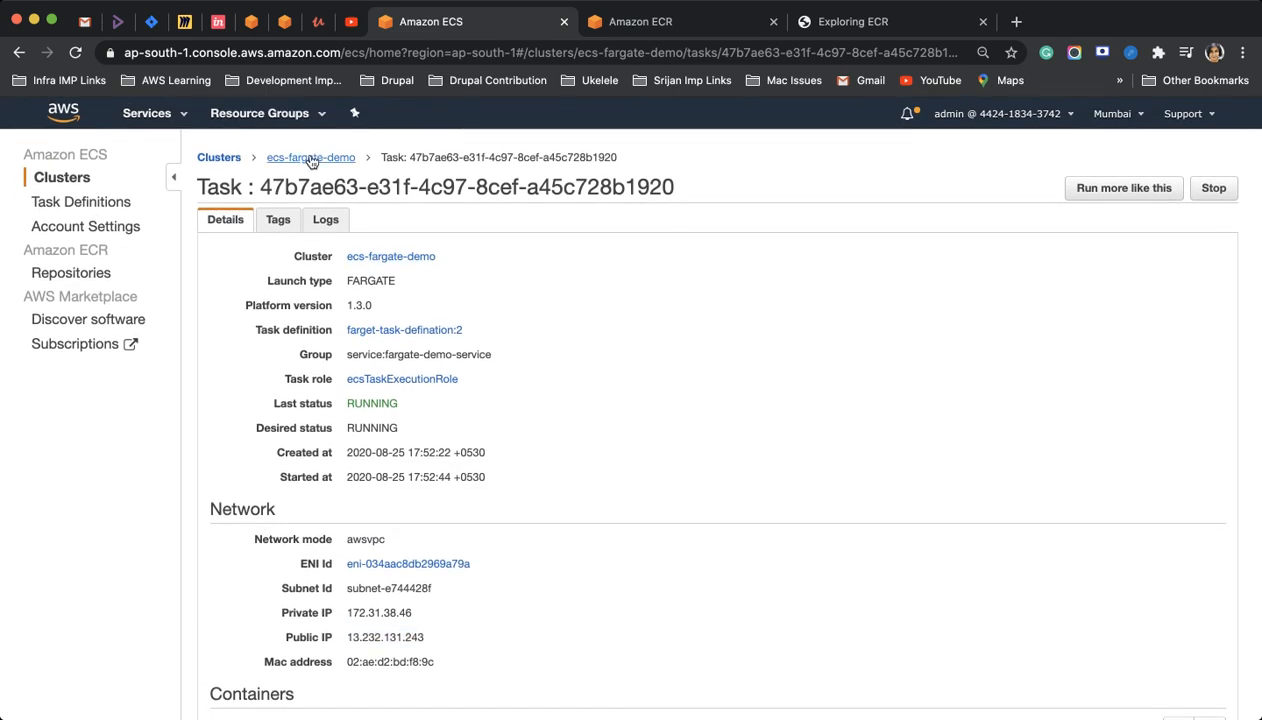
- From the ecs-fargate-demo cluster, visit the second task's public IP 13.235.55.84 in a new tab
{"action": "left_click", "coordinate": [312, 156]}
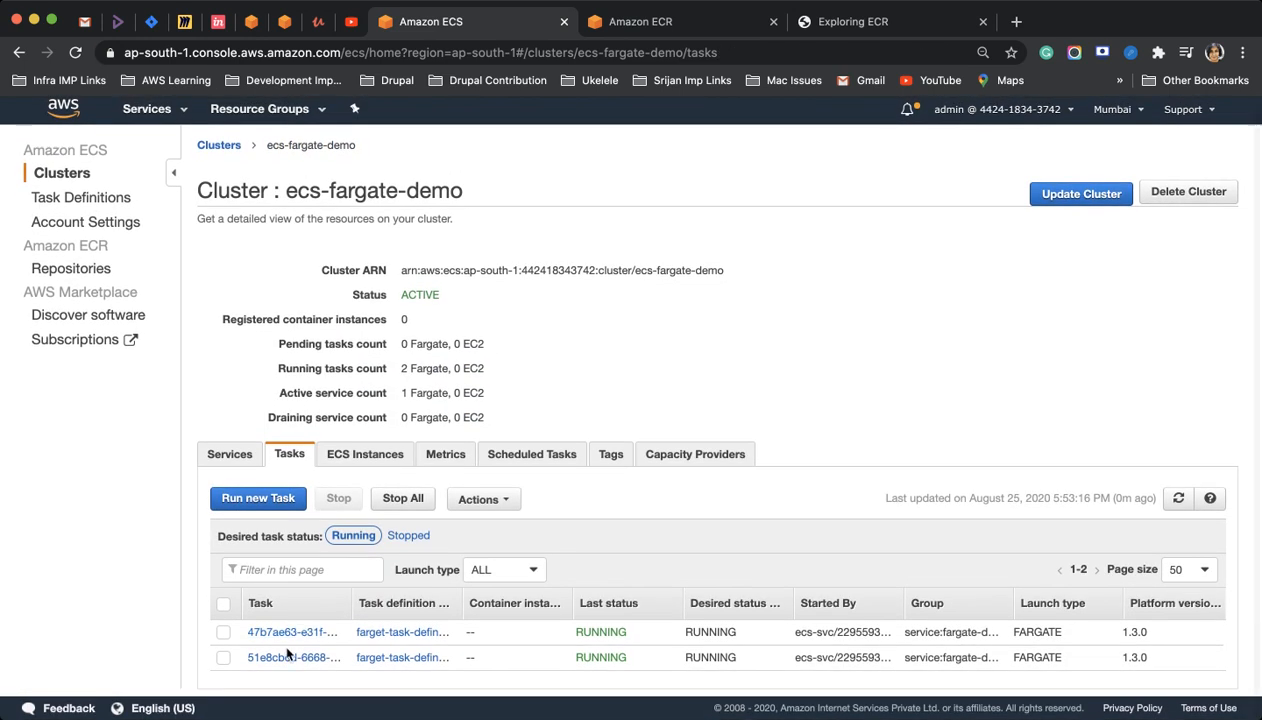
{"action": "left_click", "coordinate": [292, 656]}
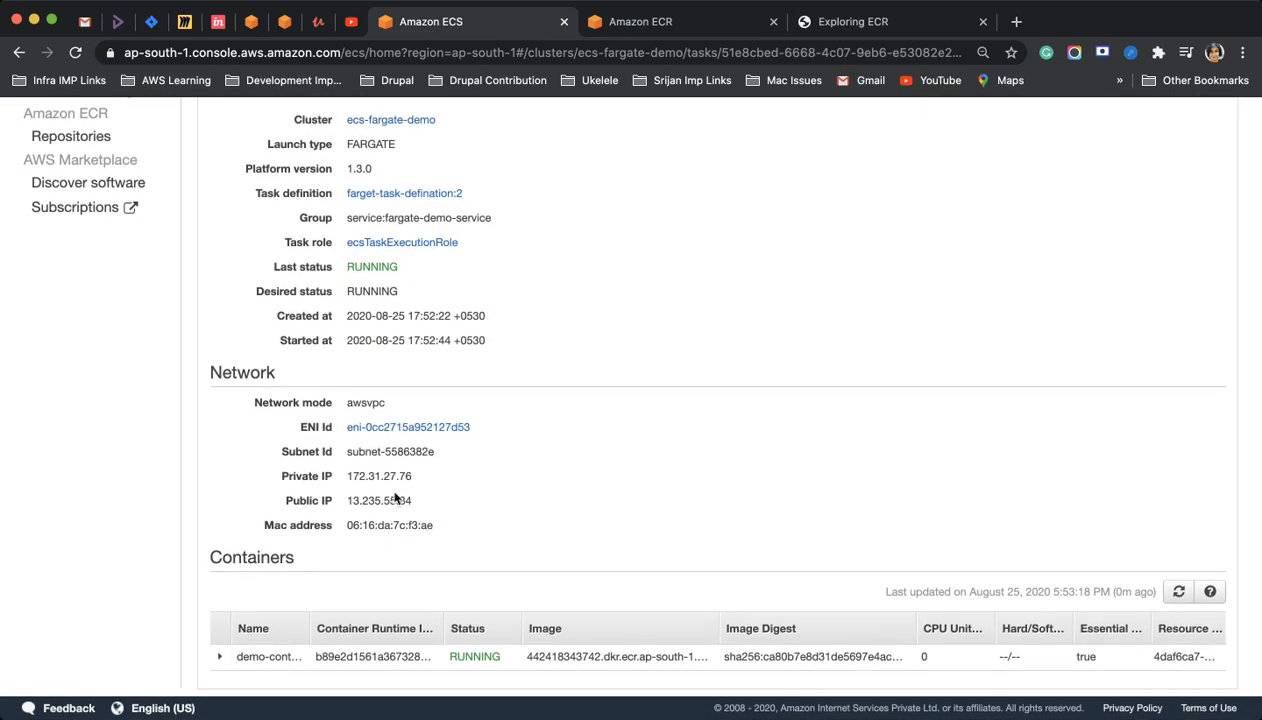
{"action": "double_click", "coordinate": [378, 500]}
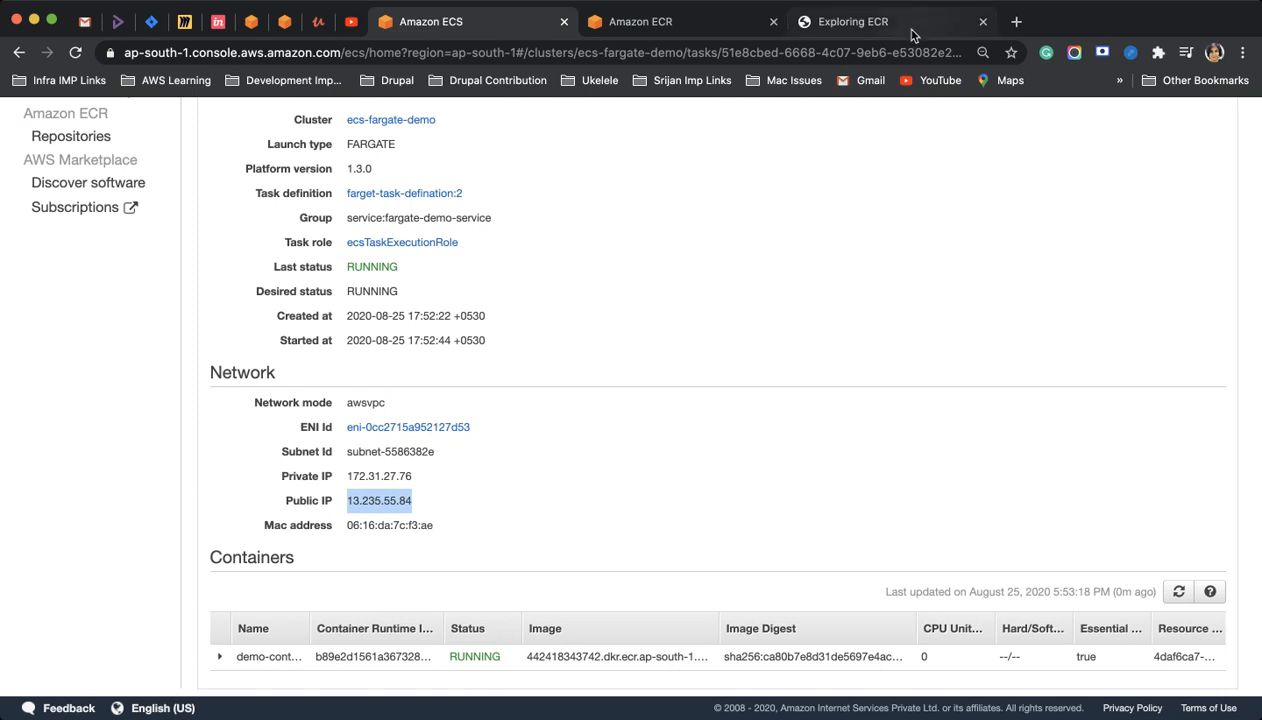
{"action": "left_click", "coordinate": [640, 20]}
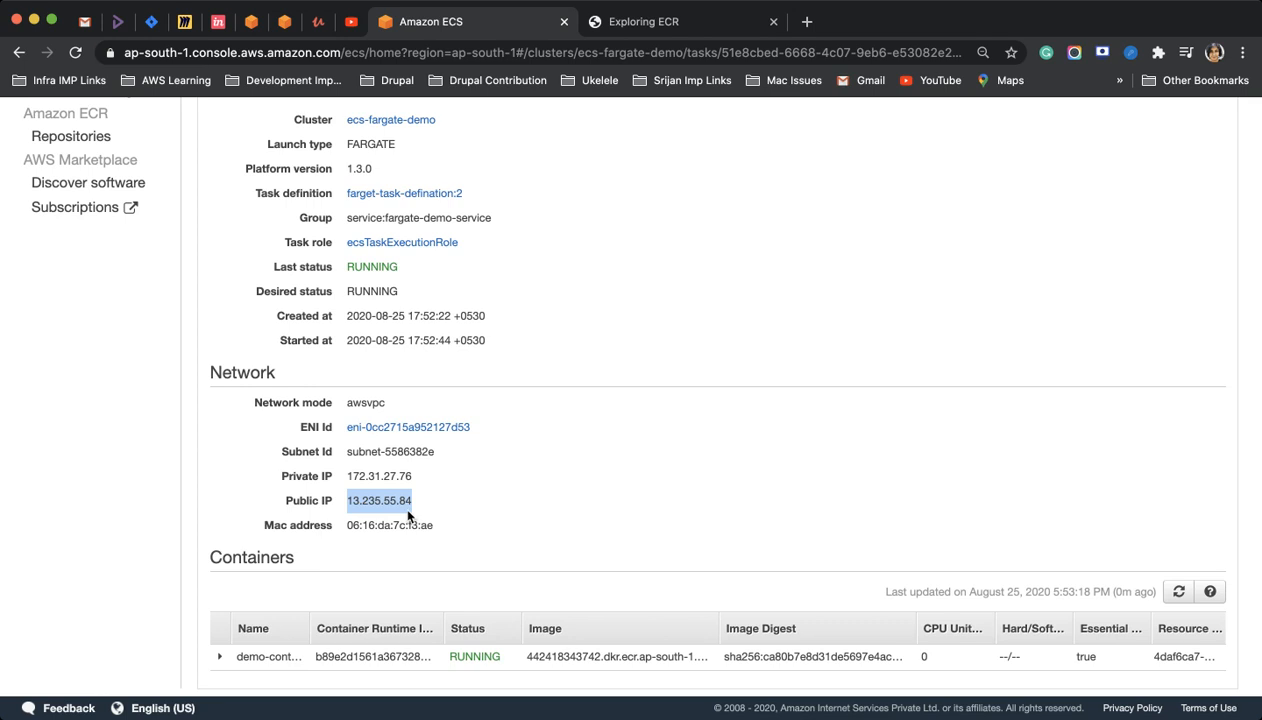
{"action": "left_click", "coordinate": [642, 20]}
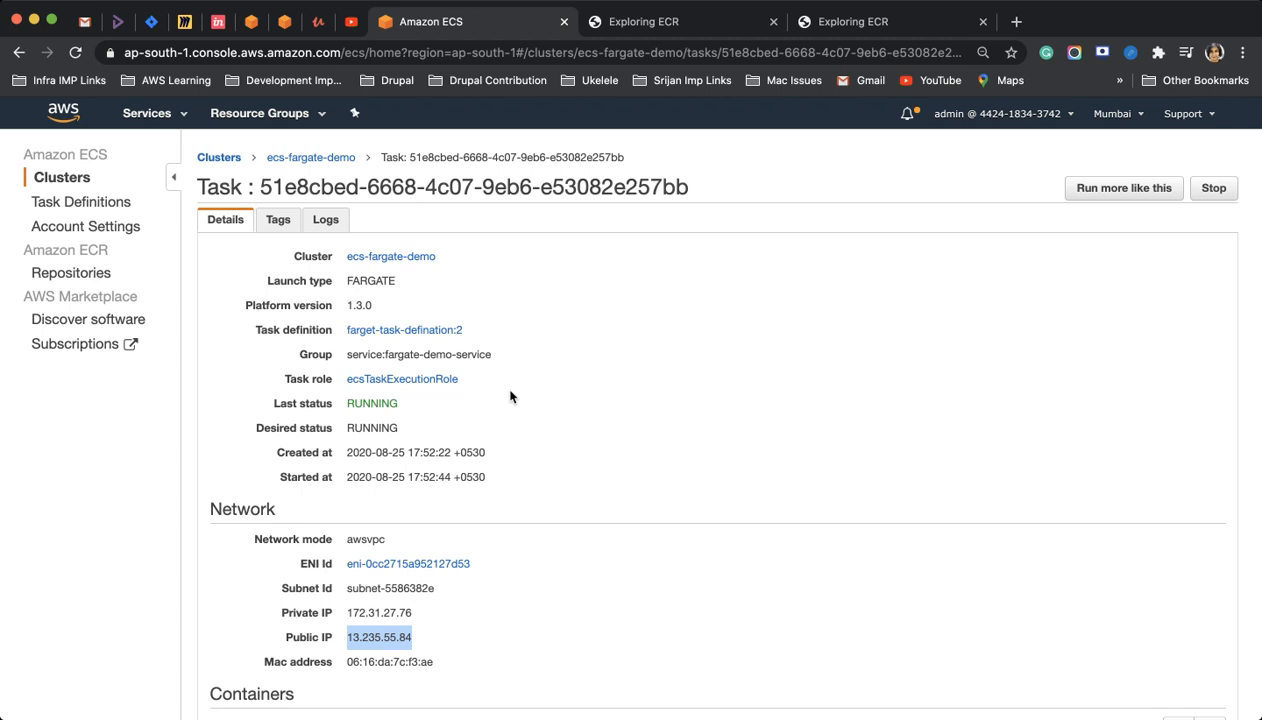
- Bring up the Task Definitions list in Amazon ECS
{"action": "left_click", "coordinate": [80, 200]}
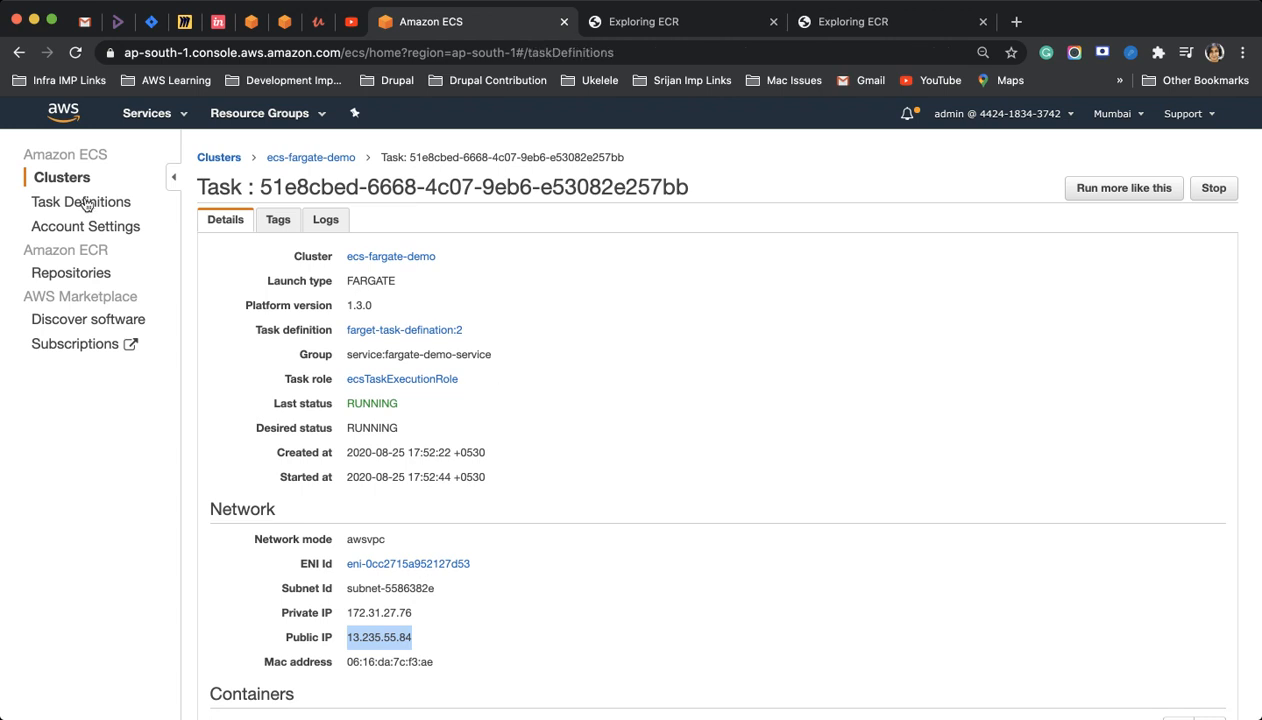
{"action": "left_click", "coordinate": [80, 200]}
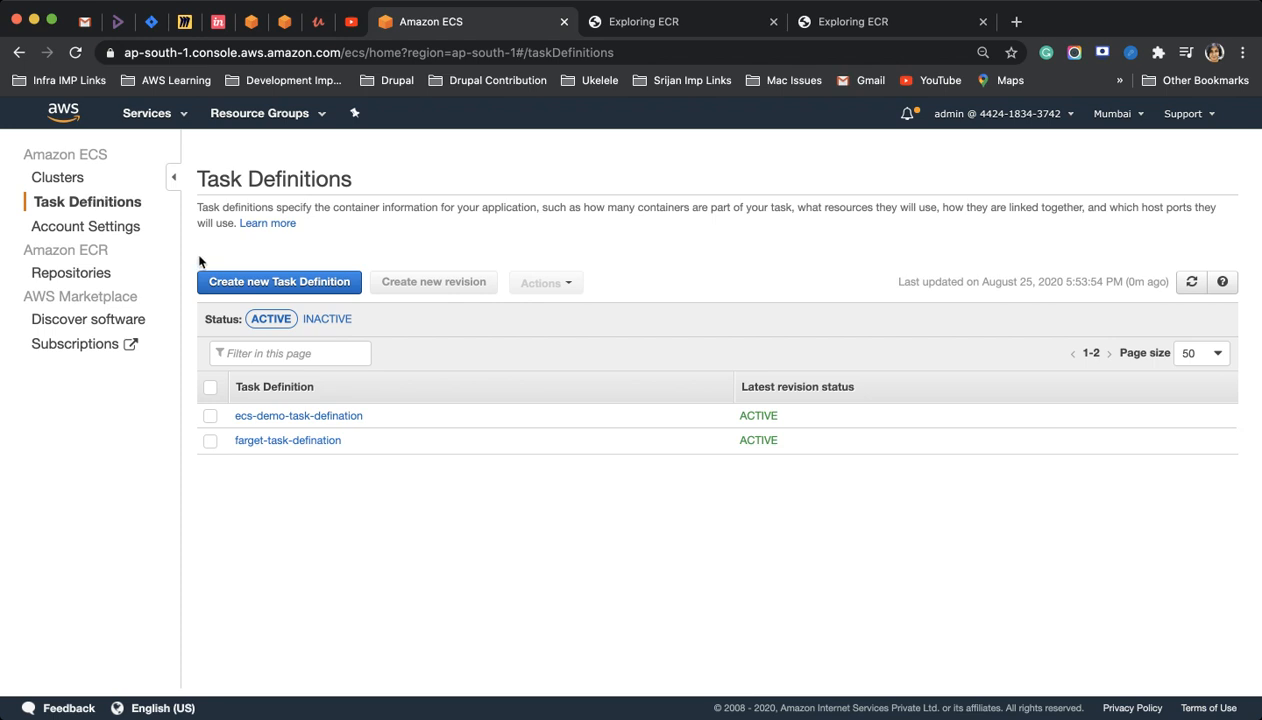
{"action": "mouse_move", "coordinate": [108, 200]}
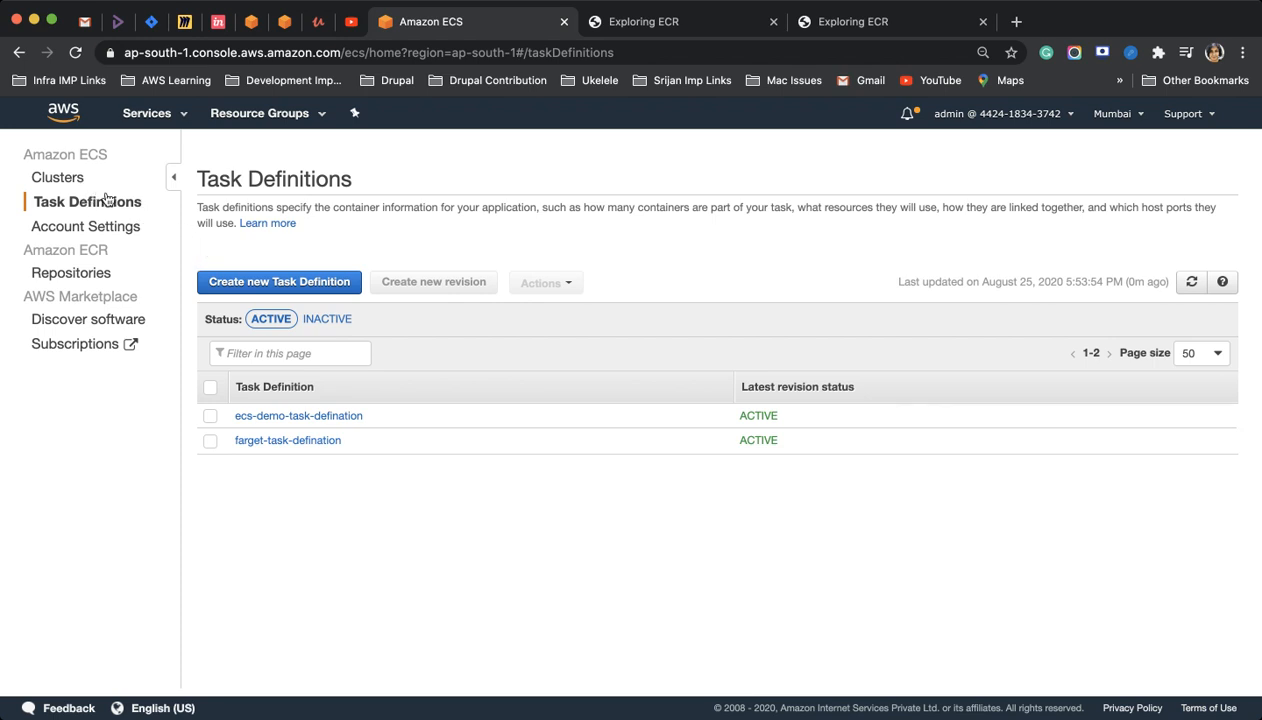